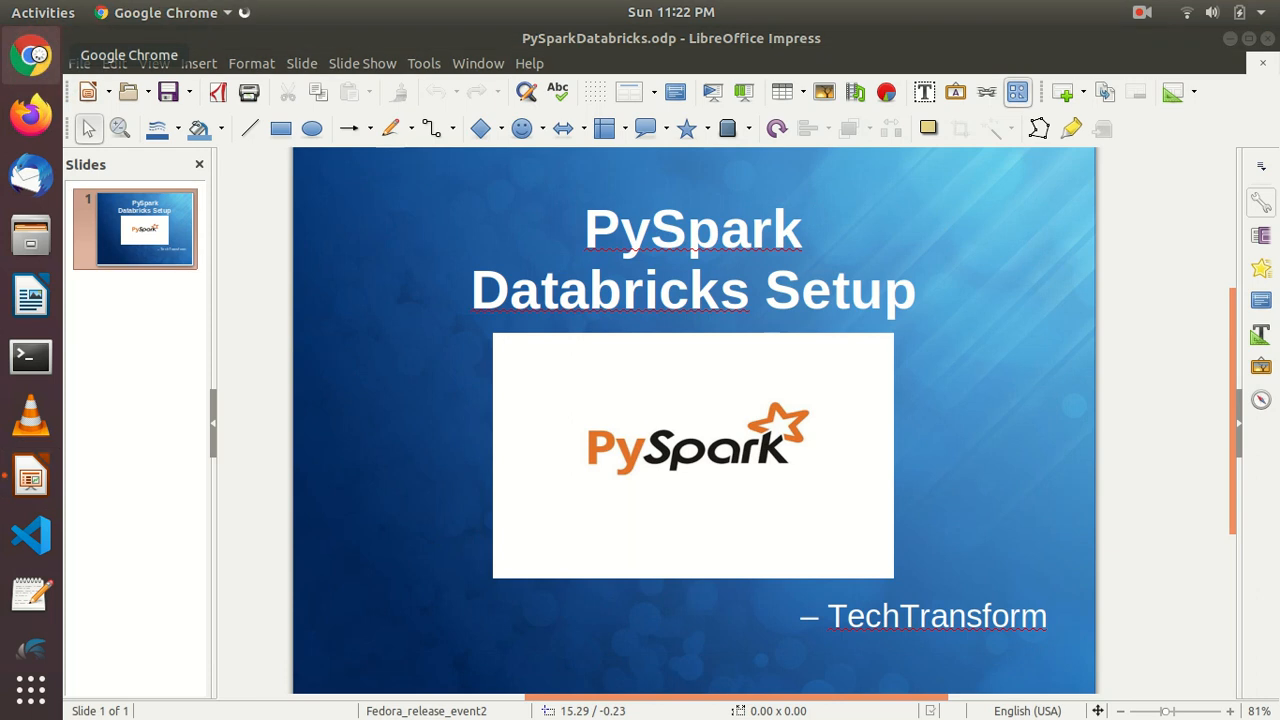
Step: Search Google for Databricks Community Edition and open its Login result
click(30, 55)
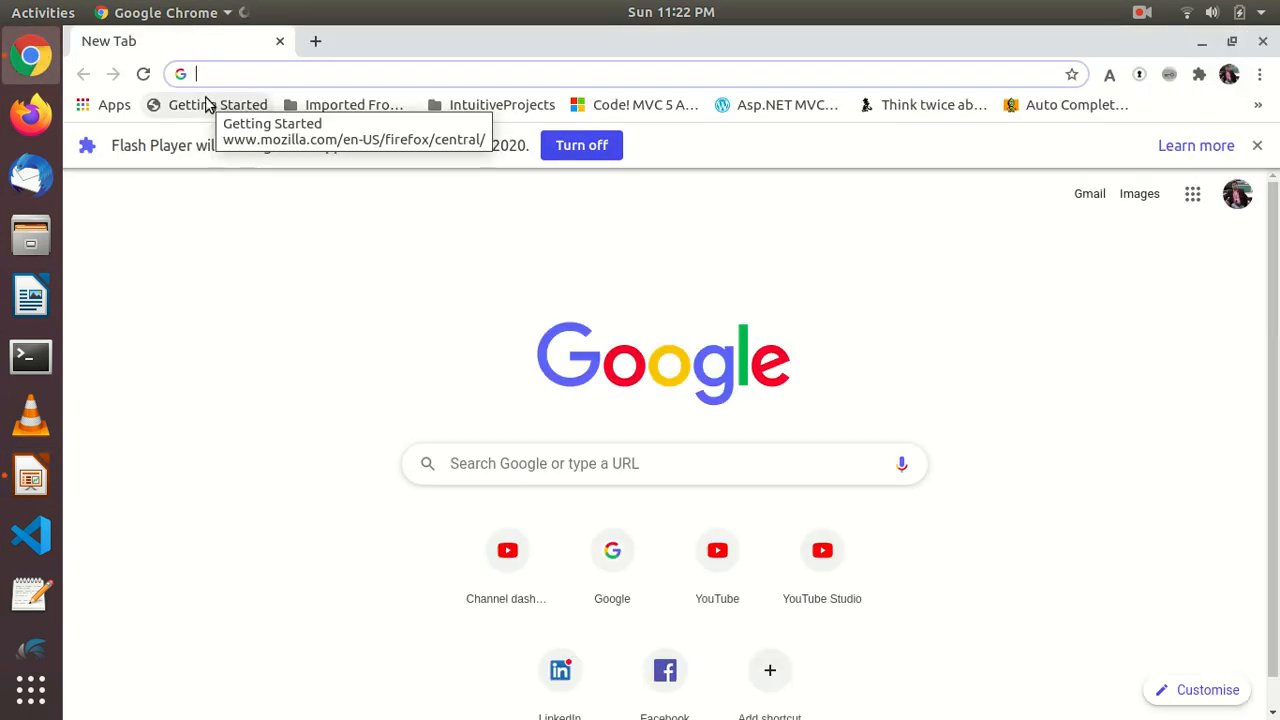
text(databricks.com co)
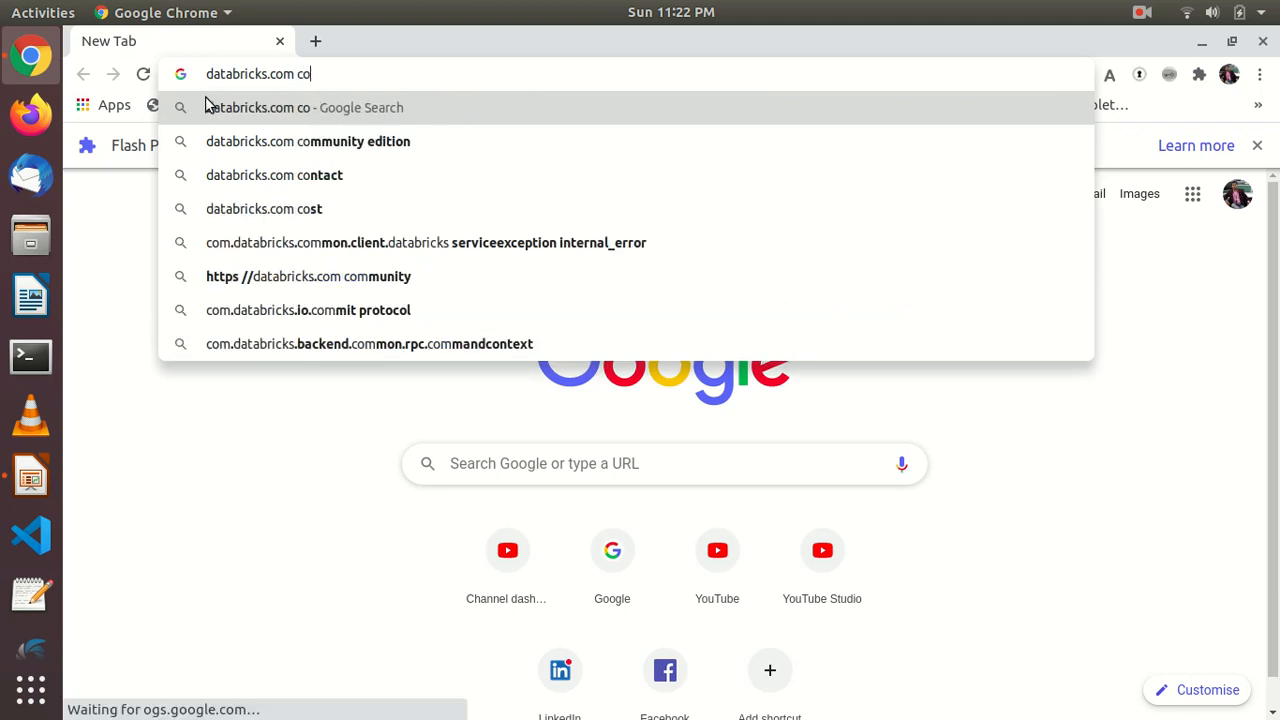
click(308, 141)
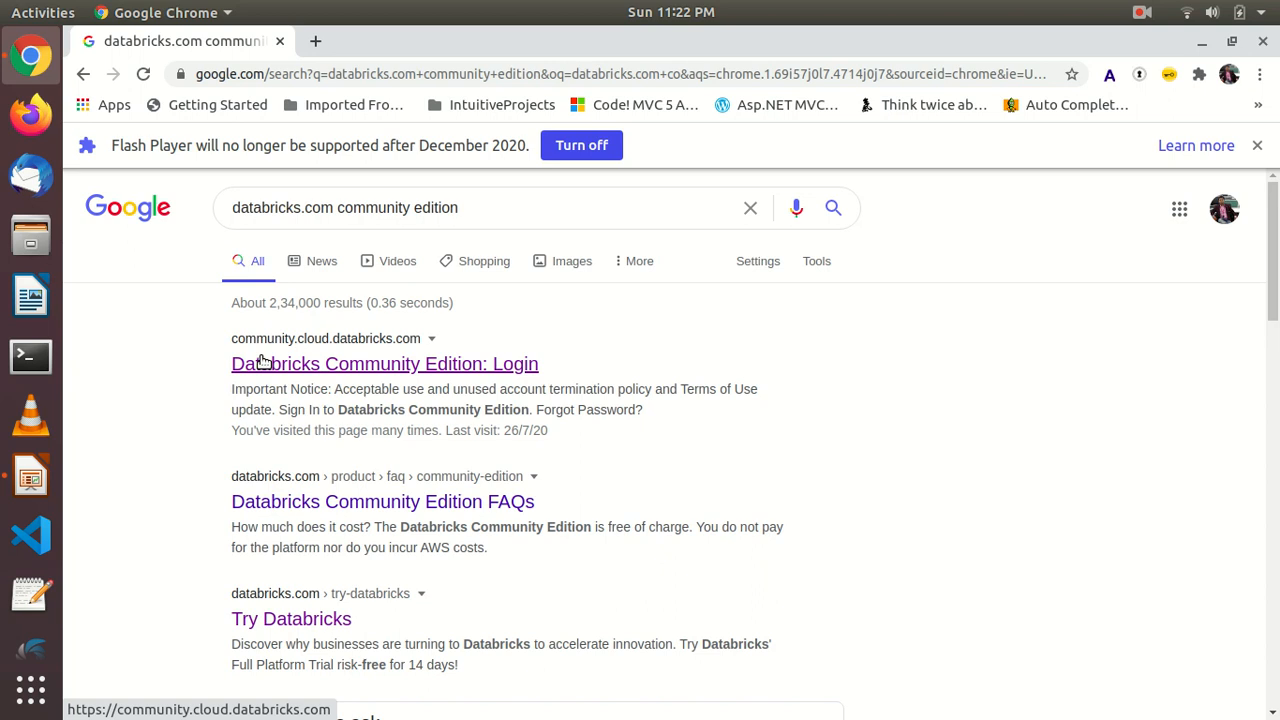
click(384, 363)
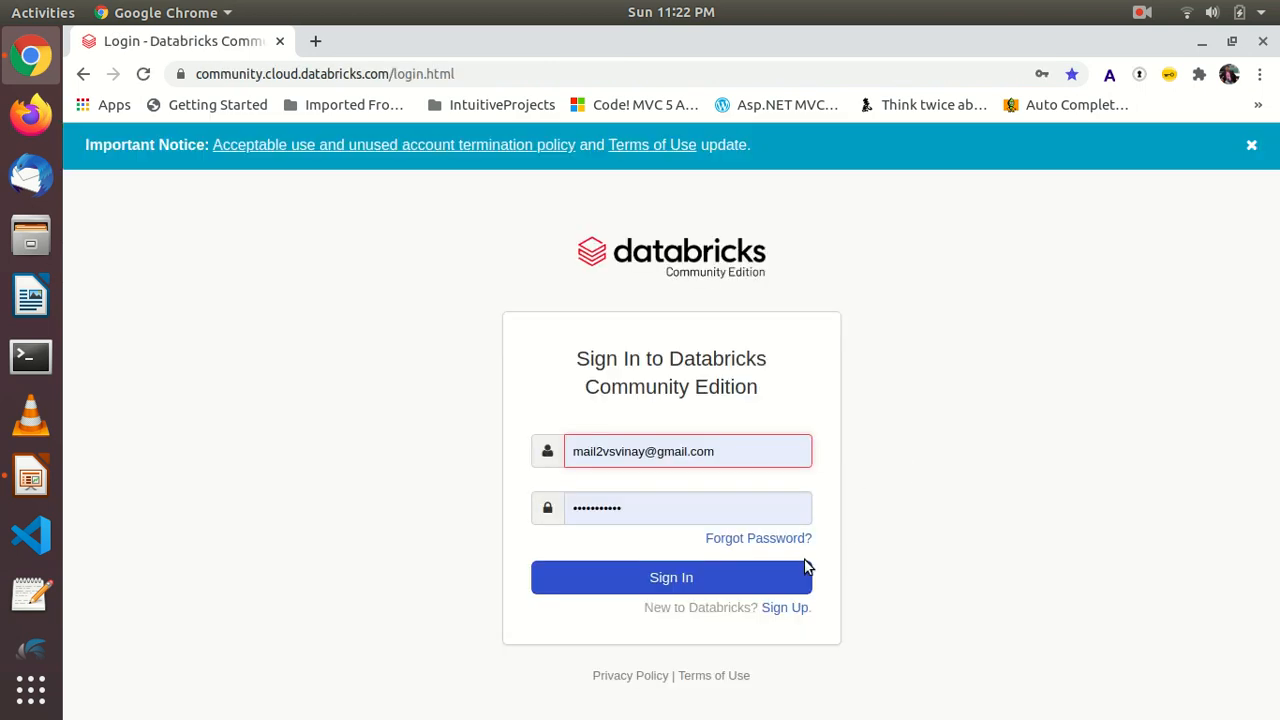
Step: Sign in to Databricks Community Edition with the saved credentials
click(671, 577)
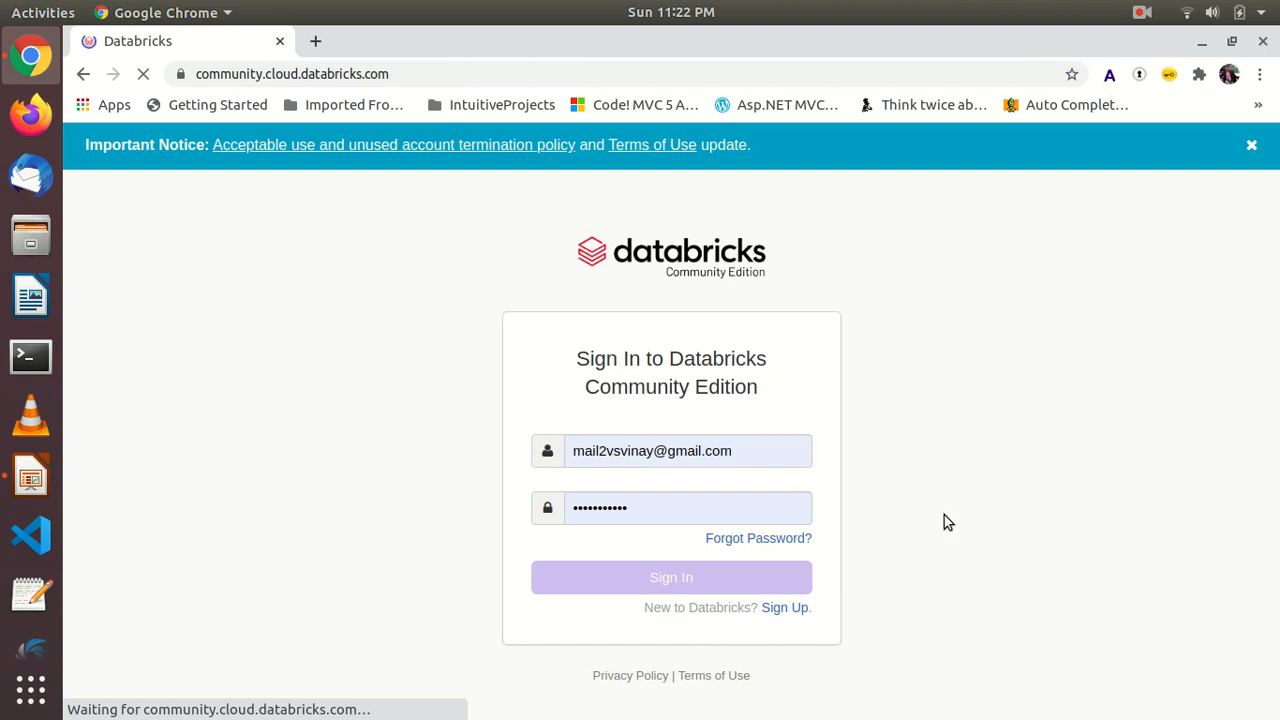
click(671, 577)
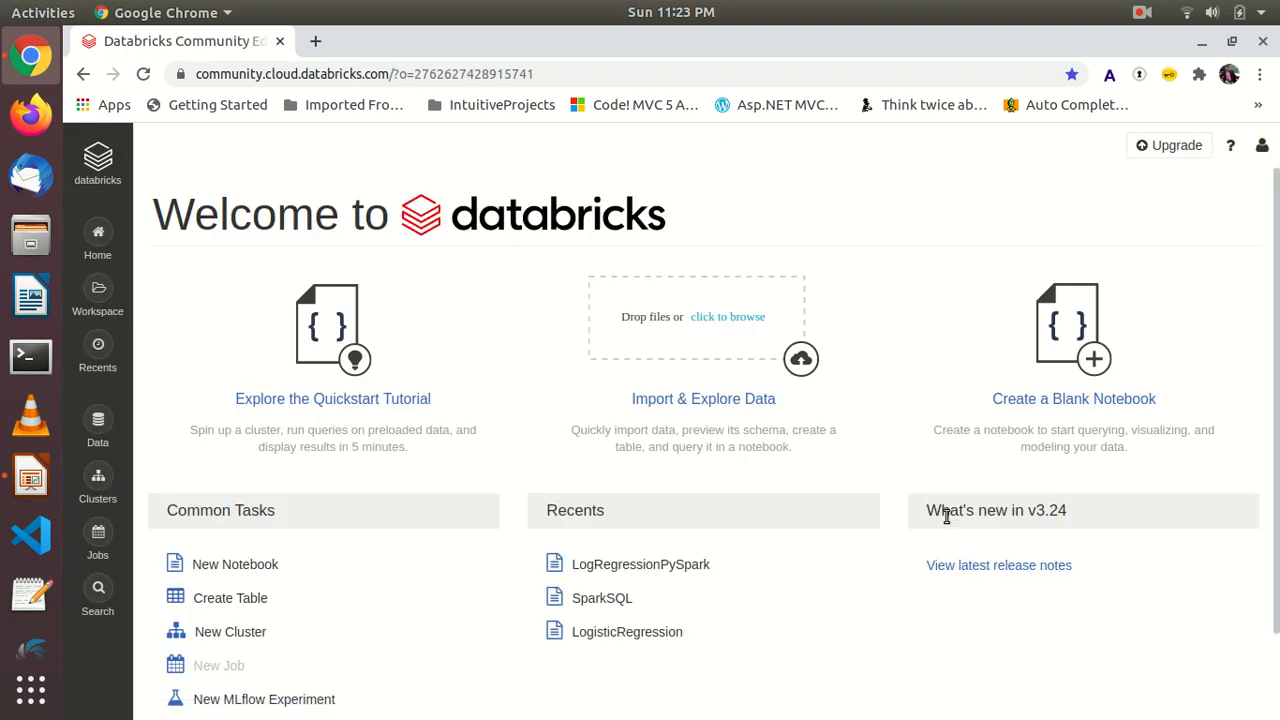
mouse_move(838, 382)
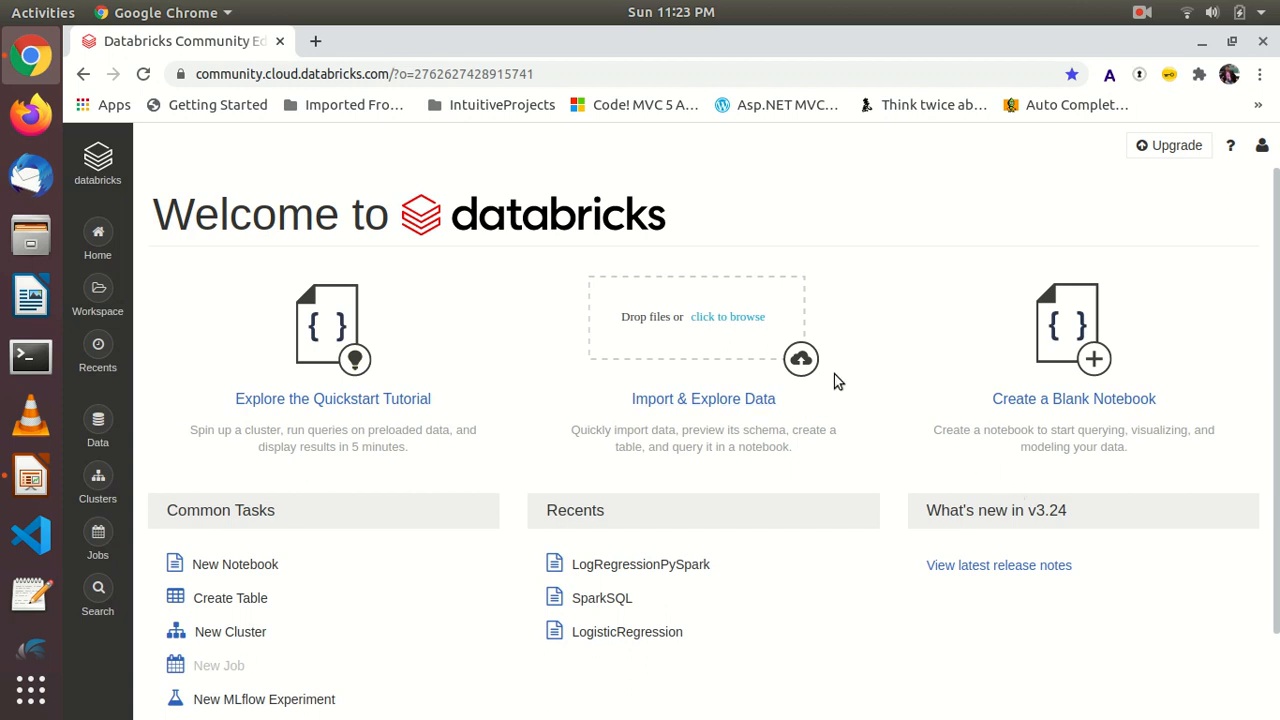
mouse_move(481, 291)
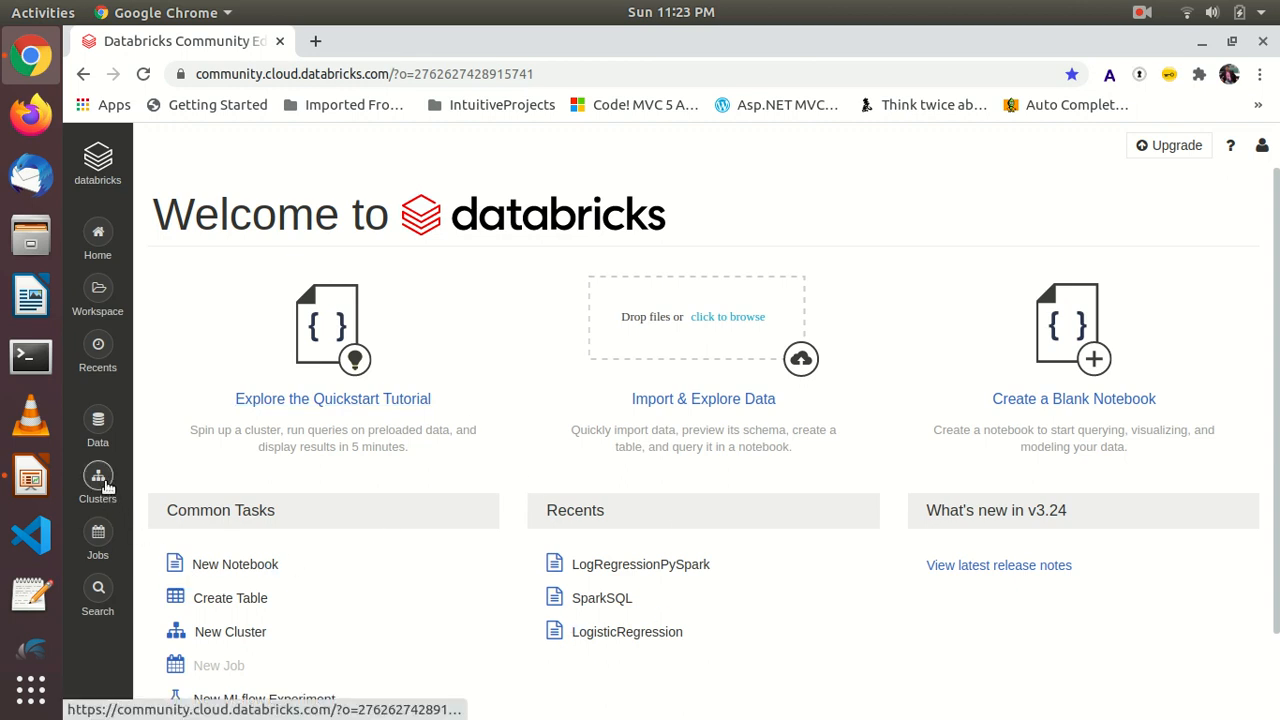
Step: Open Clusters and inspect the running Runtime 6.5 PySpark cluster and the terminated one
click(97, 483)
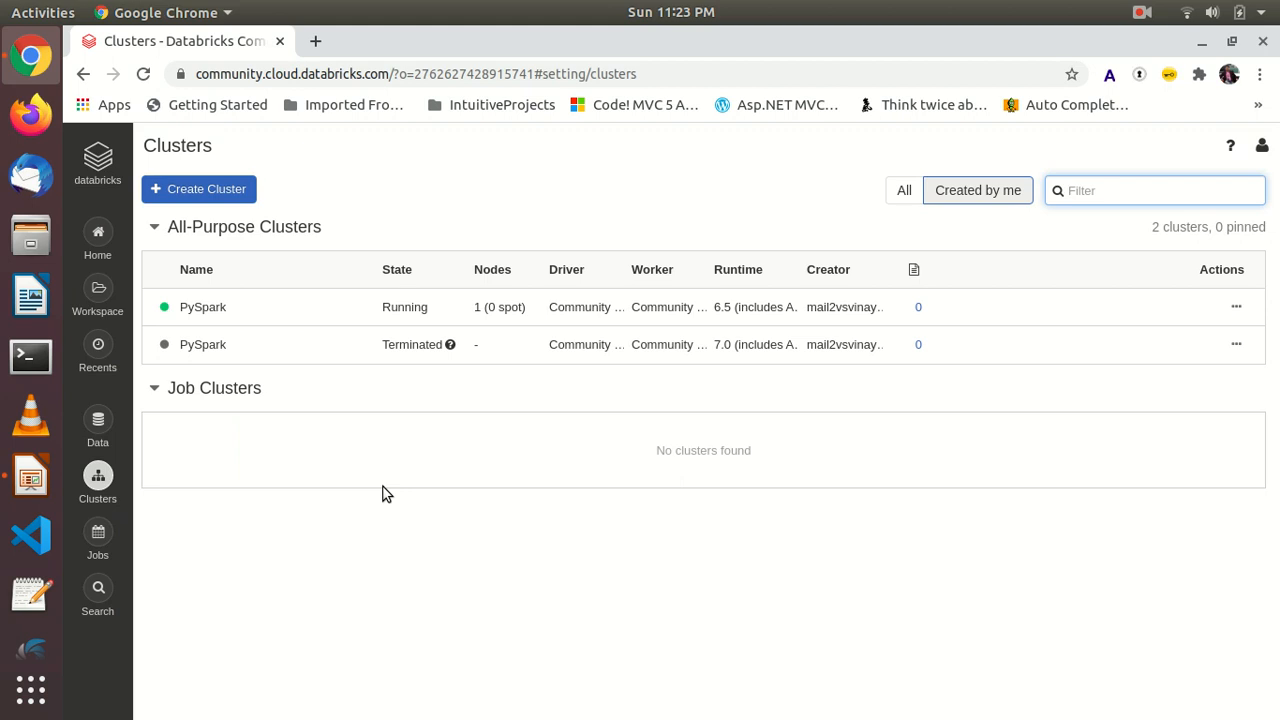
mouse_move(667, 307)
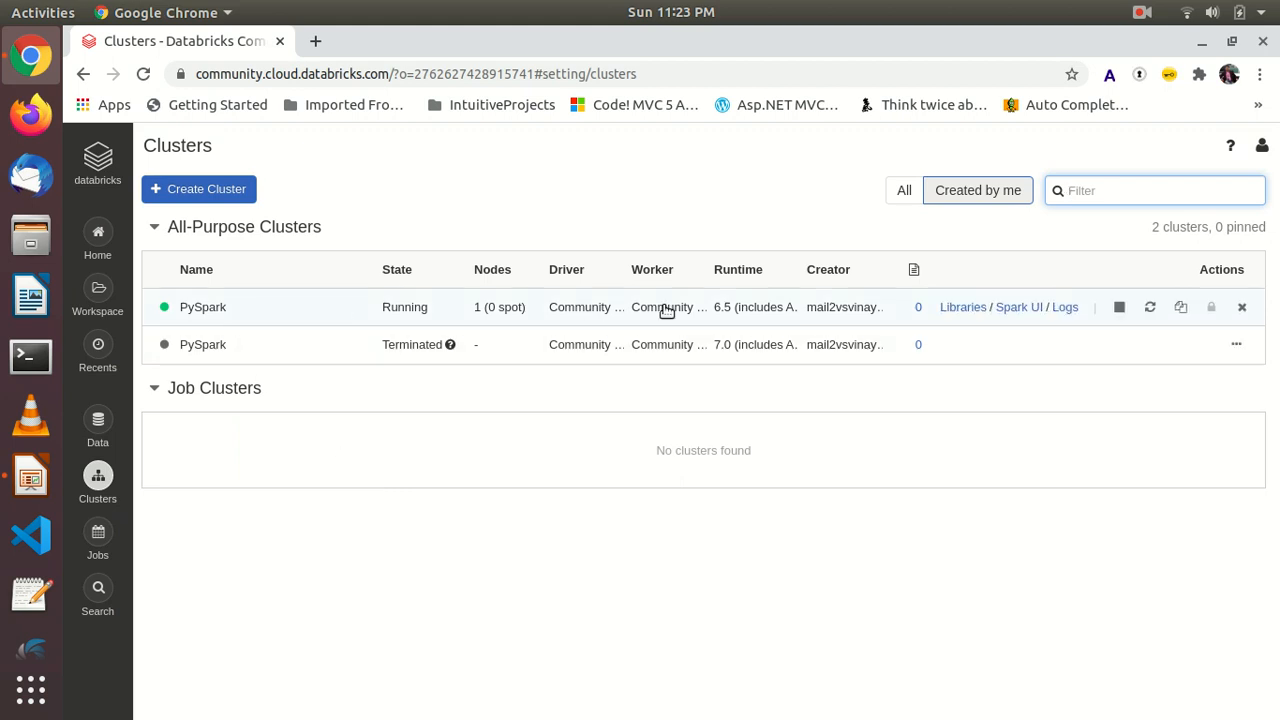
mouse_move(725, 307)
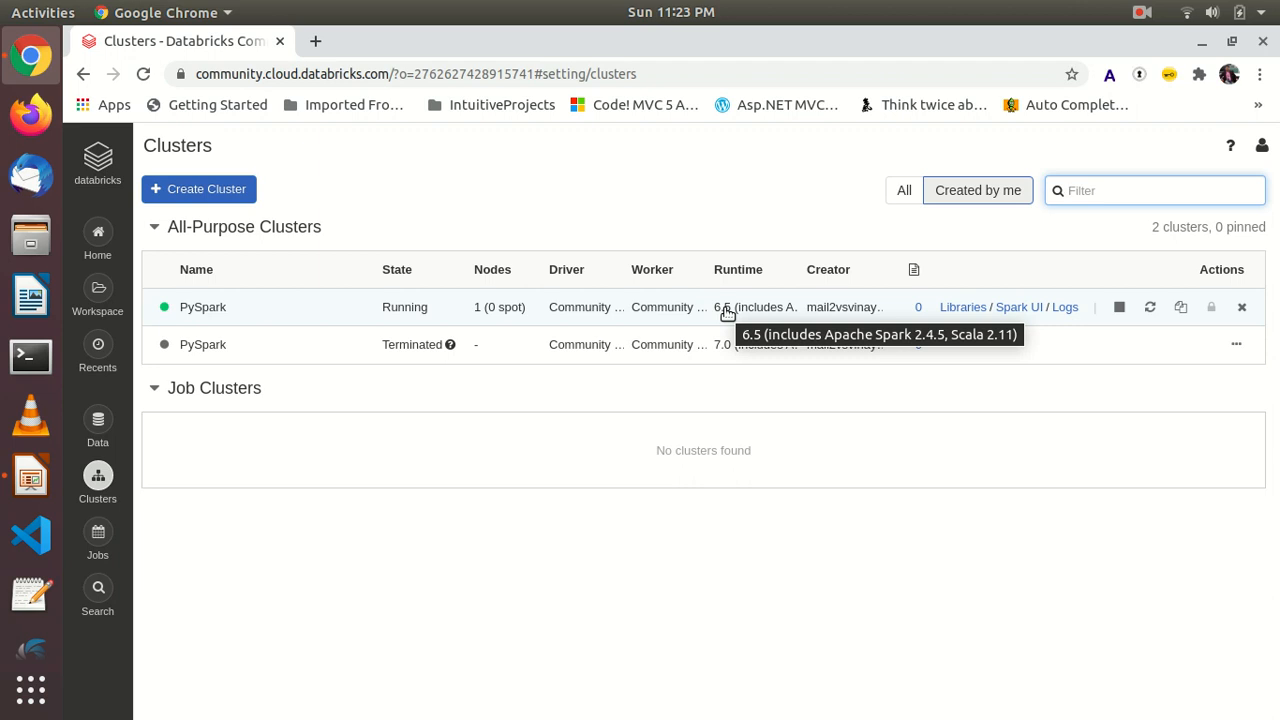
mouse_move(405, 423)
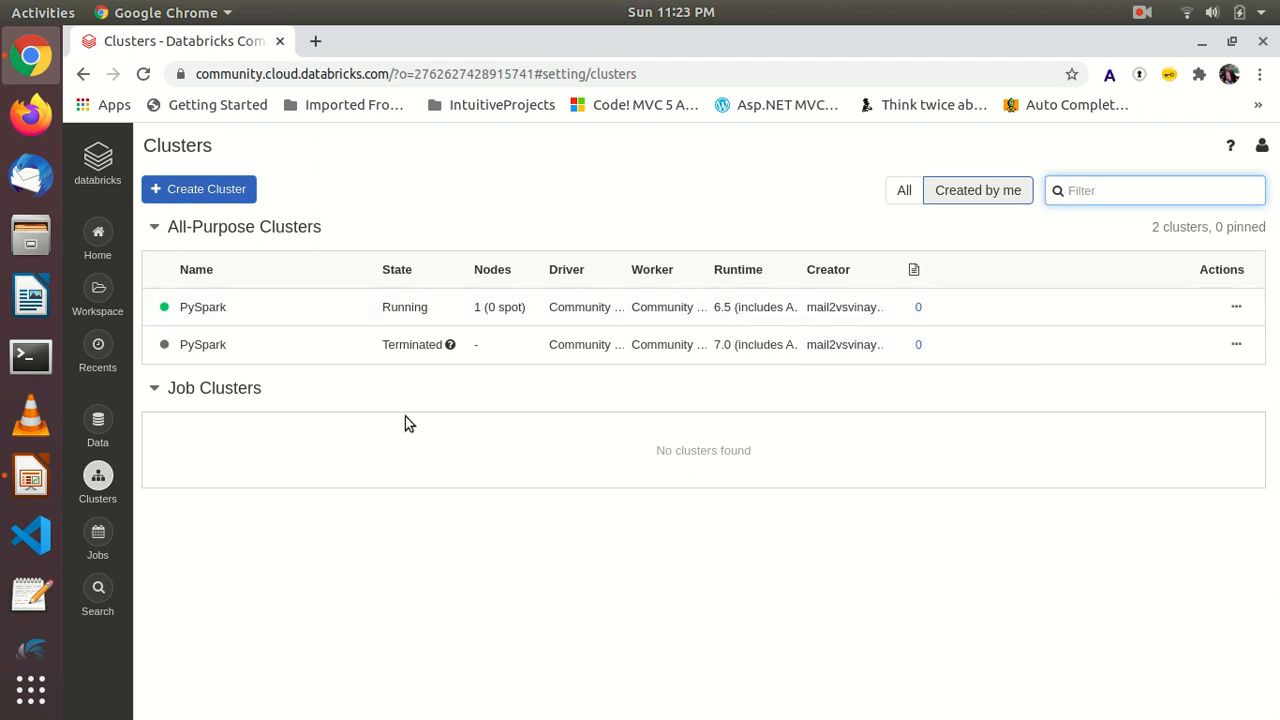
click(1150, 190)
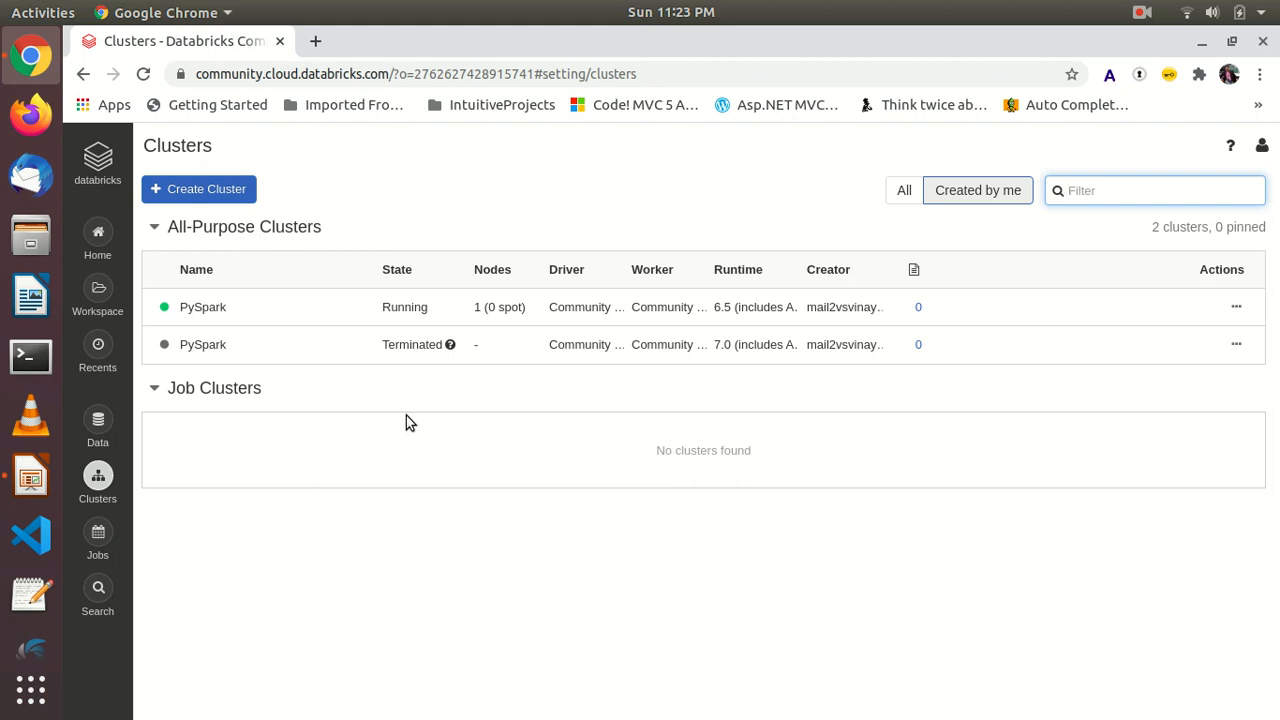
click(1150, 190)
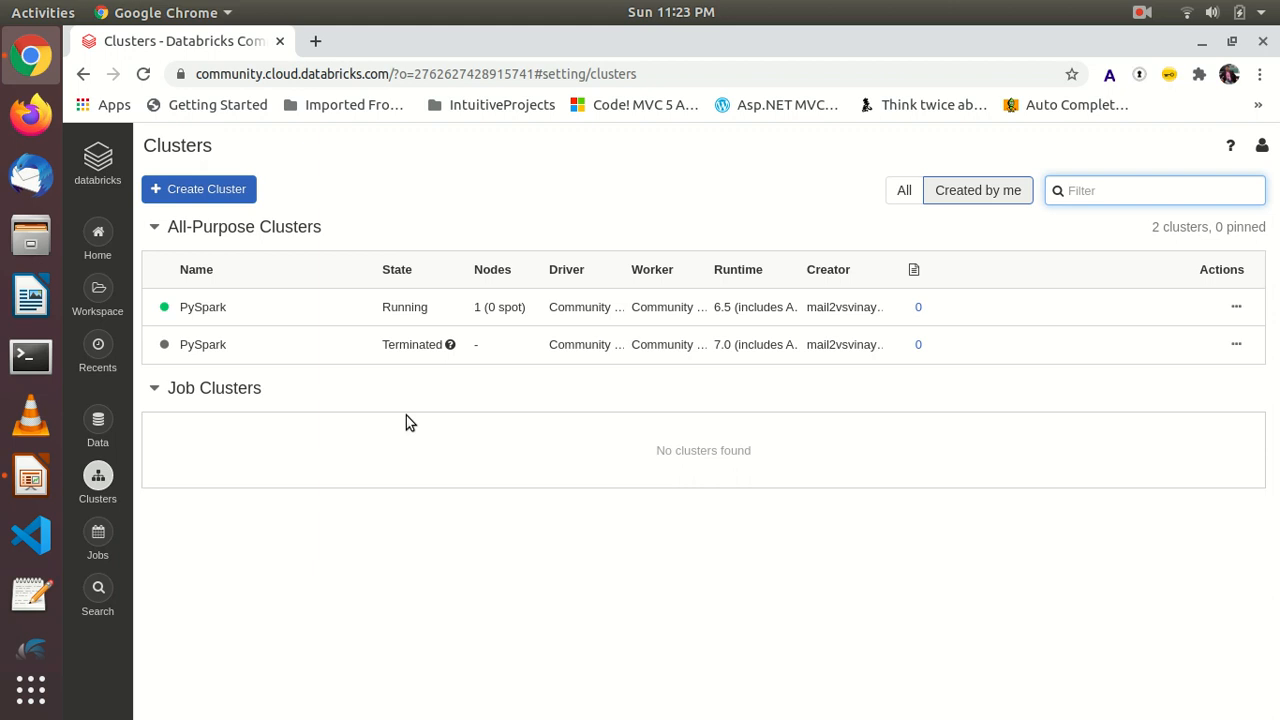
click(1155, 190)
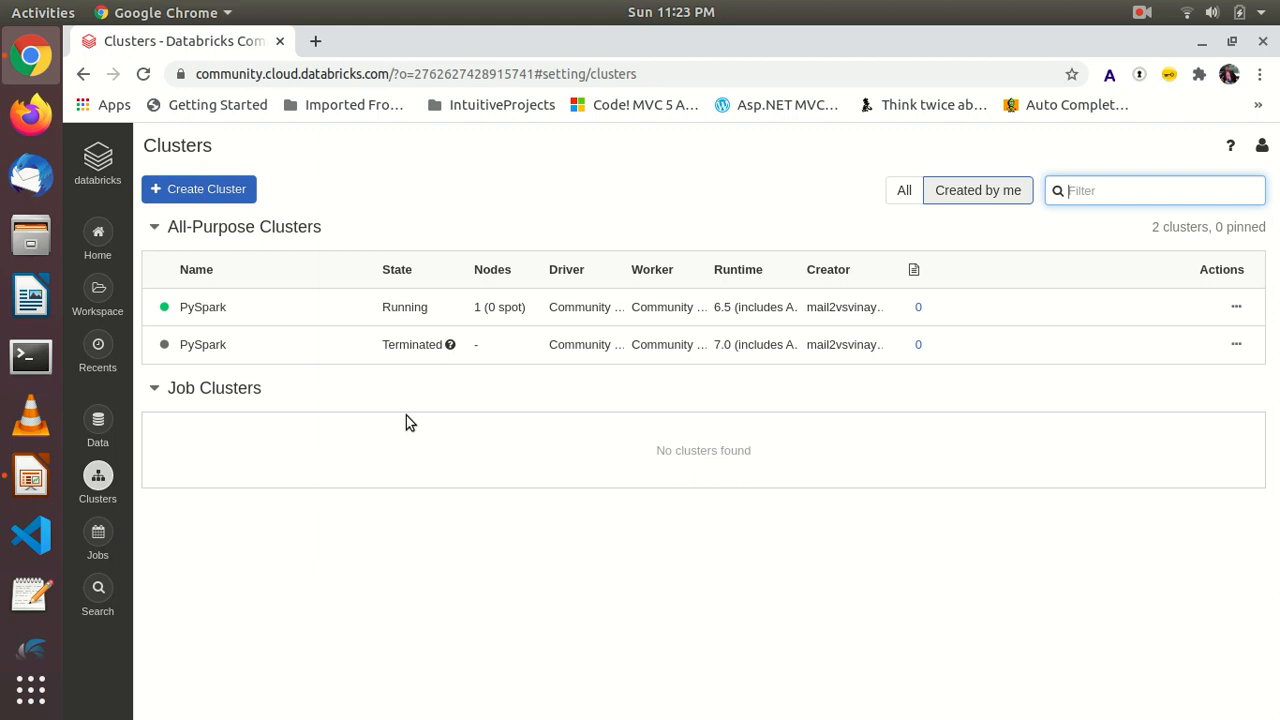
click(199, 189)
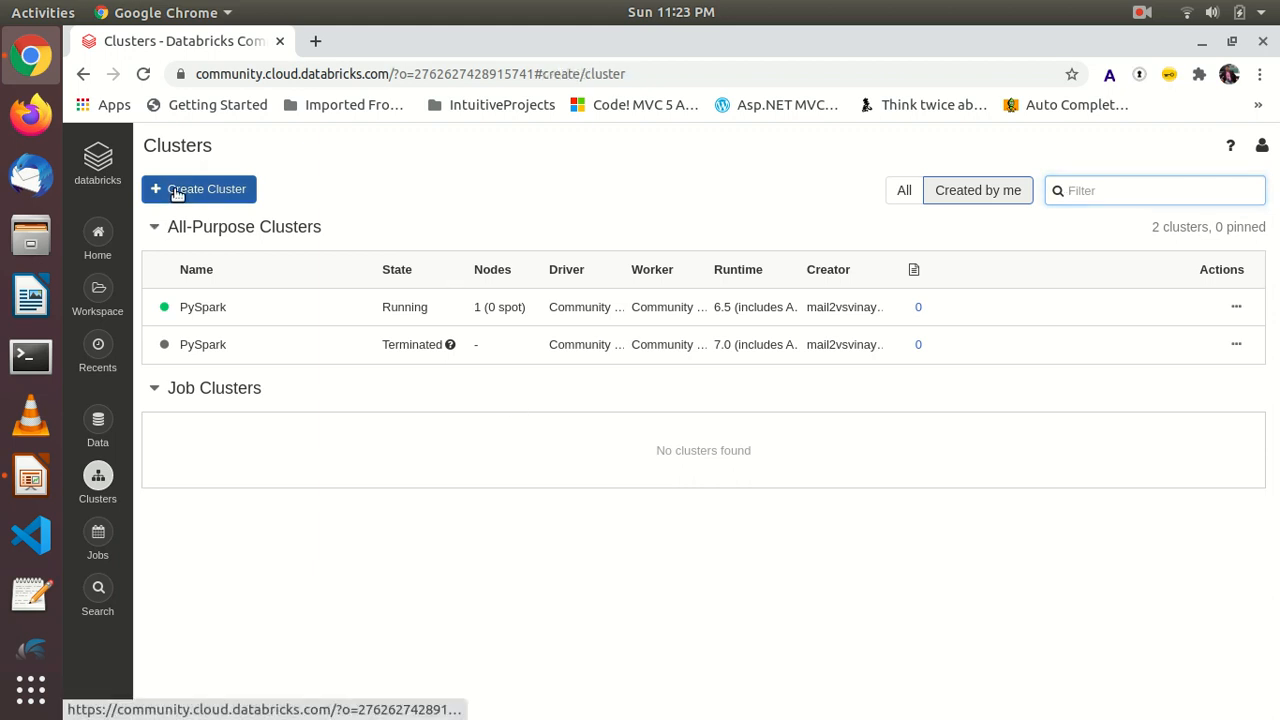
click(199, 189)
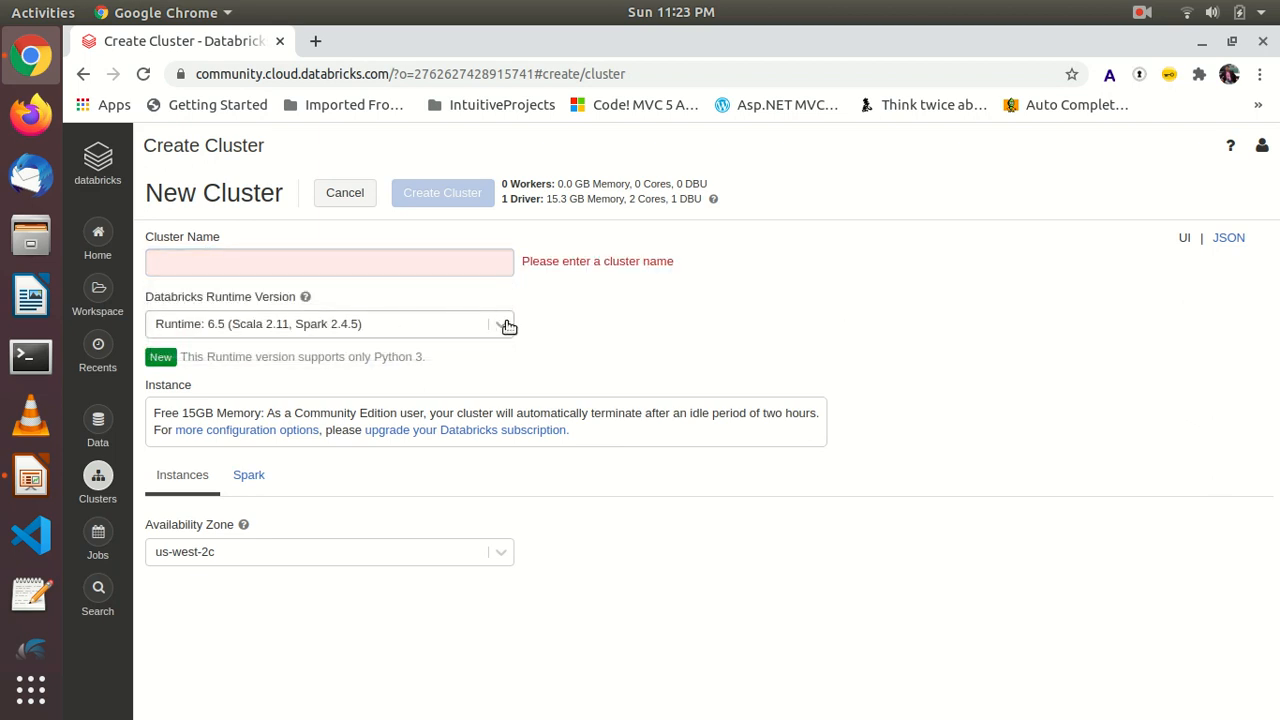
click(330, 323)
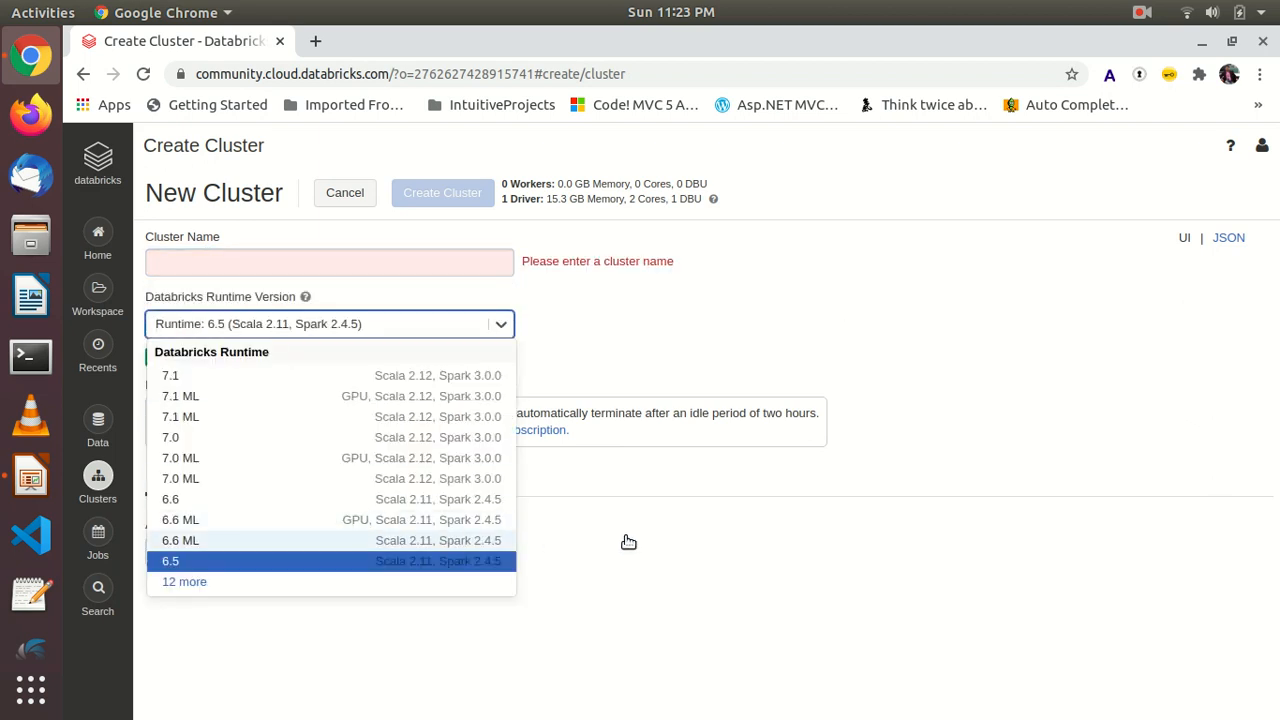
click(170, 561)
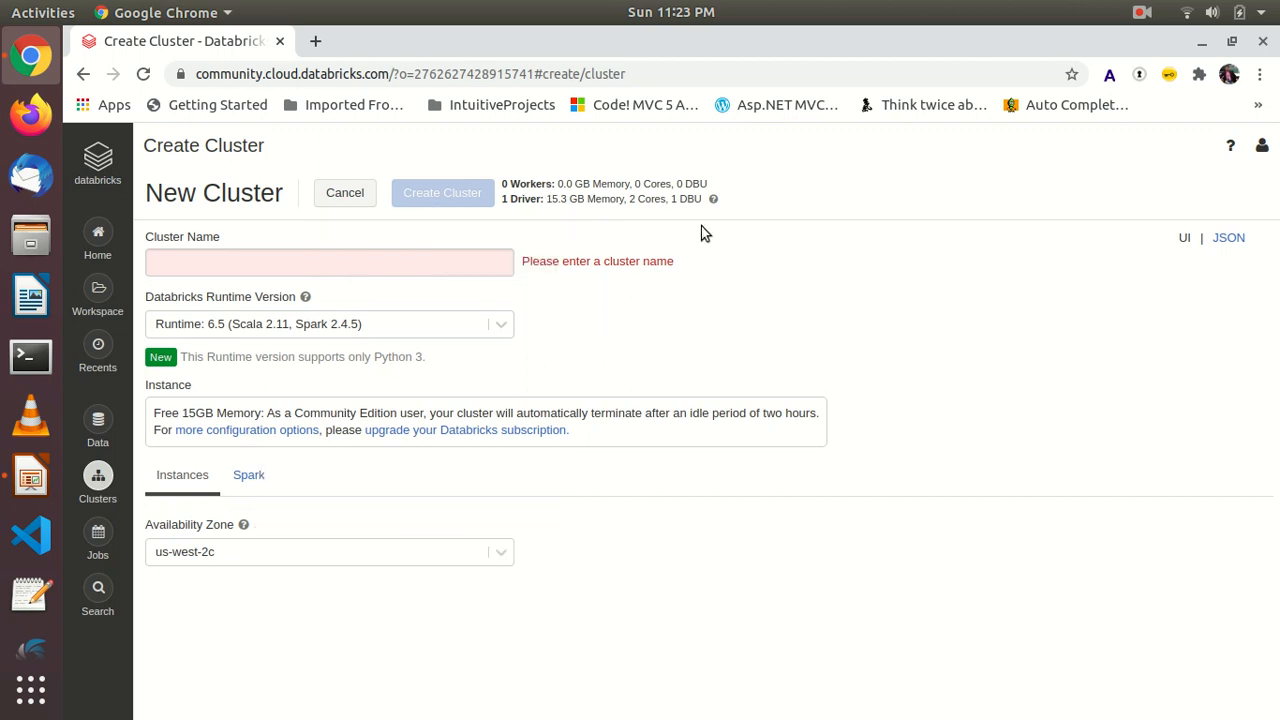
mouse_move(605, 233)
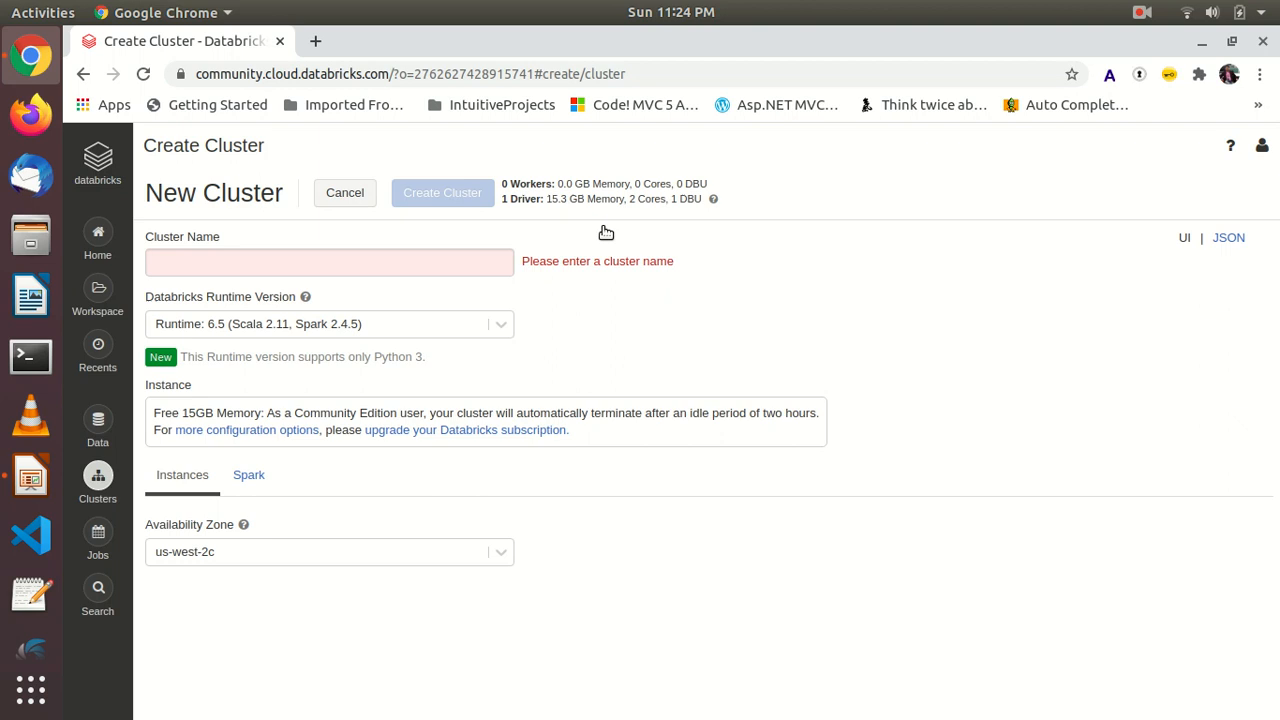
mouse_move(352, 212)
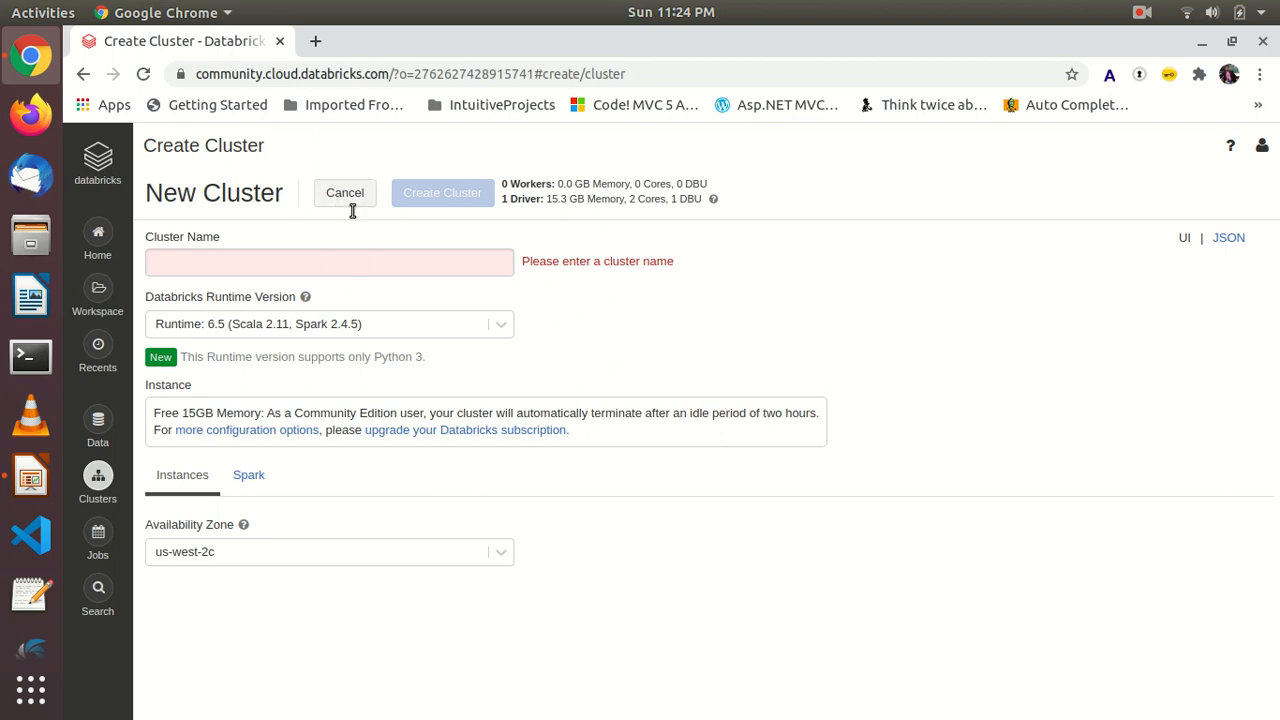
click(344, 192)
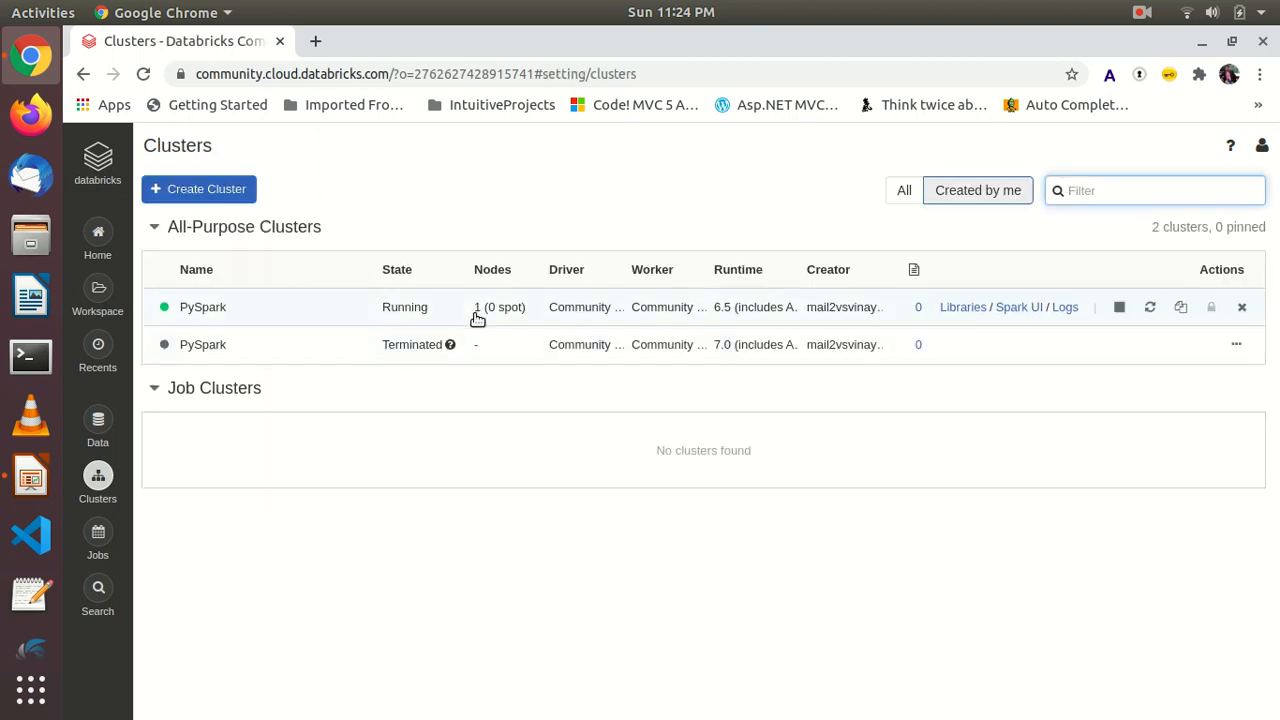
mouse_move(670, 233)
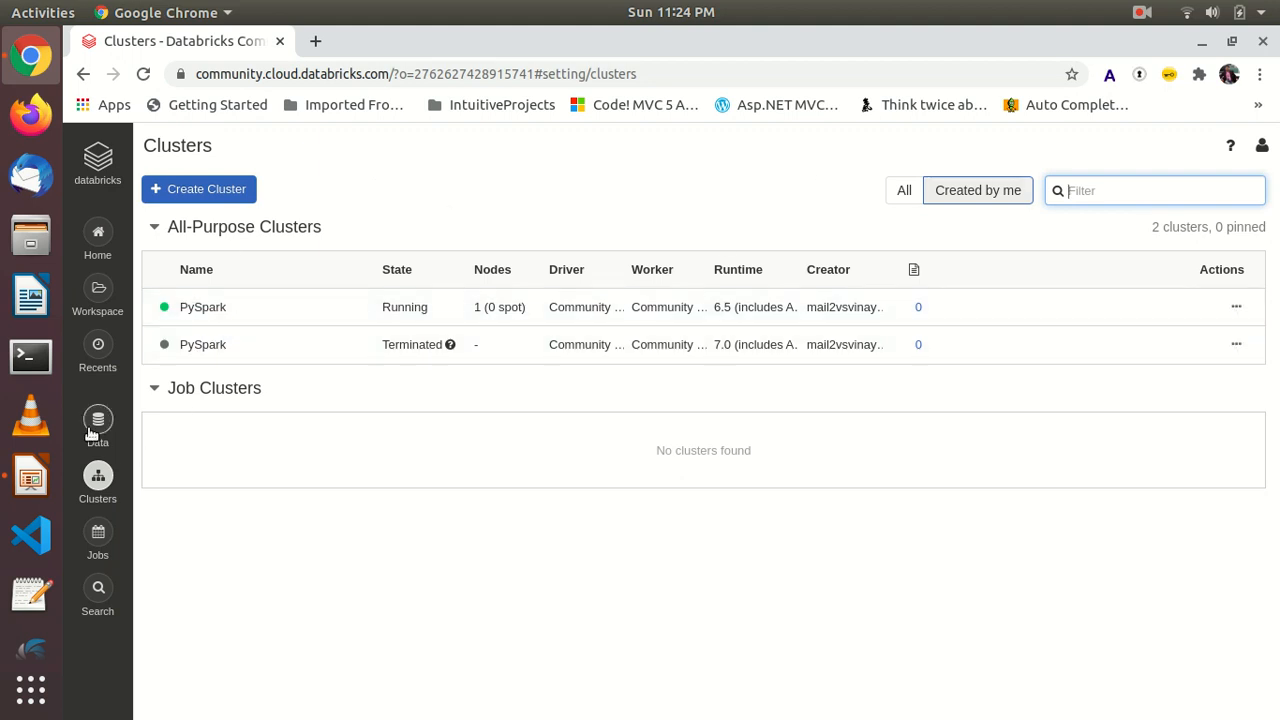
Step: Open the Data panel listing default database tables like bank_csv and people_json
click(97, 420)
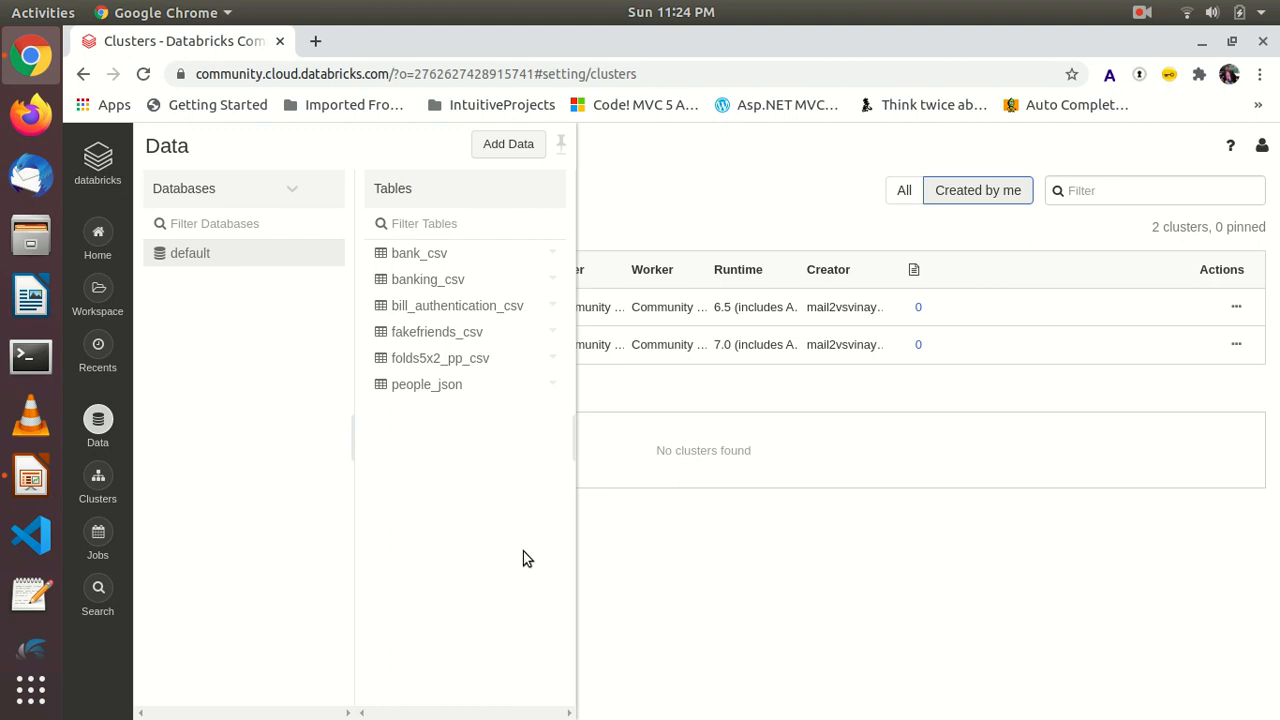
mouse_move(531, 556)
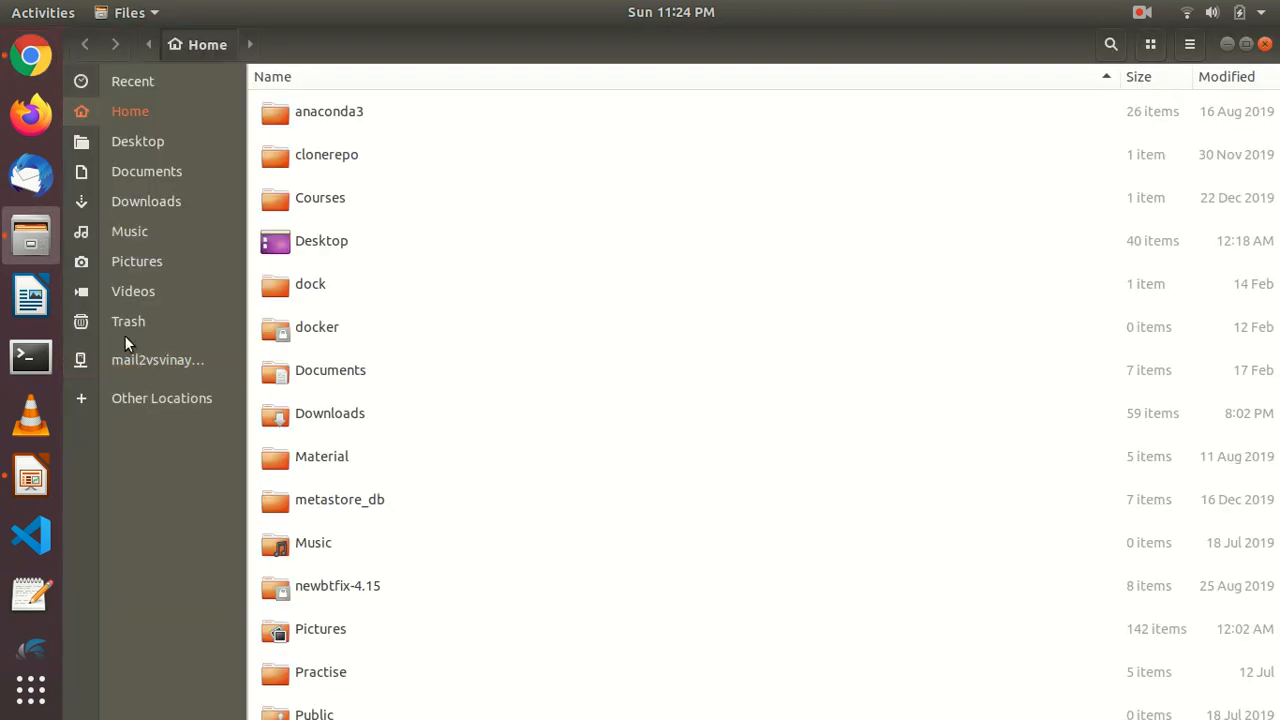
Step: Open people.json from Work/PySparkApp/dataset in Text Editor to view its records
scroll(down, 3)
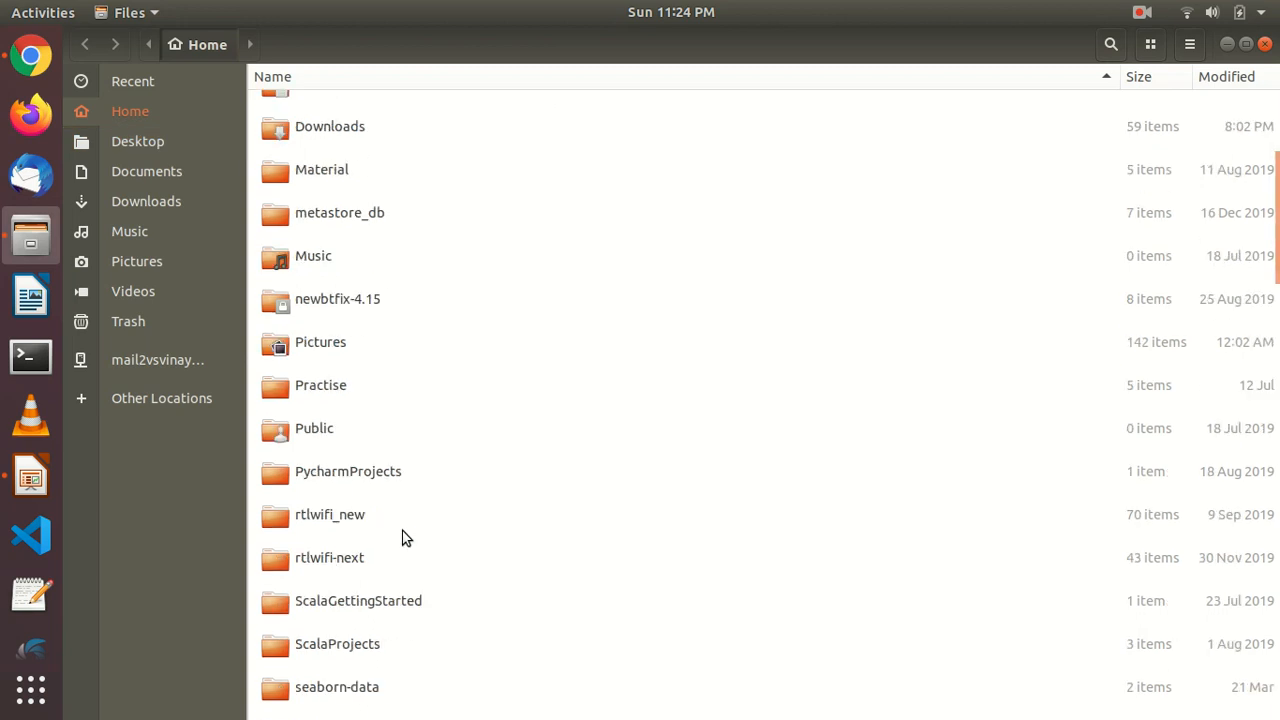
scroll(down, 3)
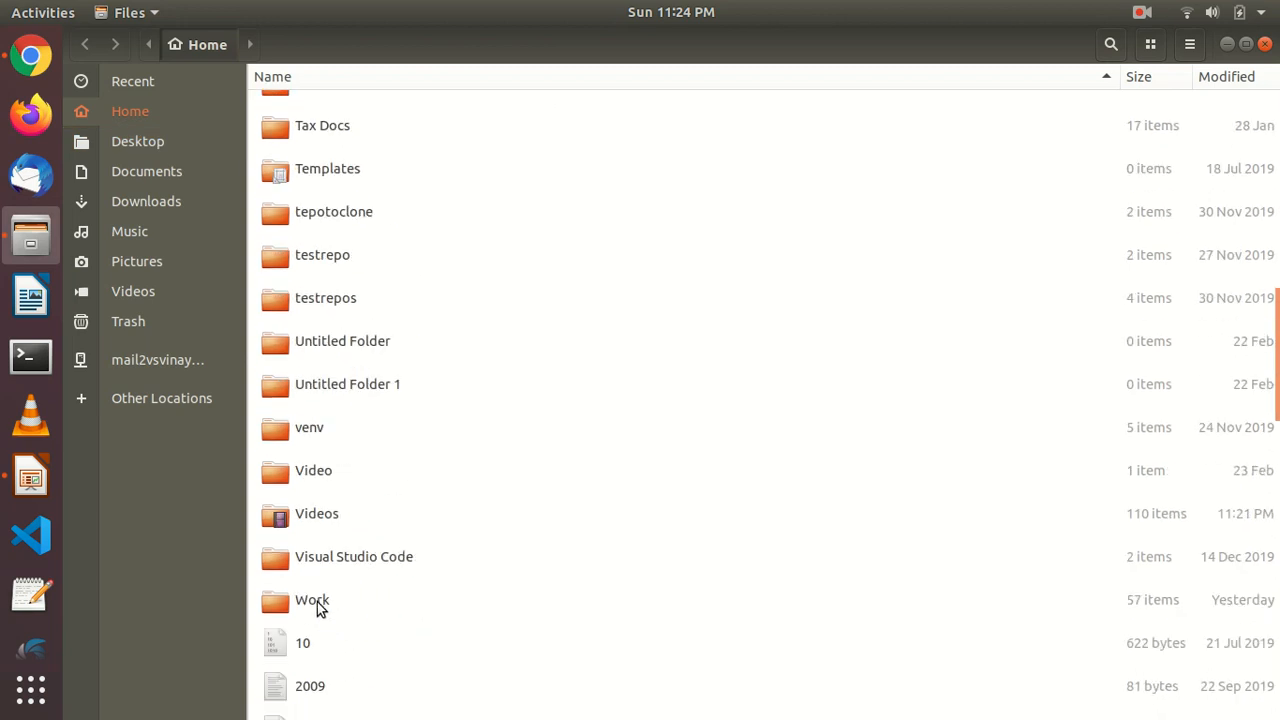
double_click(312, 599)
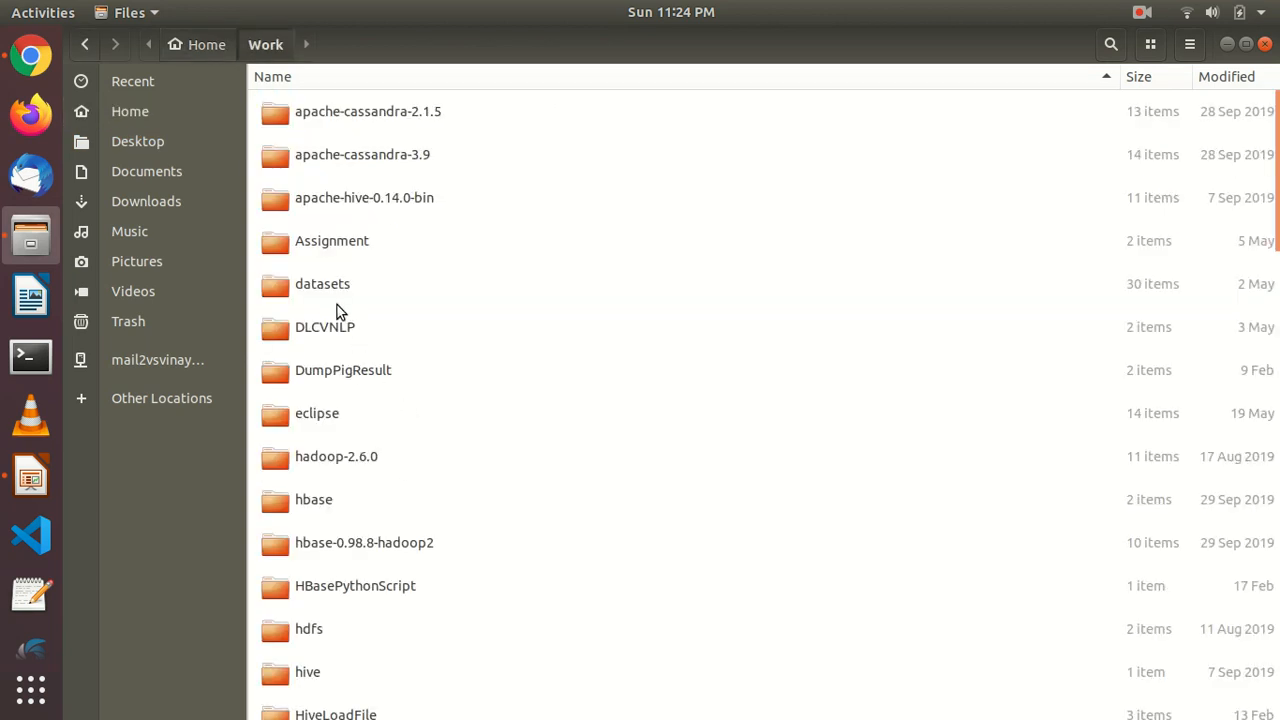
scroll(down, 3)
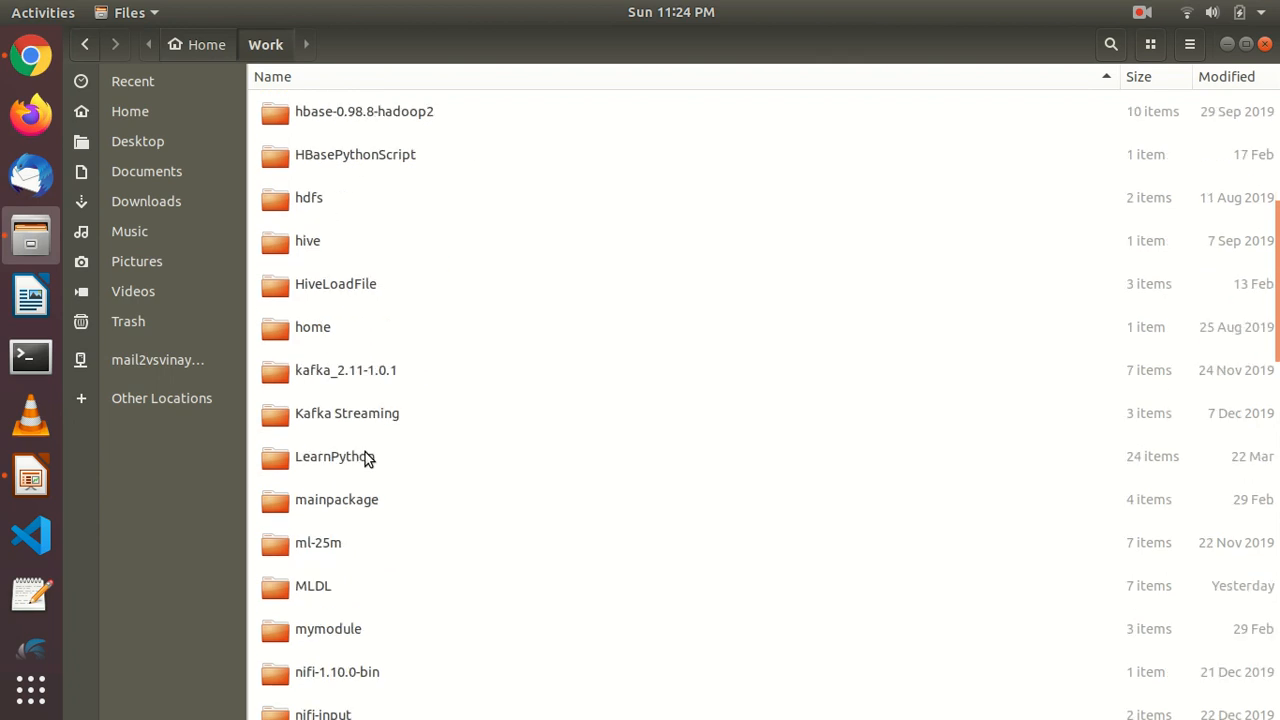
scroll(down, 3)
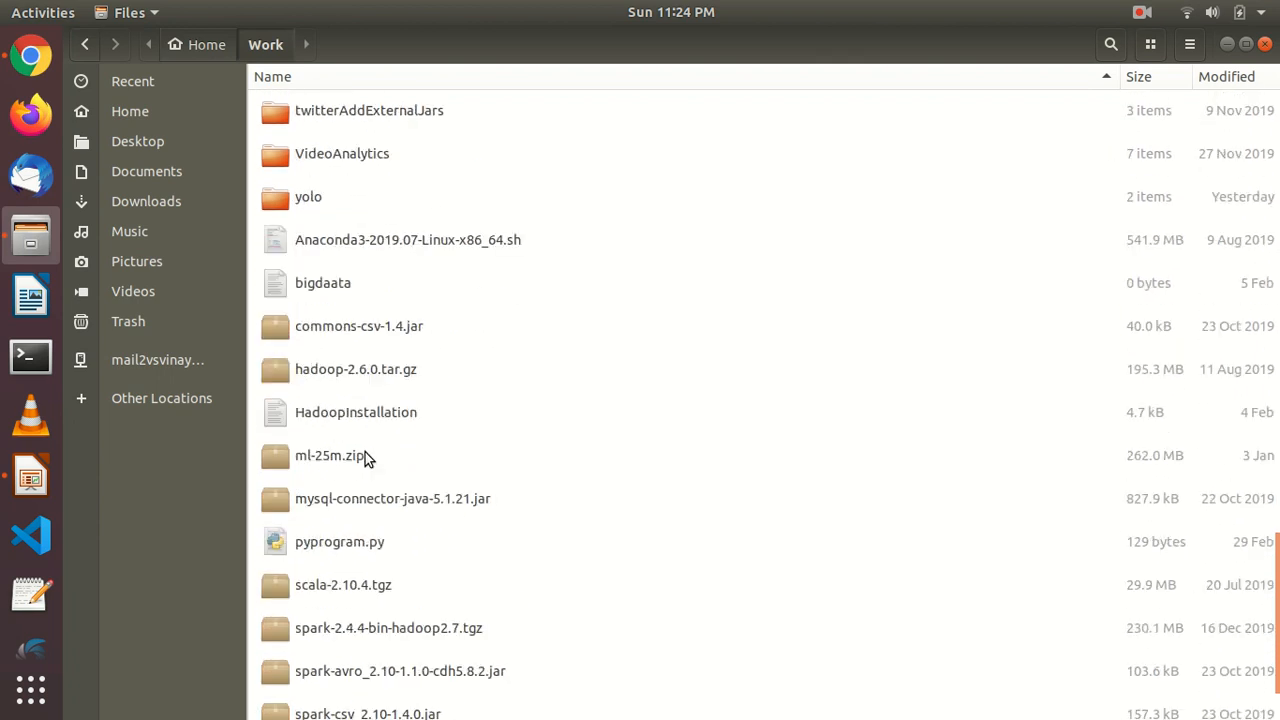
text(y)
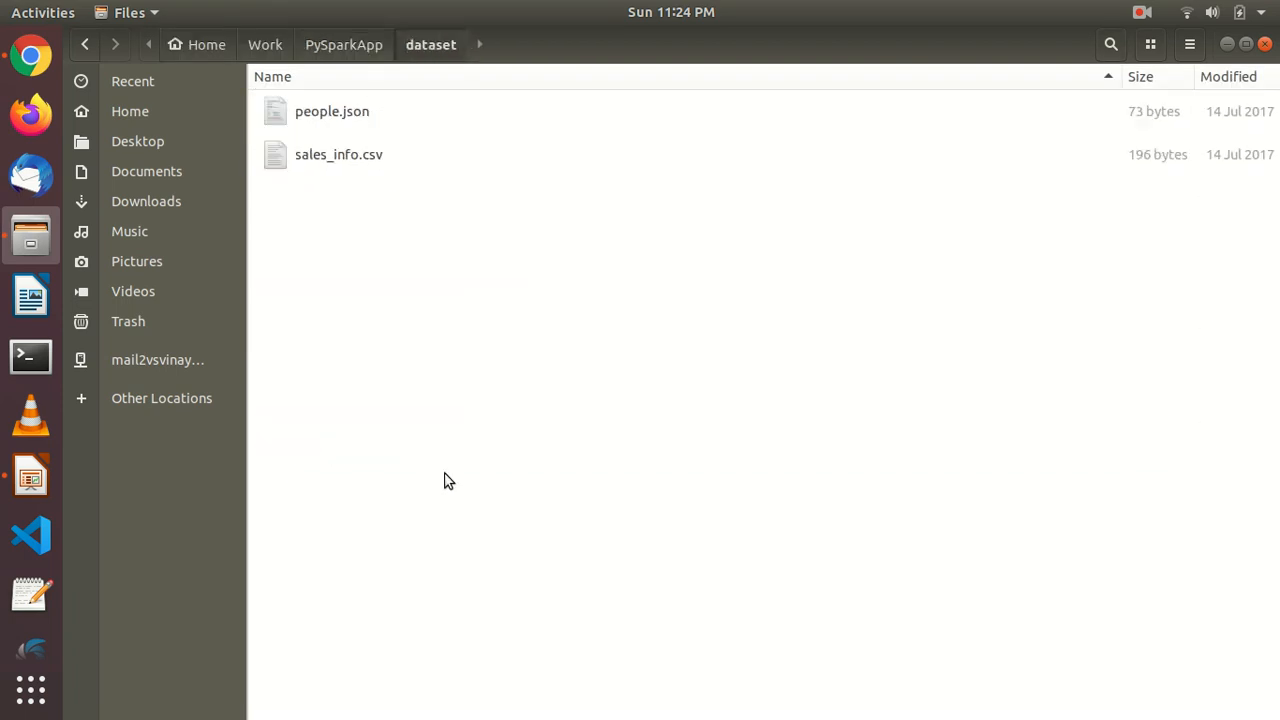
double_click(332, 111)
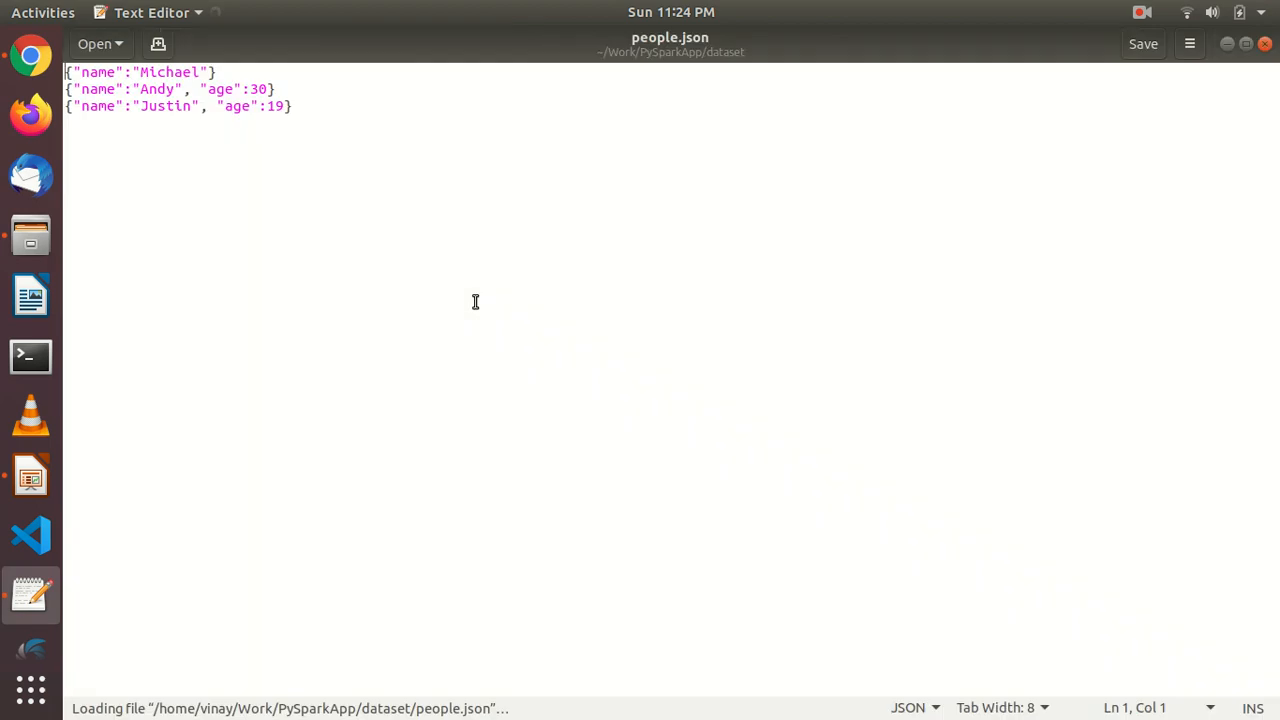
mouse_move(428, 152)
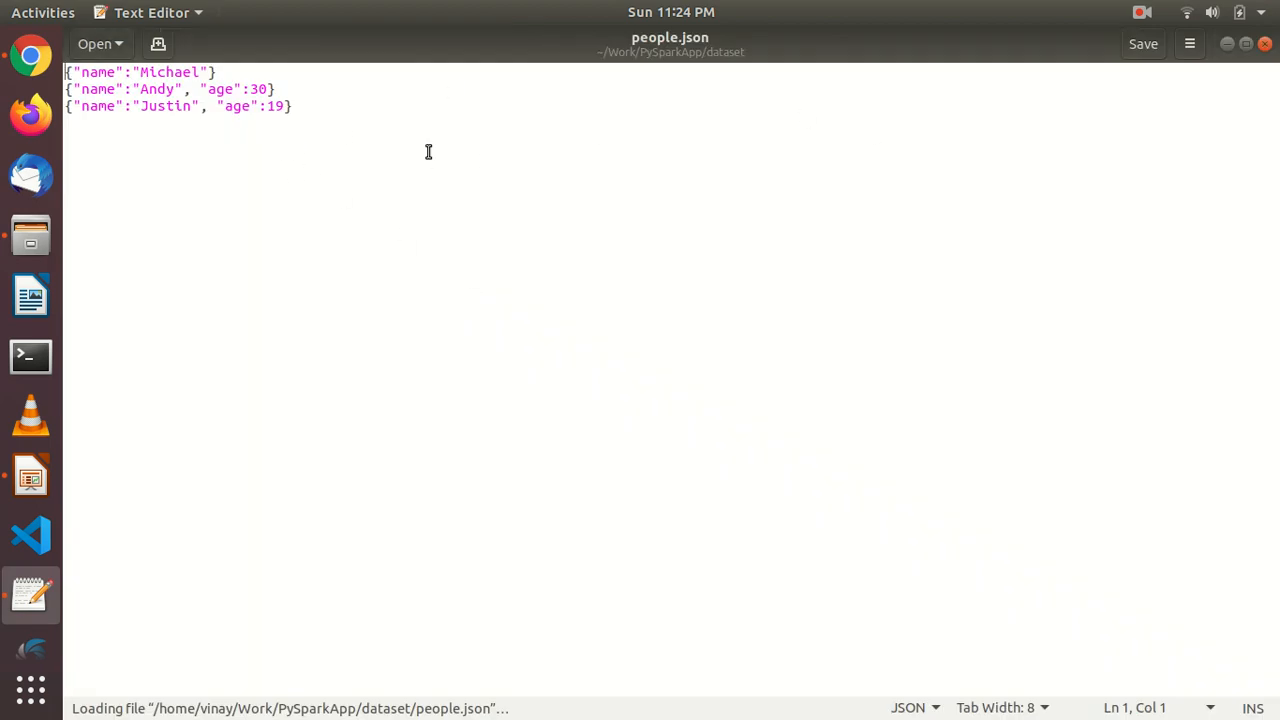
mouse_move(30, 55)
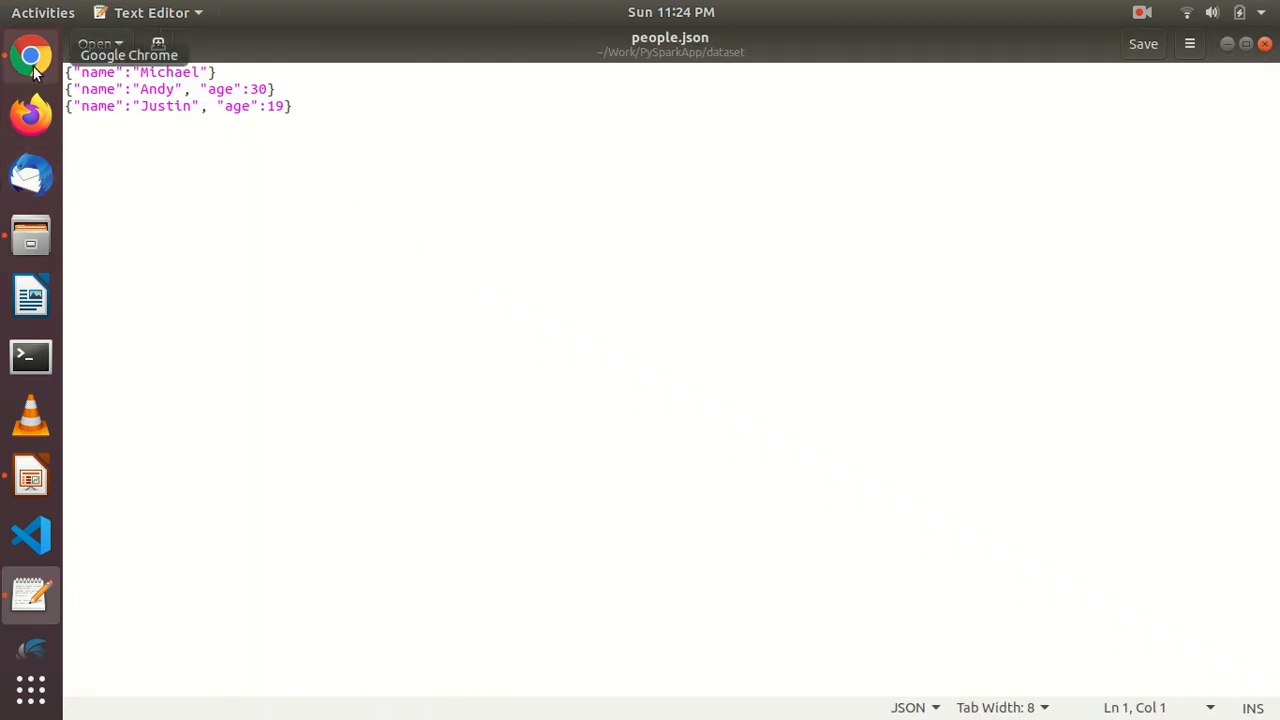
Step: Start Add Data on the Upload File option and browse to the dataset folder
click(30, 55)
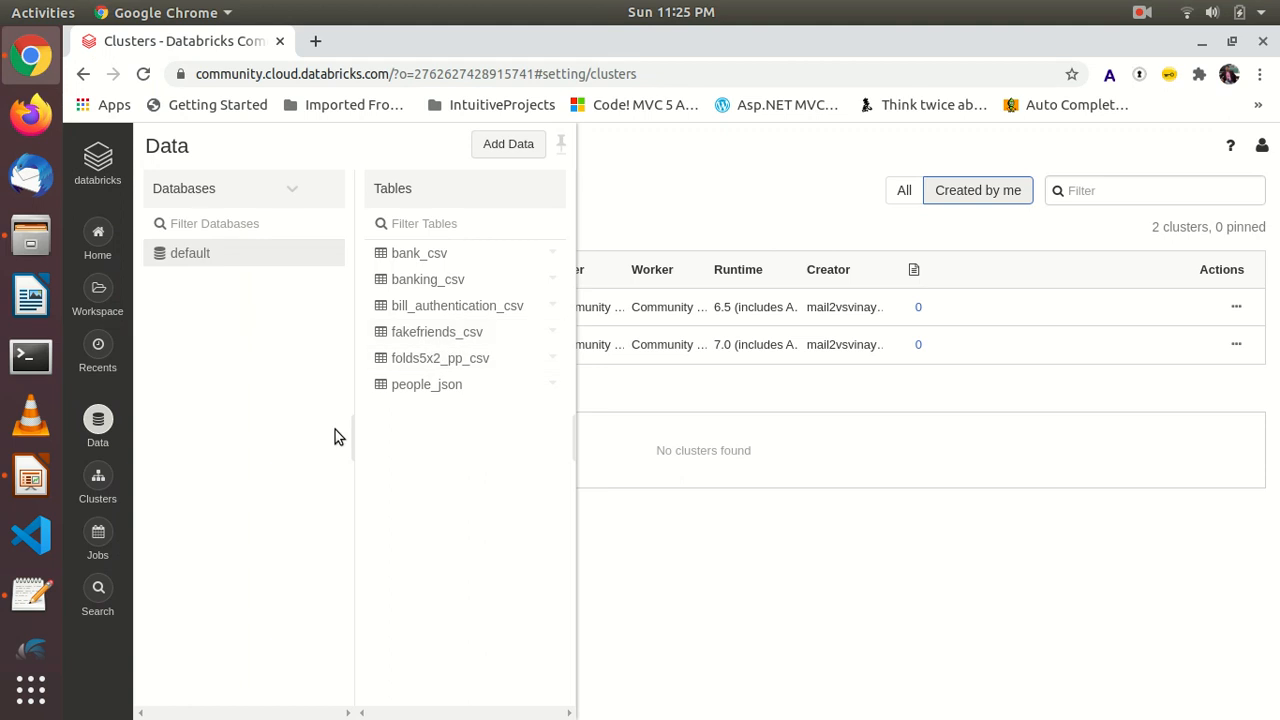
mouse_move(456, 158)
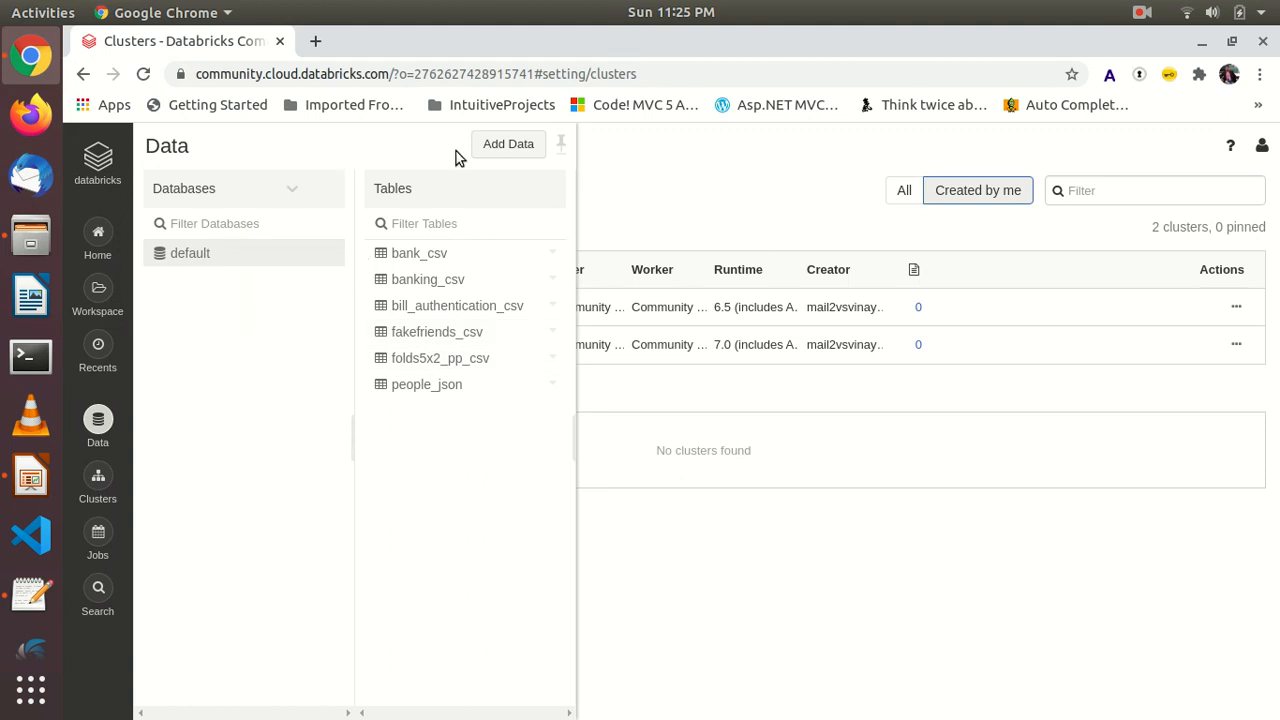
click(508, 143)
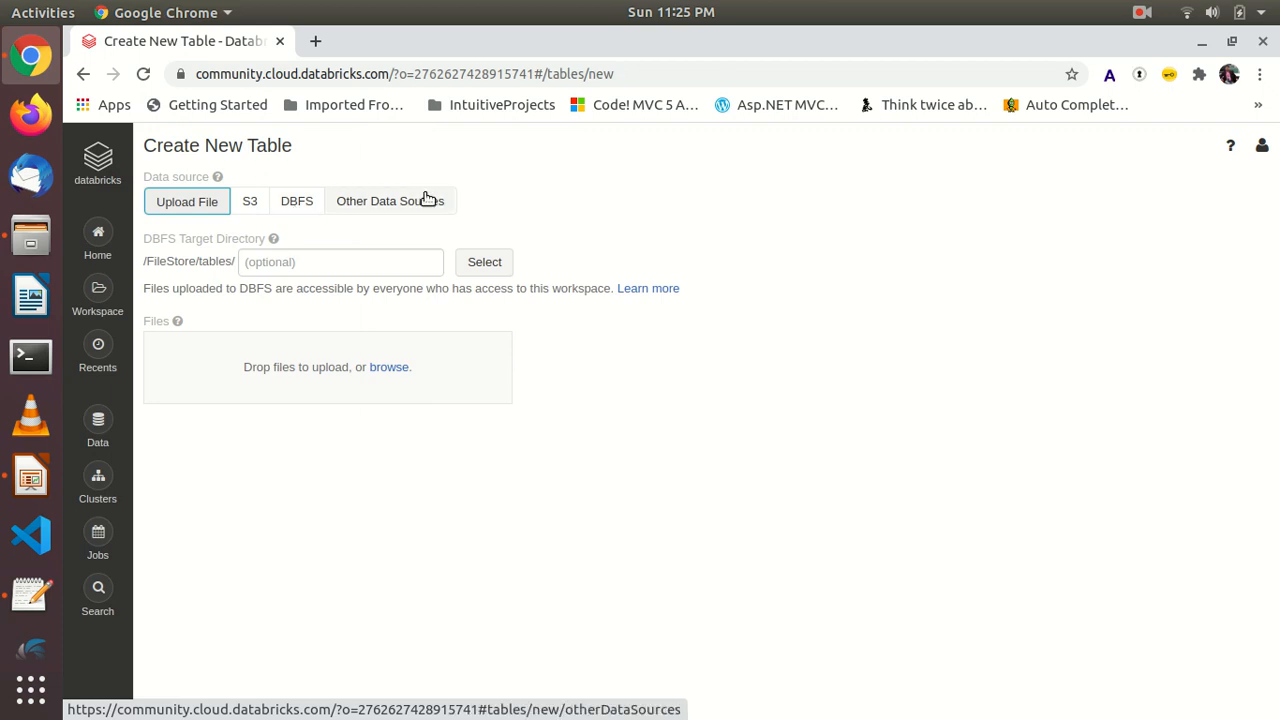
click(389, 201)
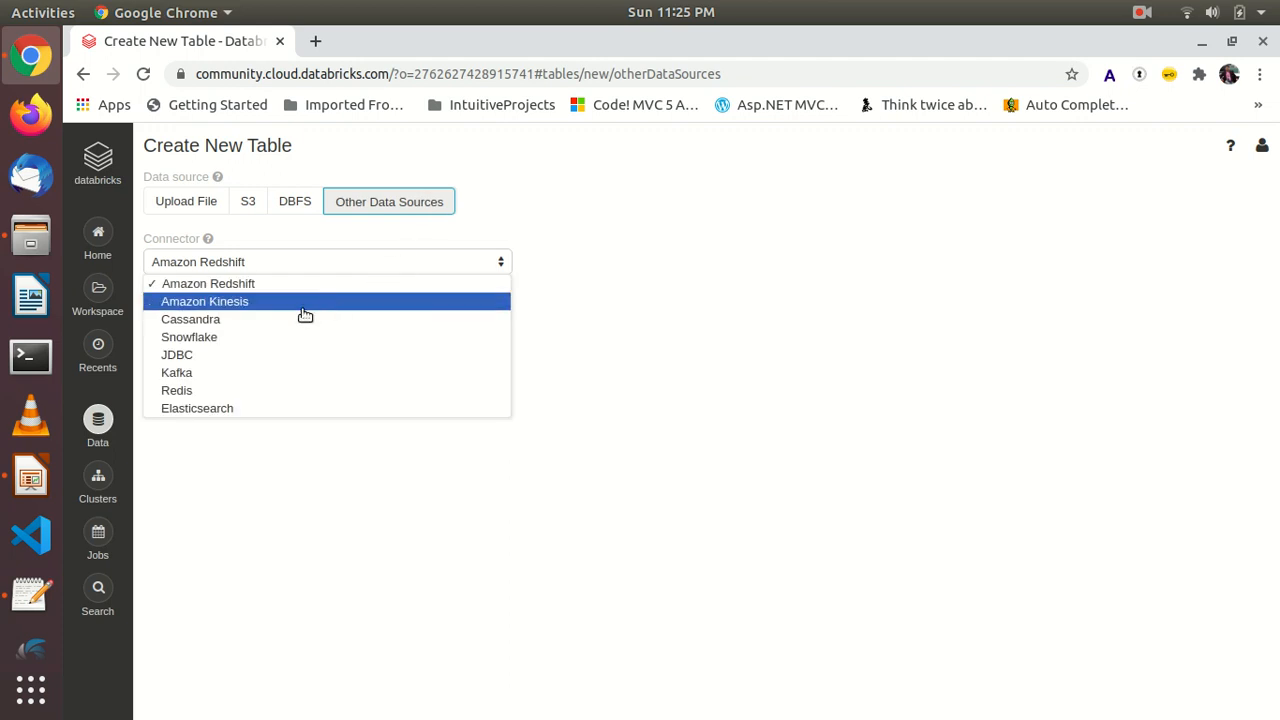
mouse_move(284, 408)
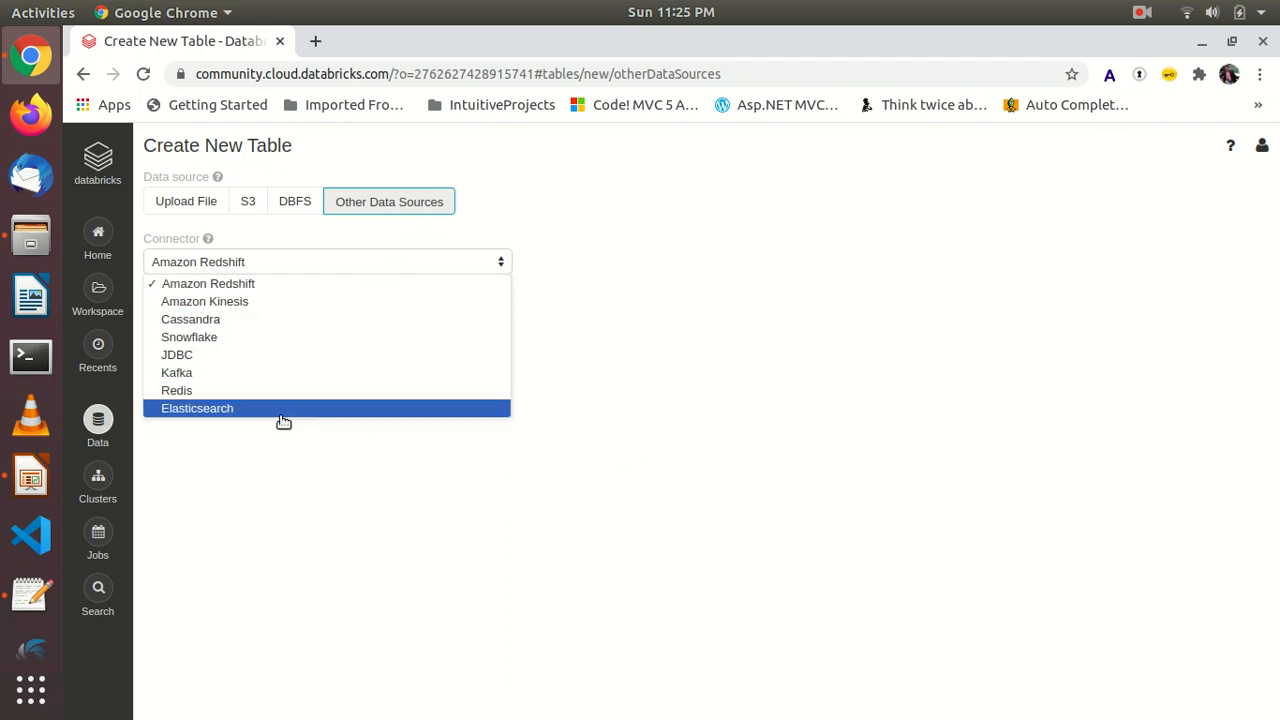
click(186, 201)
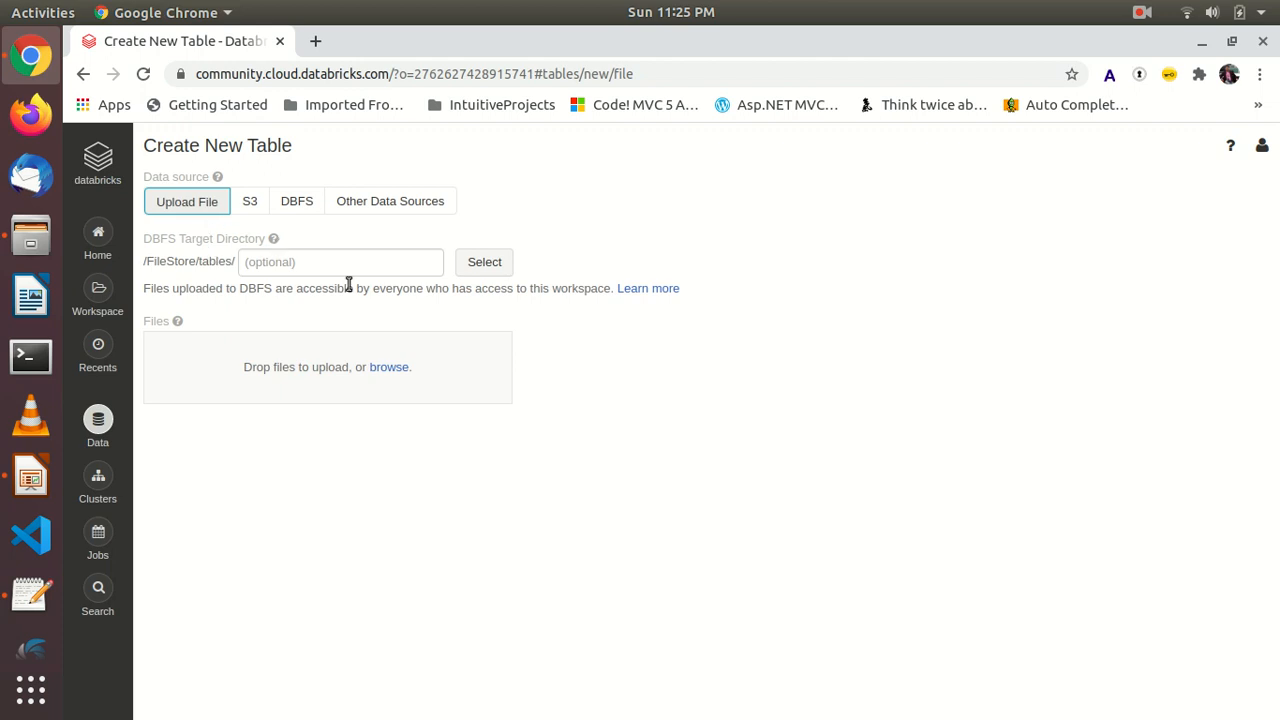
mouse_move(407, 277)
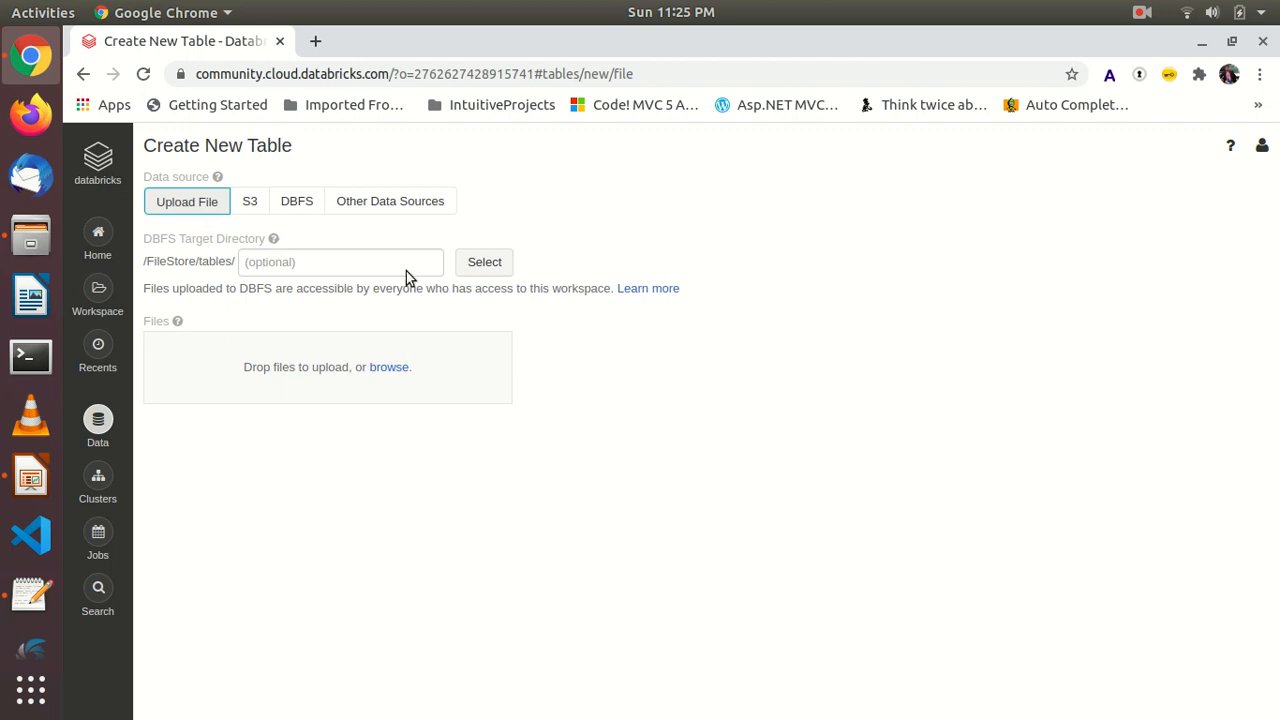
mouse_move(389, 367)
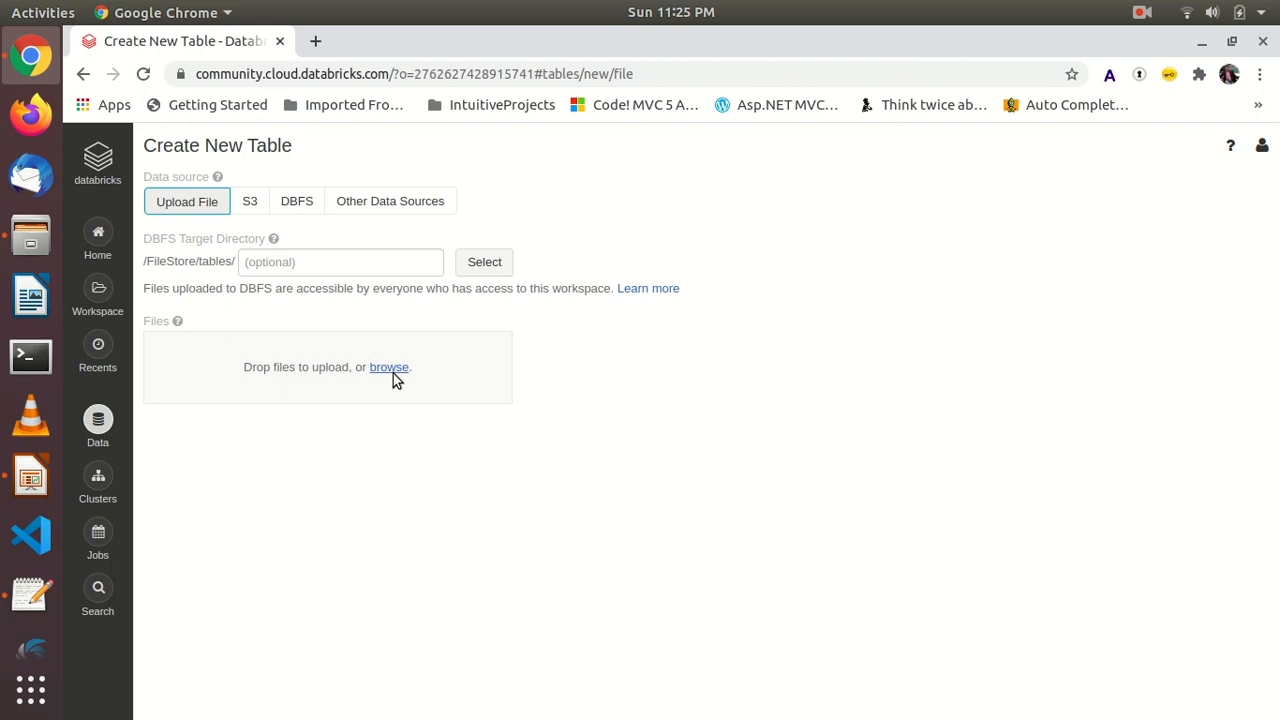
click(389, 367)
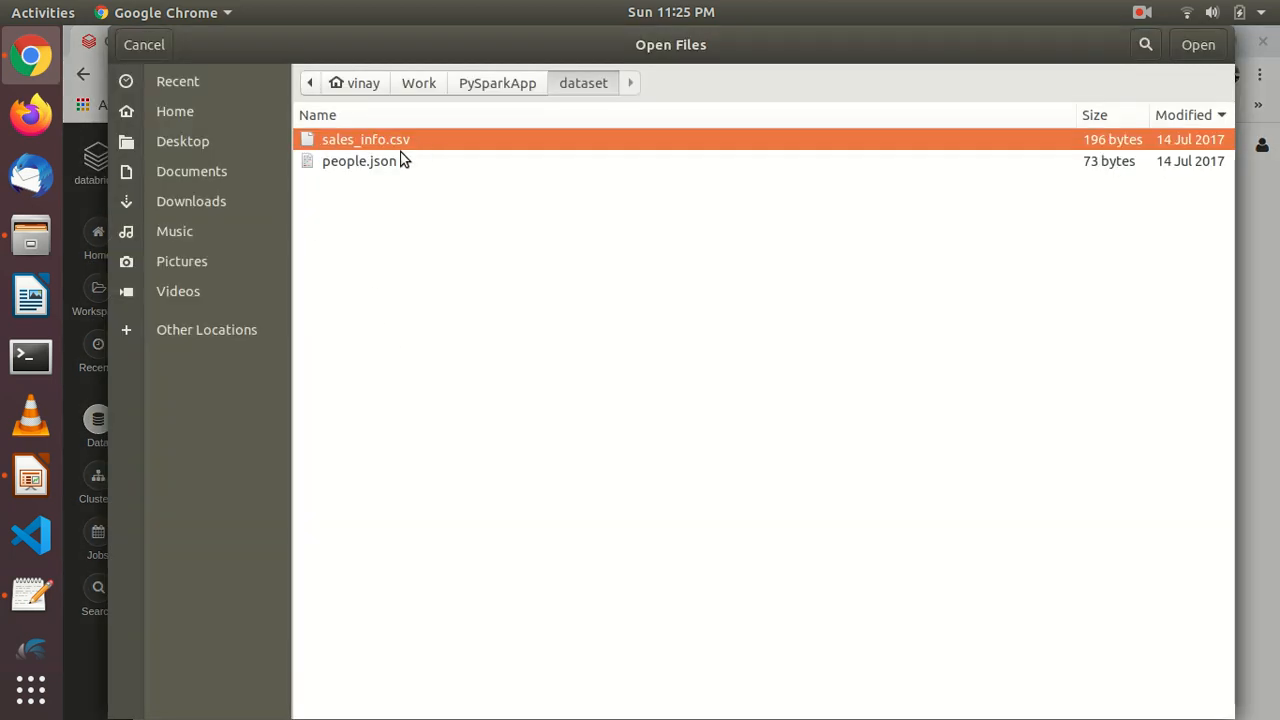
Step: Select people.json and upload it to /FileStore/tables/people-1.json
click(359, 160)
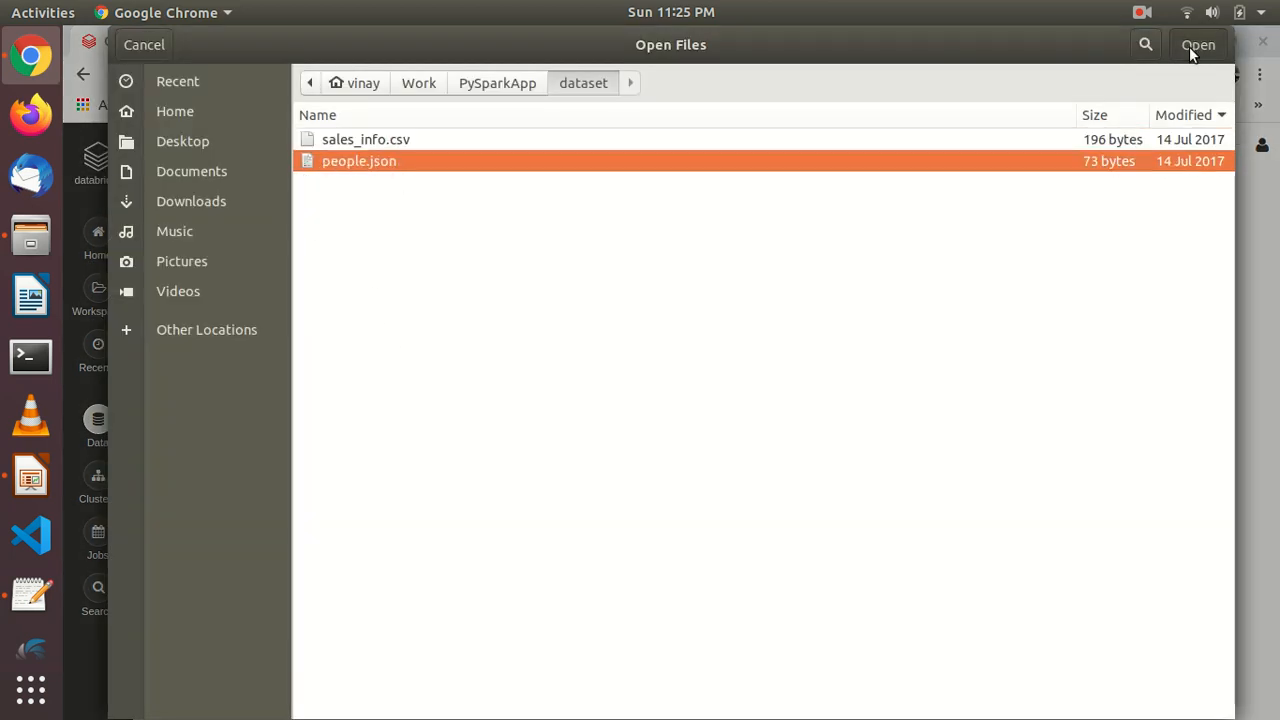
mouse_move(1025, 90)
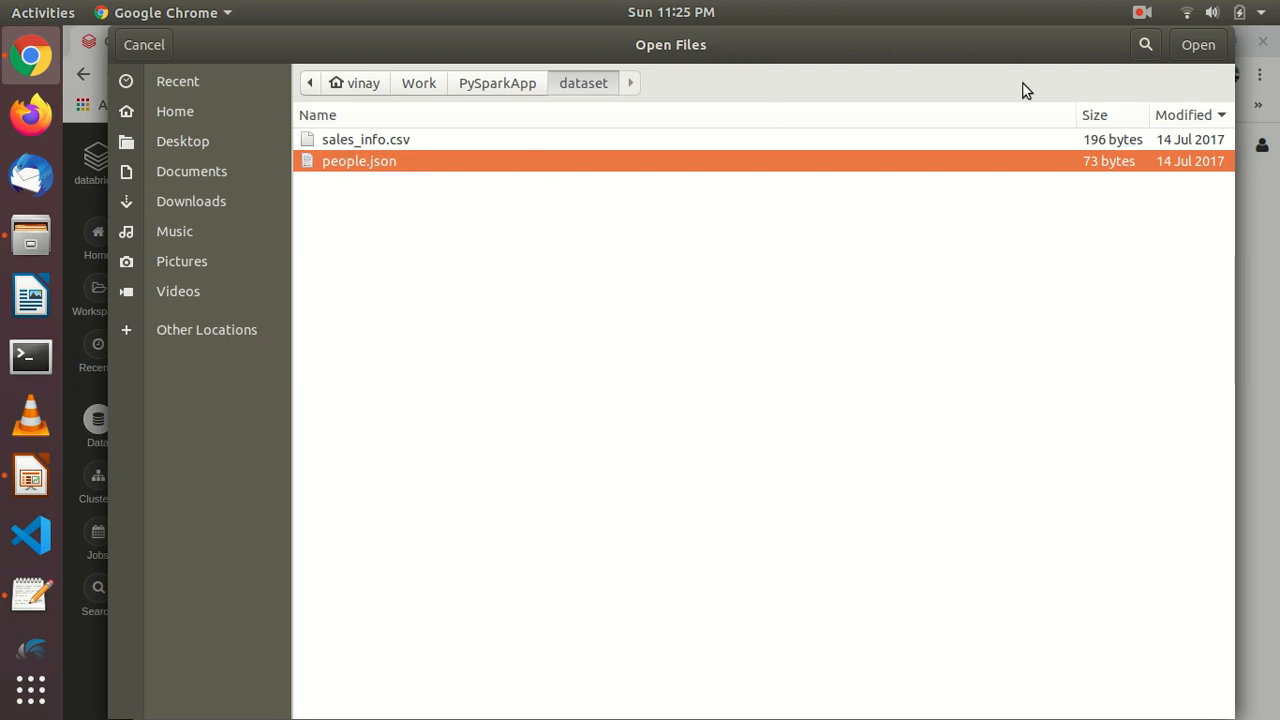
click(1197, 44)
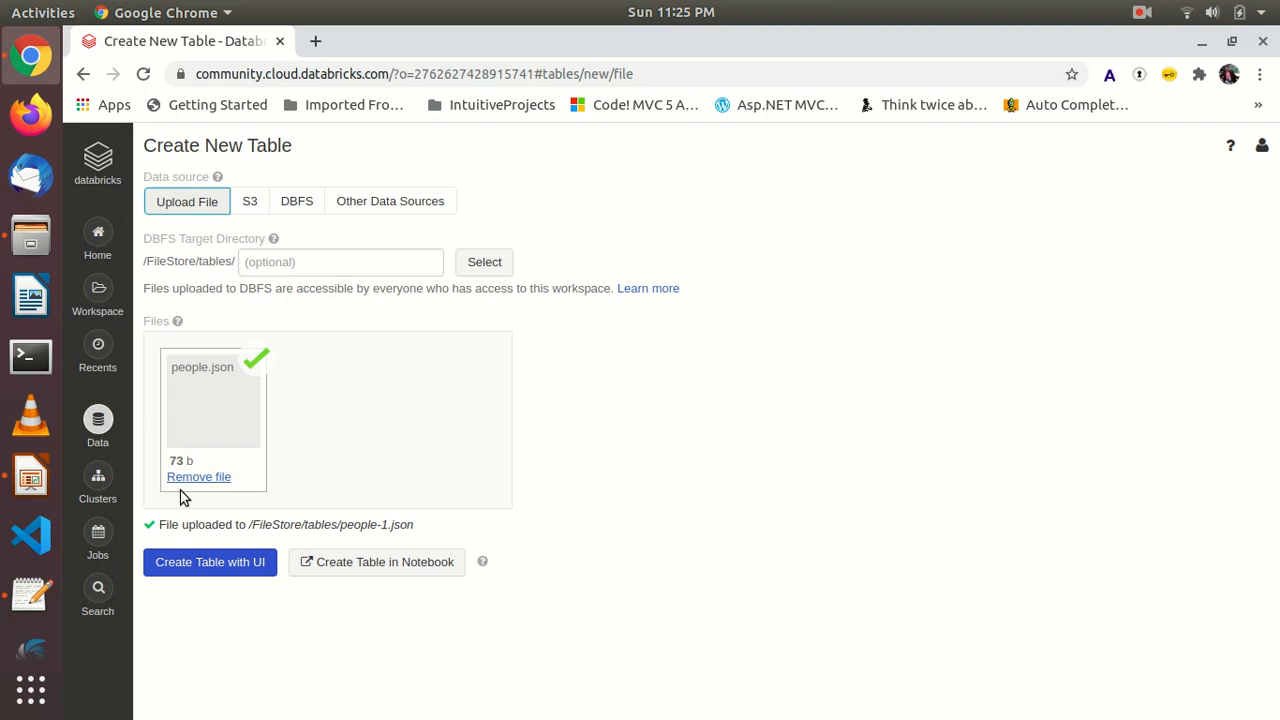
mouse_move(285, 540)
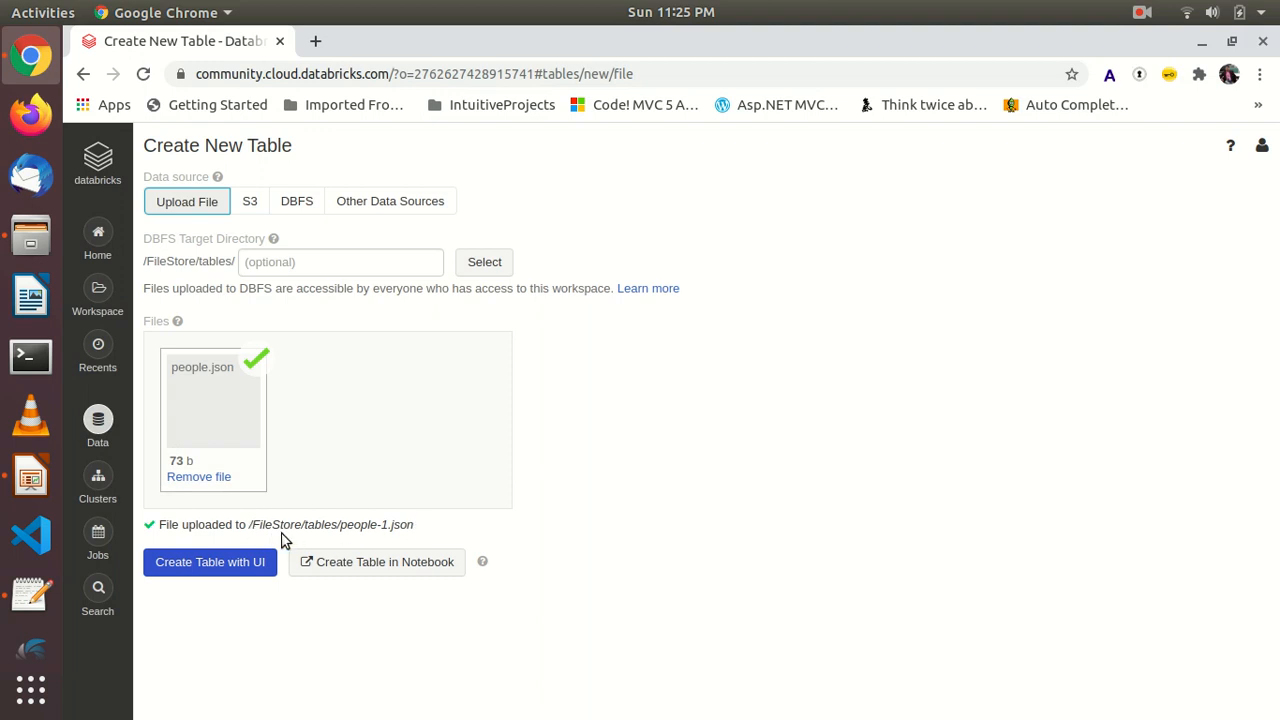
double_click(275, 524)
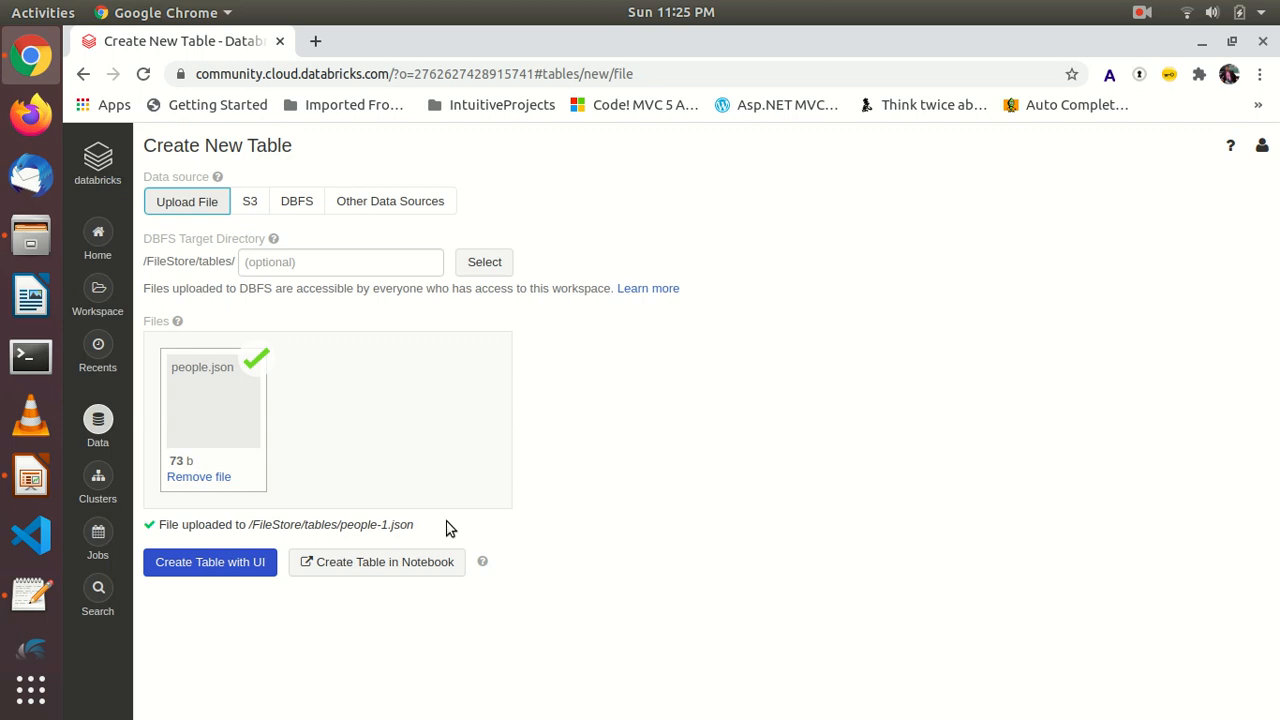
Step: Build the table through the guided form and select the PySpark cluster for preview
click(210, 561)
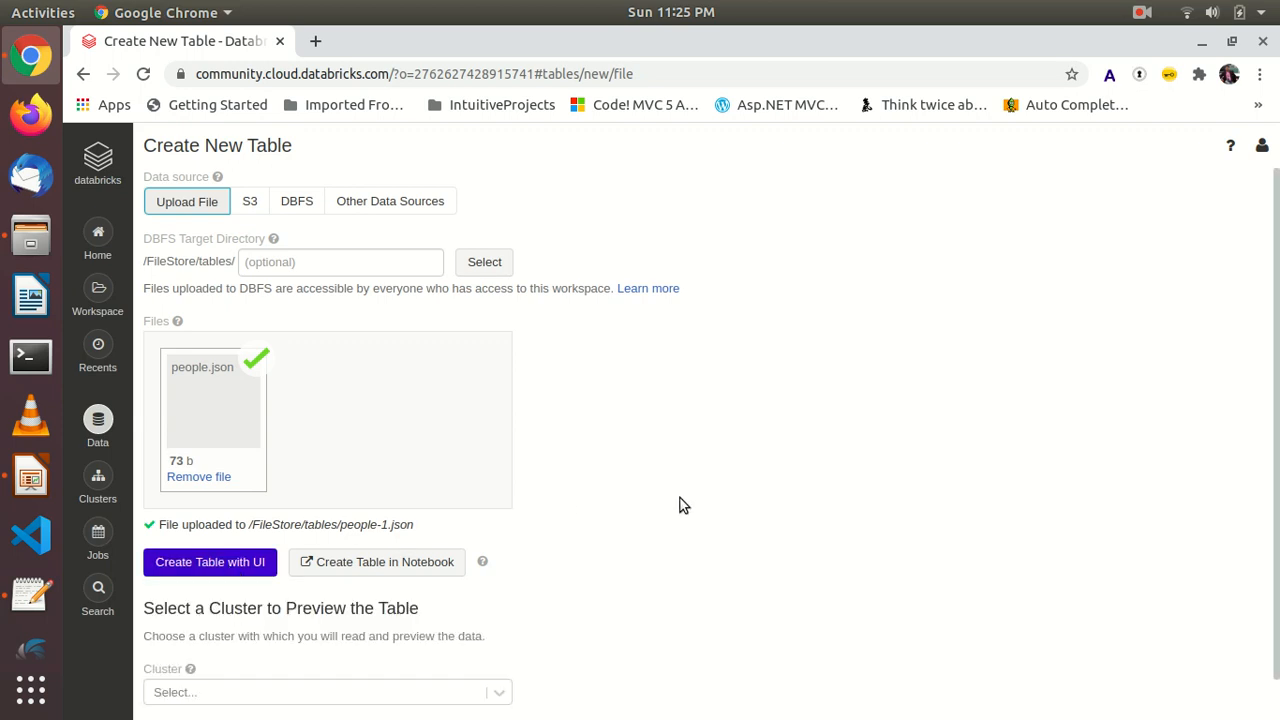
scroll(down, 3)
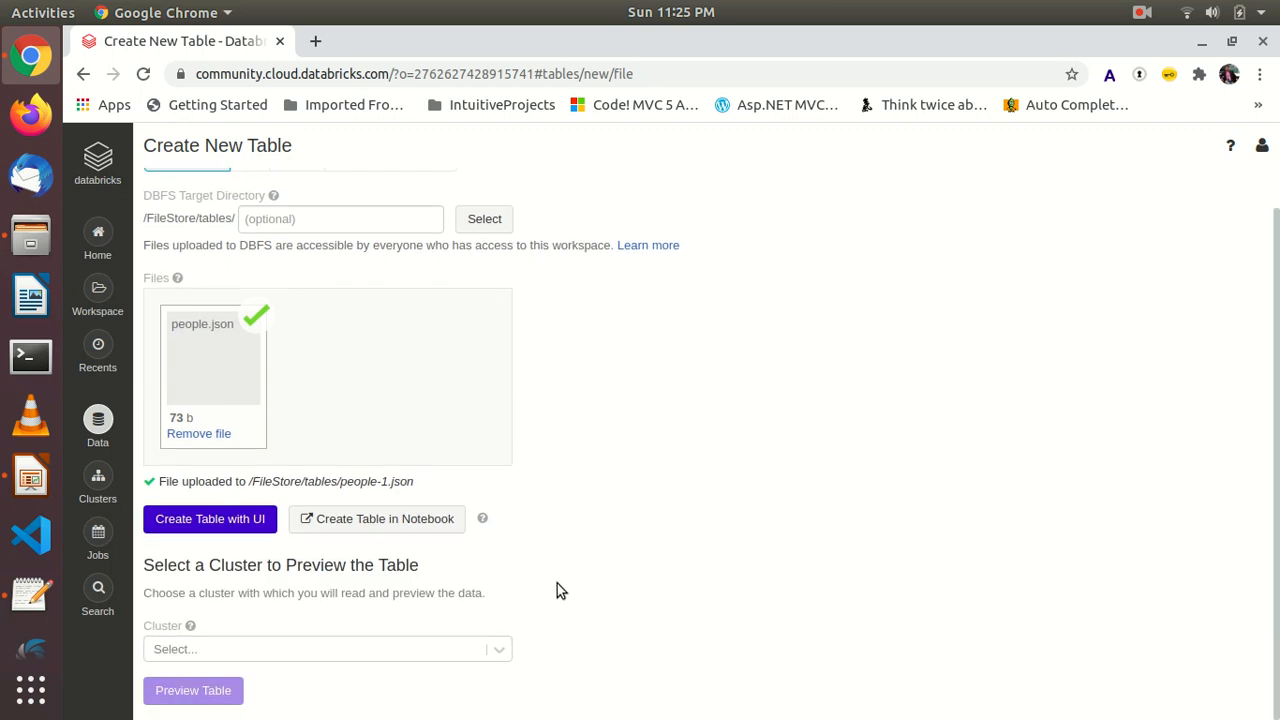
click(326, 648)
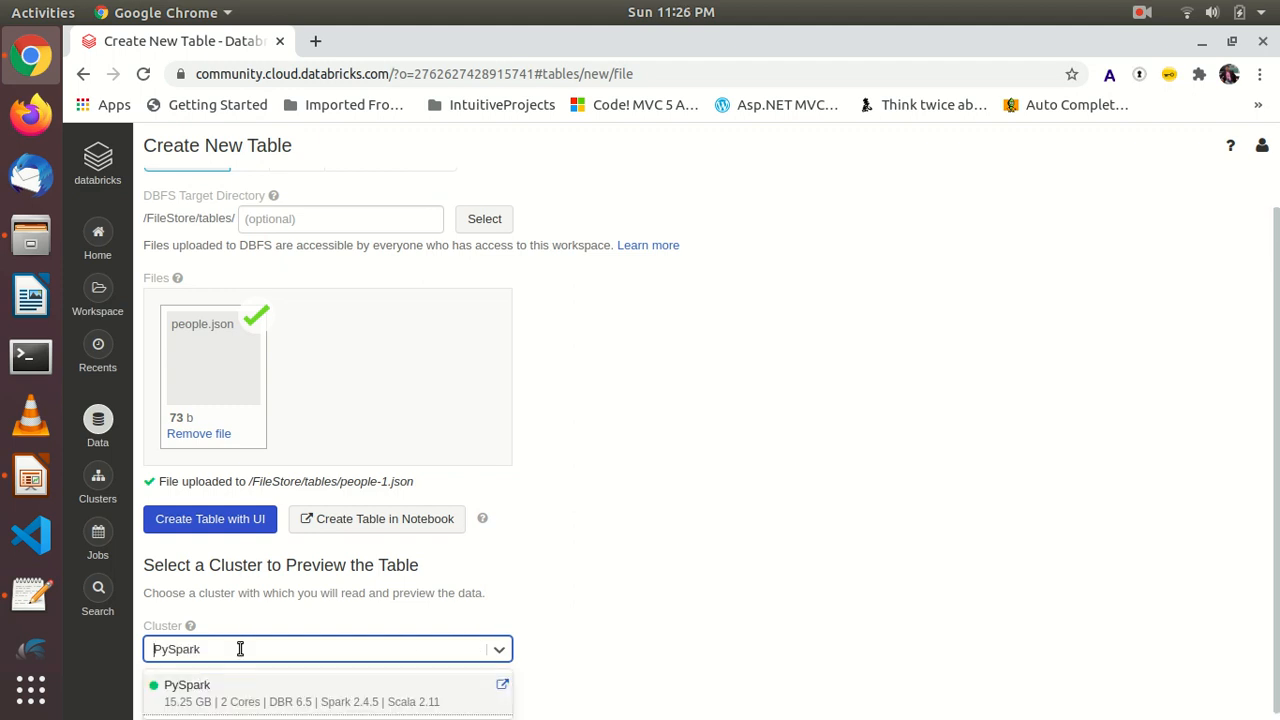
mouse_move(190, 710)
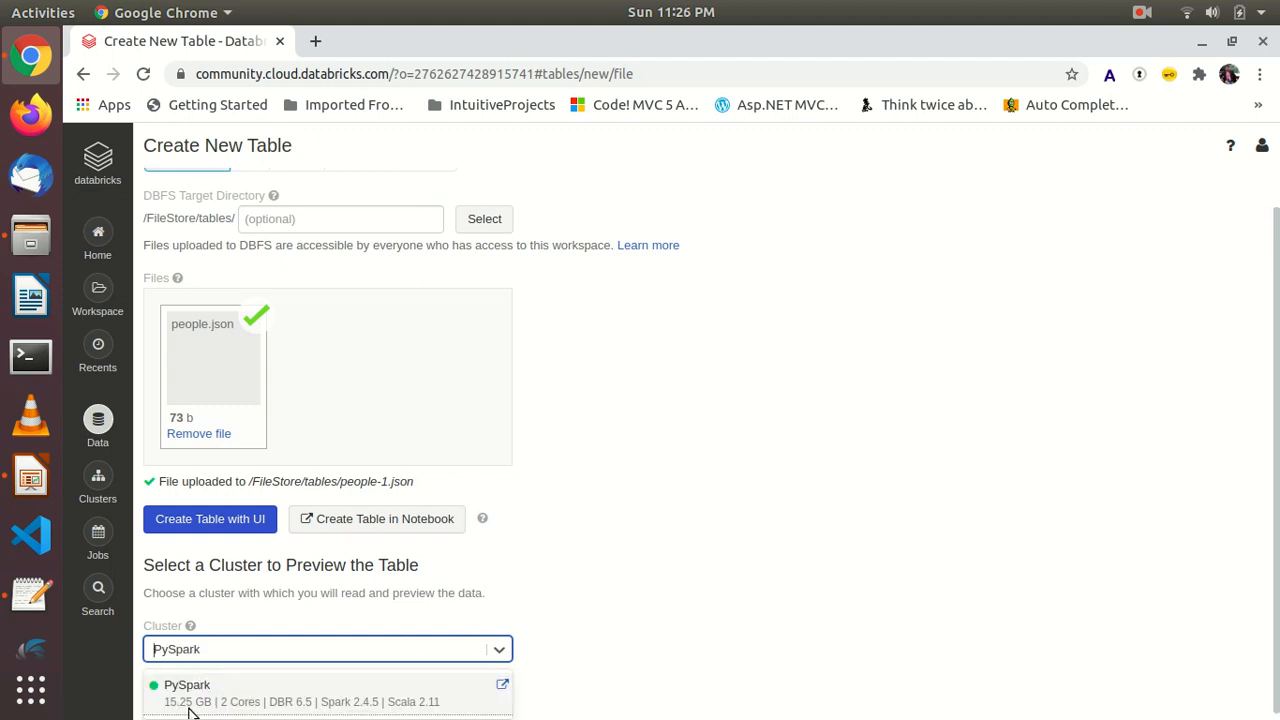
mouse_move(250, 712)
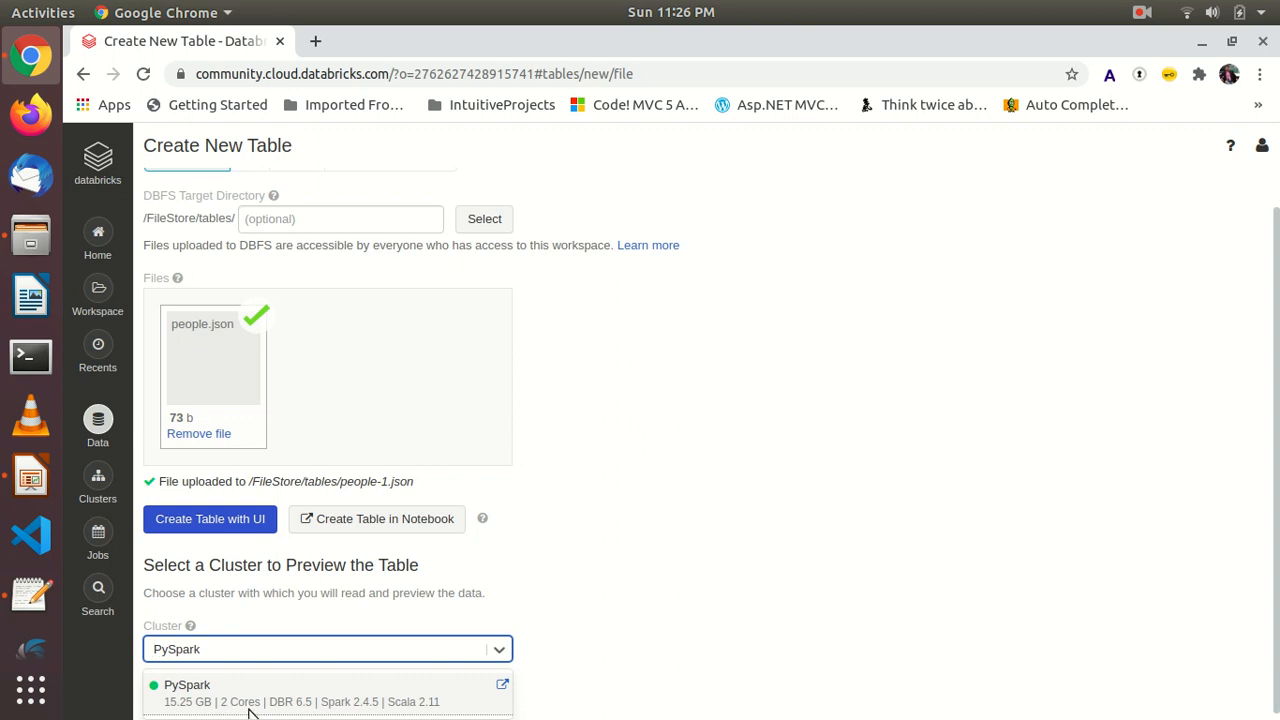
mouse_move(380, 705)
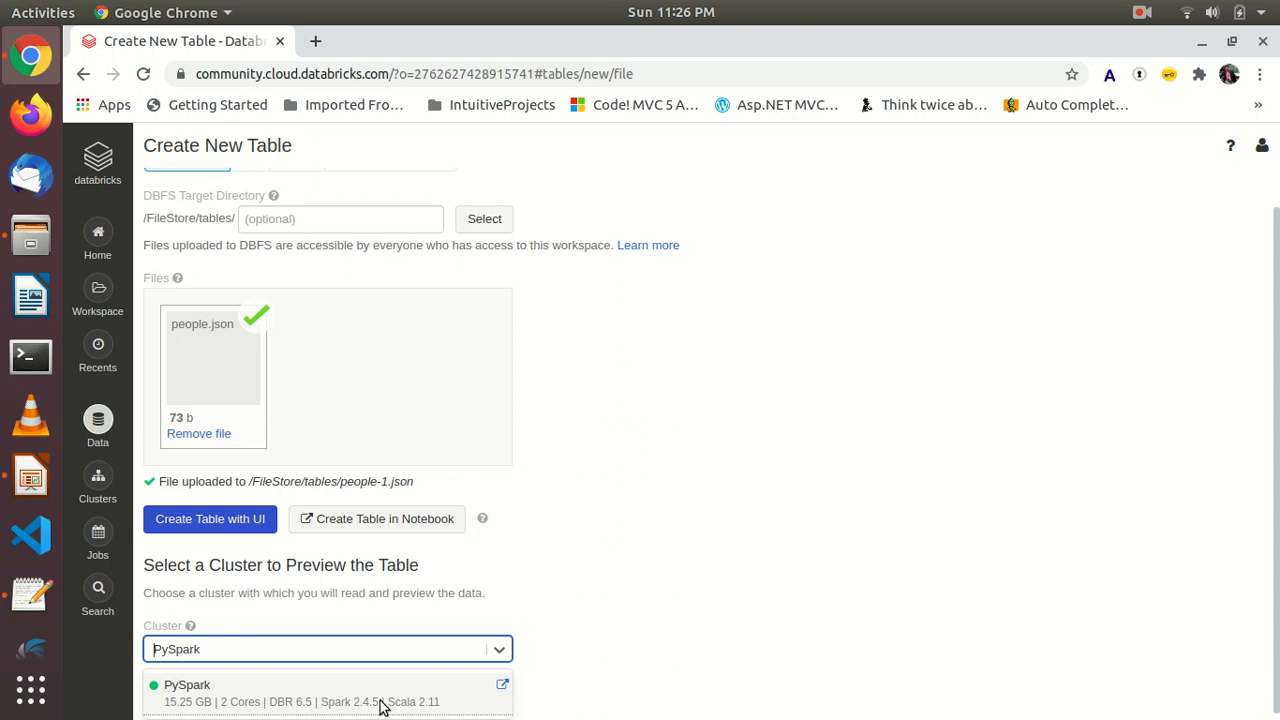
mouse_move(433, 702)
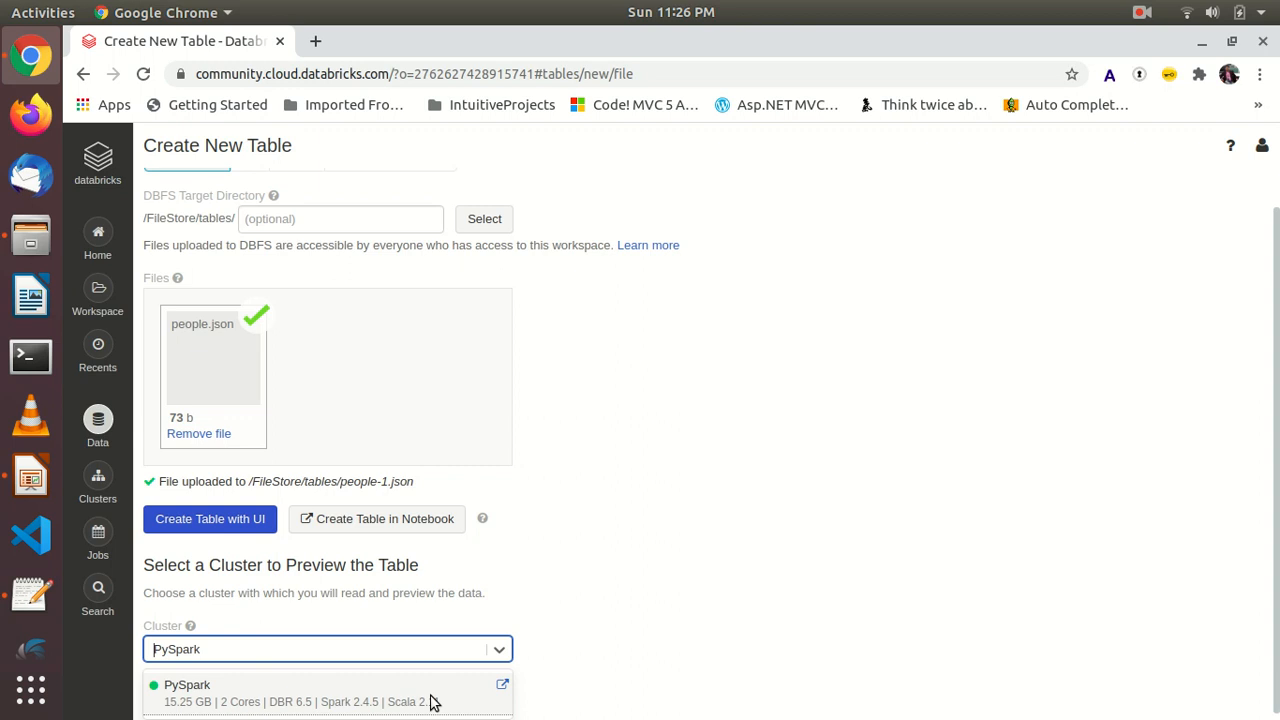
click(187, 685)
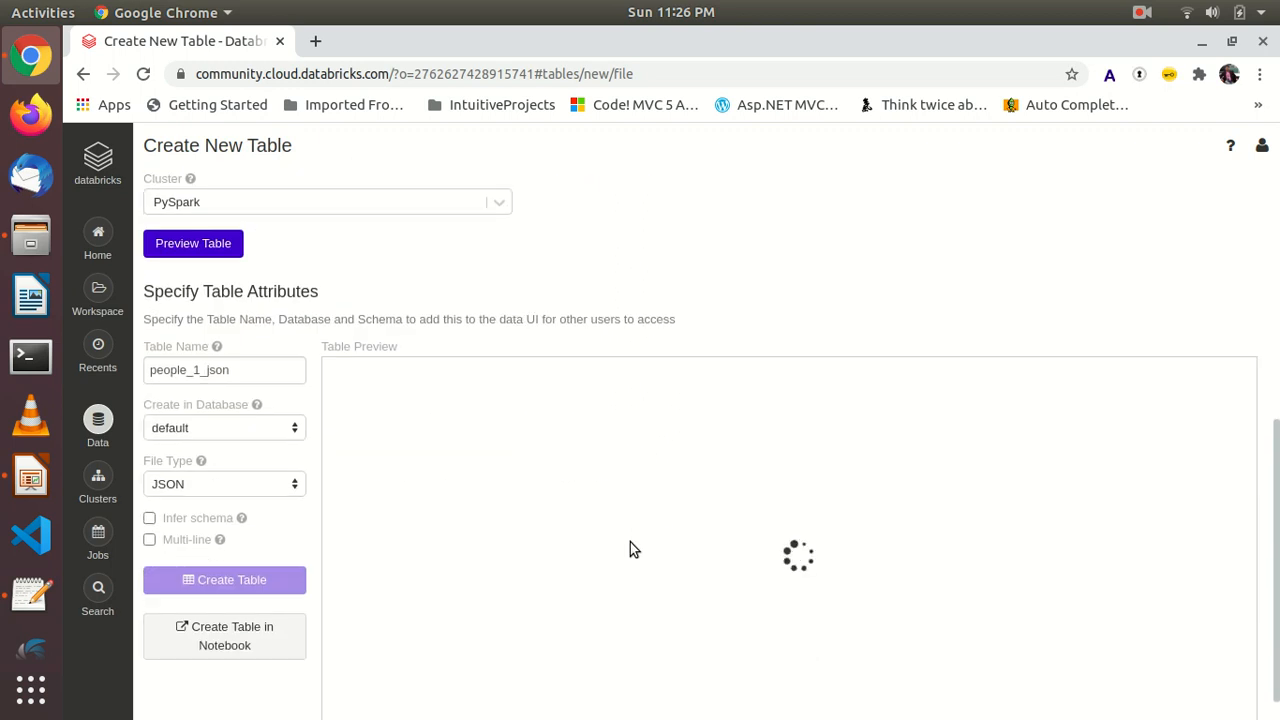
Step: Load the people_1_json preview showing Michael, Andy (30) and Justin (19)
click(193, 243)
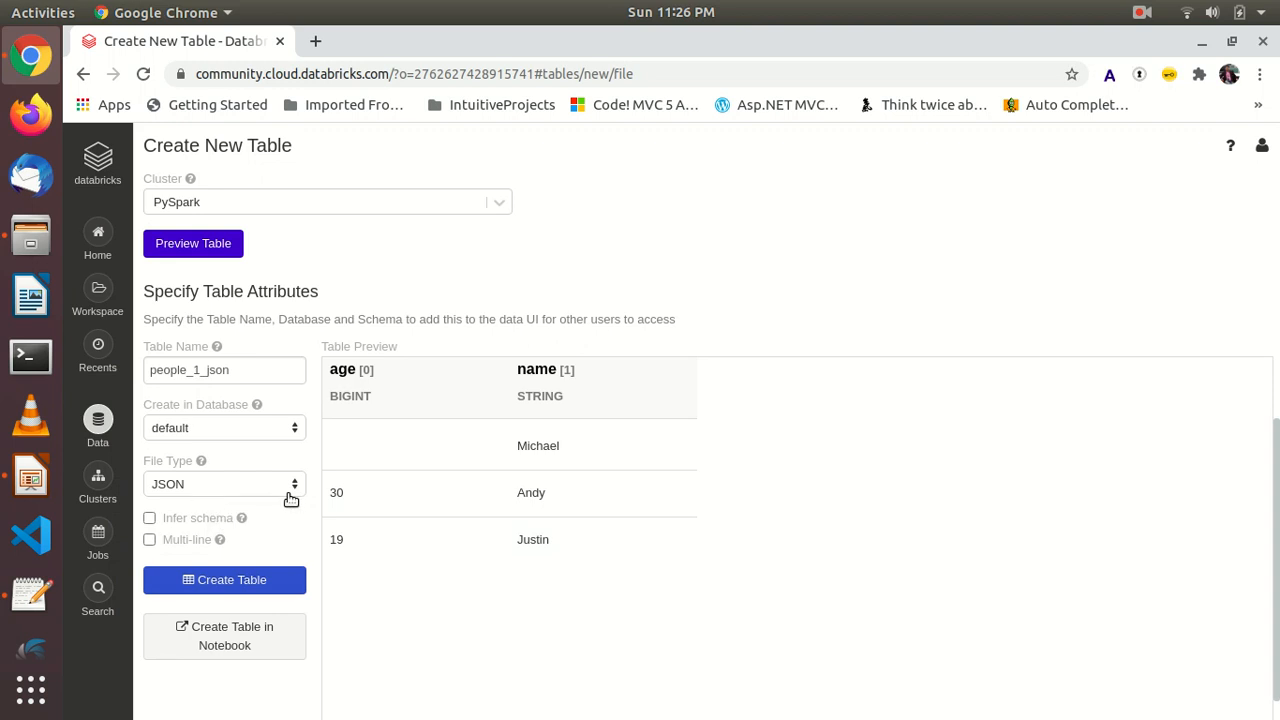
mouse_move(14, 340)
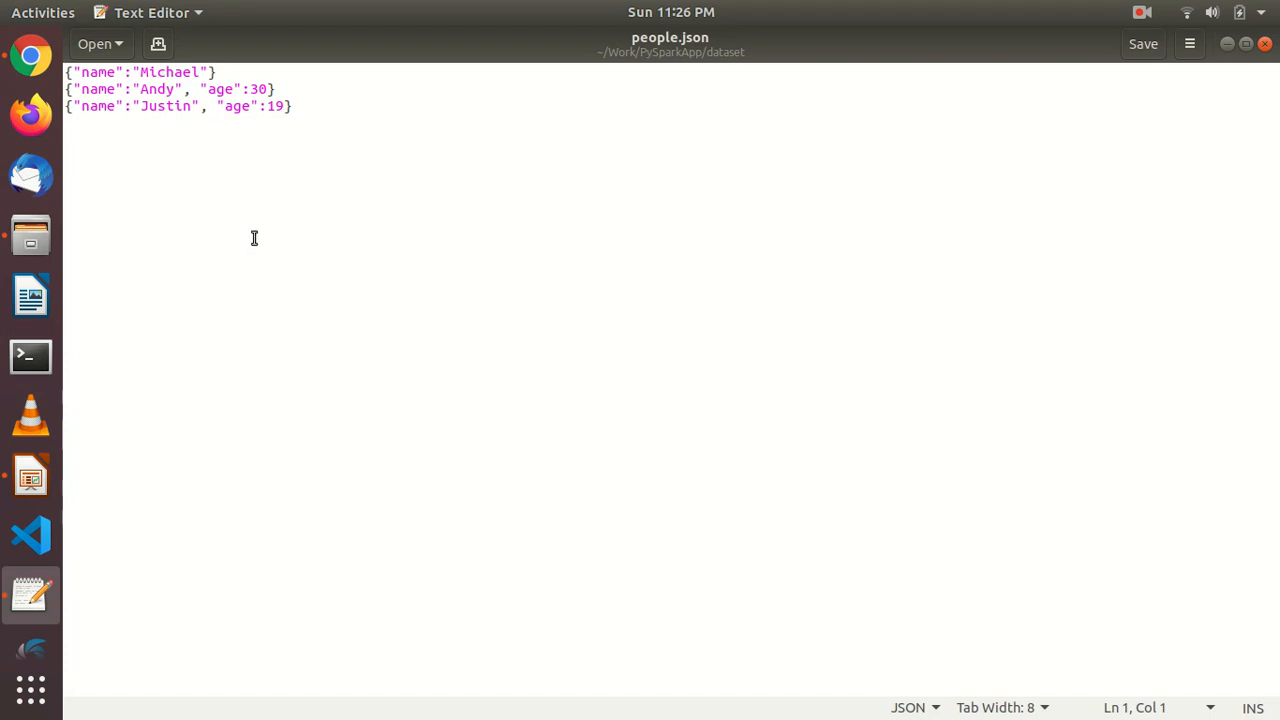
mouse_move(218, 161)
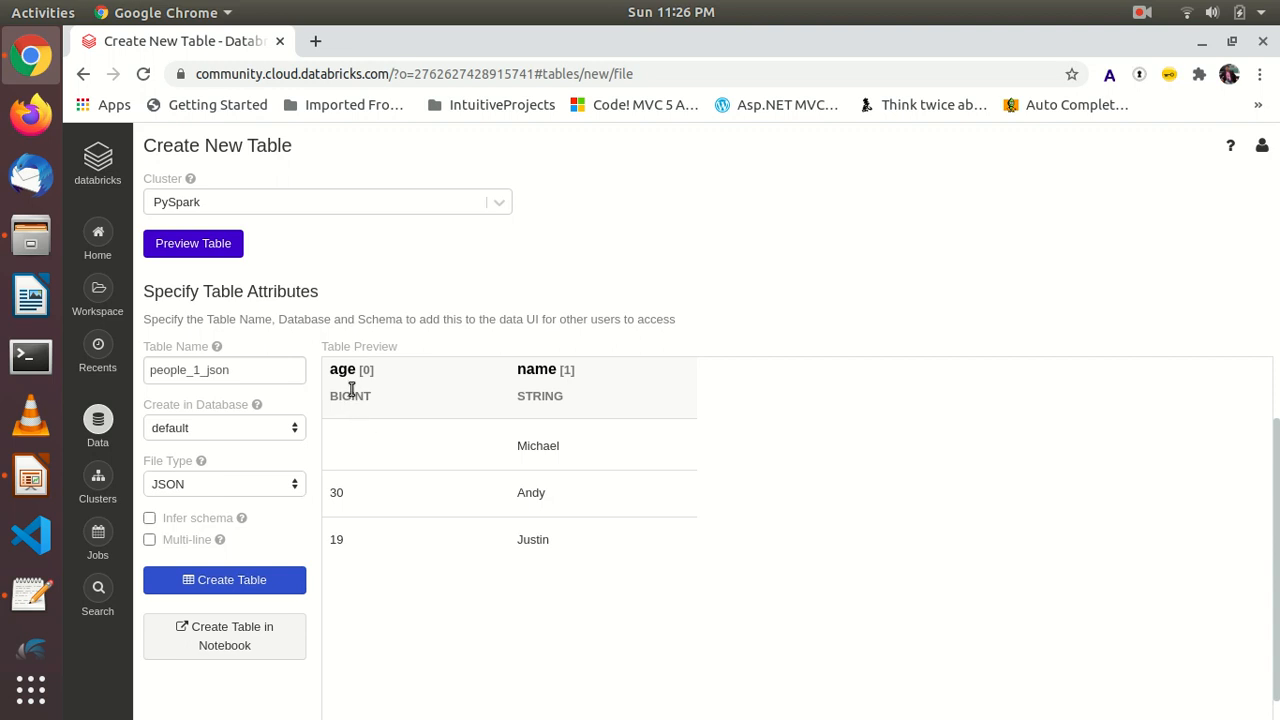
mouse_move(545, 420)
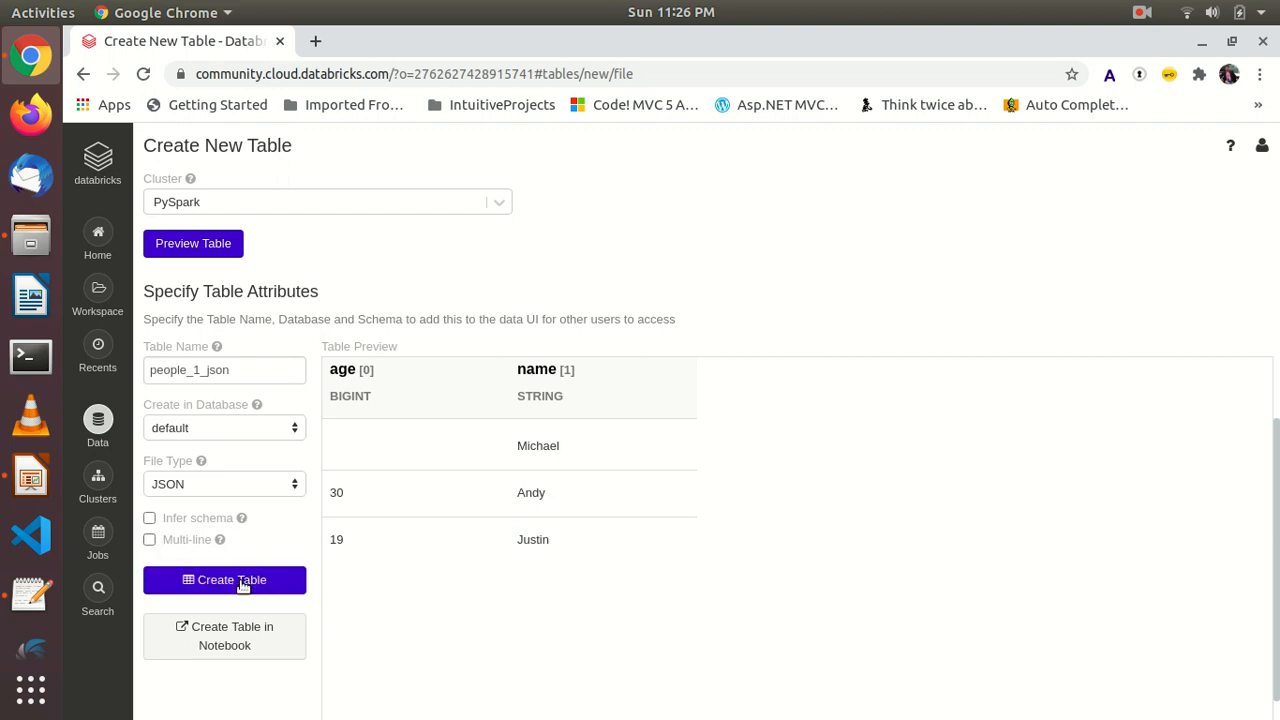
Step: Create the people_1_json table, then open the Data list of tables
click(224, 580)
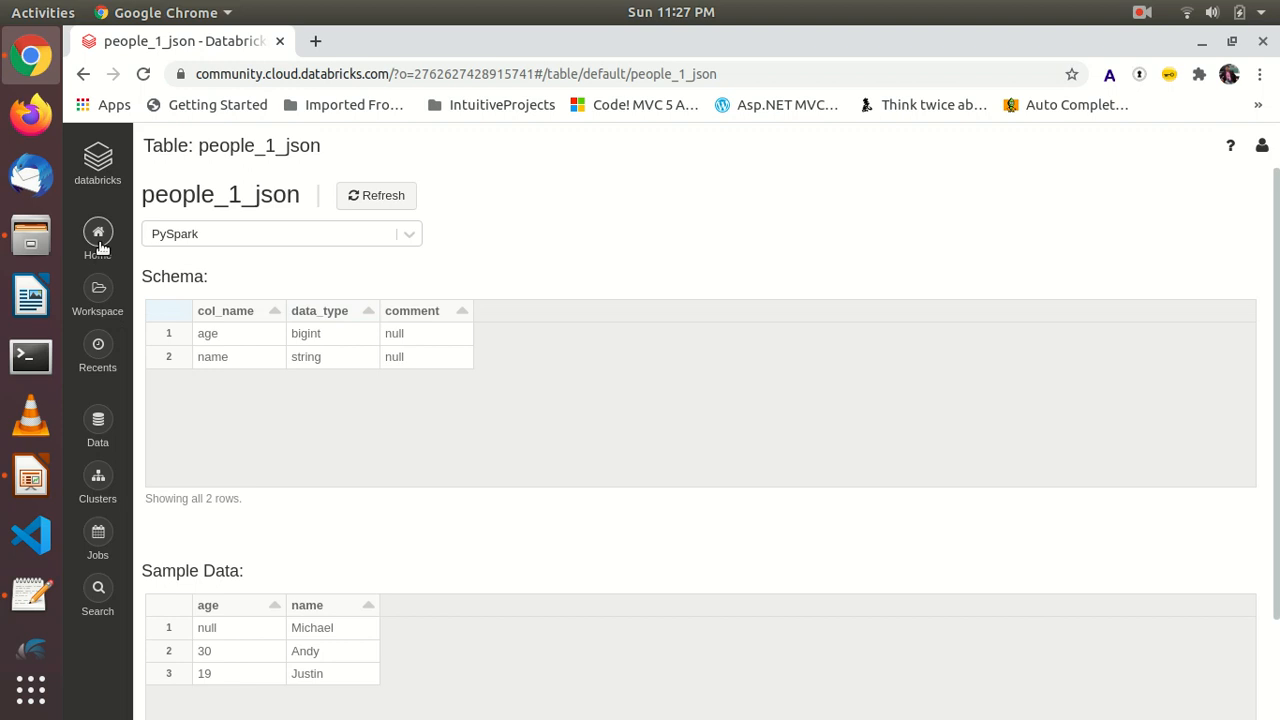
click(97, 425)
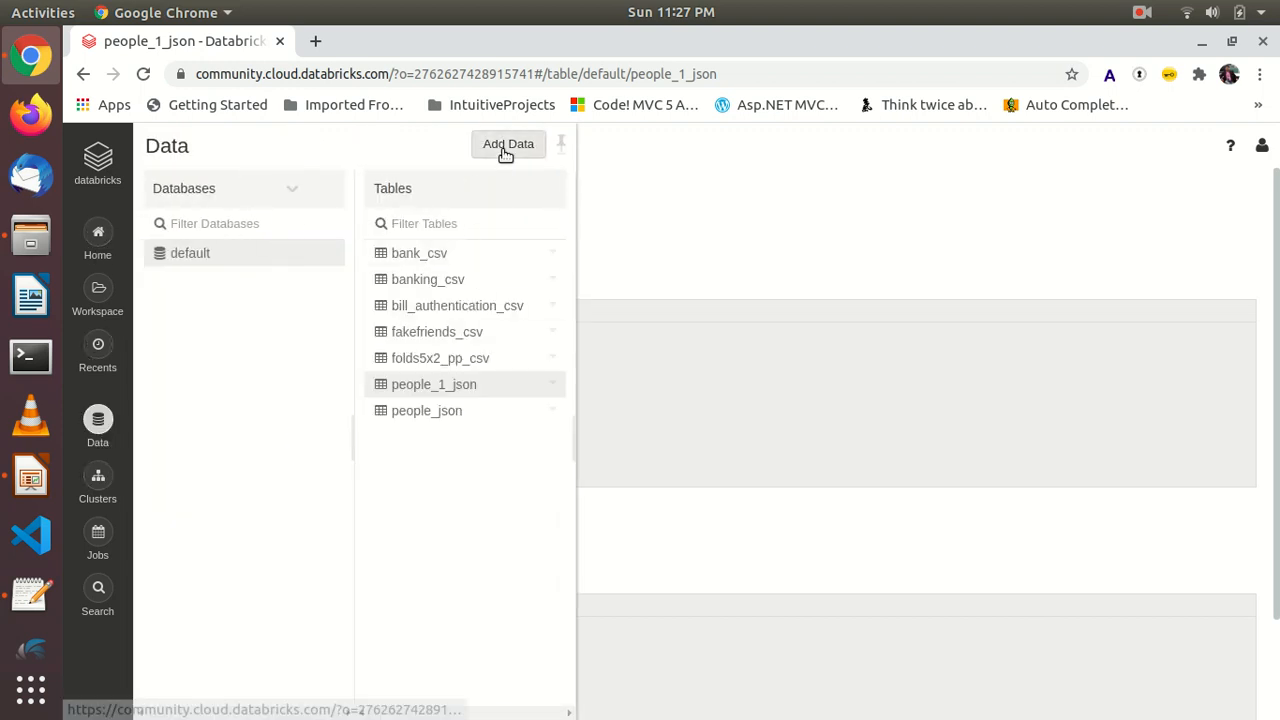
Step: Browse DBFS FileStore > tables to find people.json's path /FileStore/tables/people.json, then return home
click(508, 144)
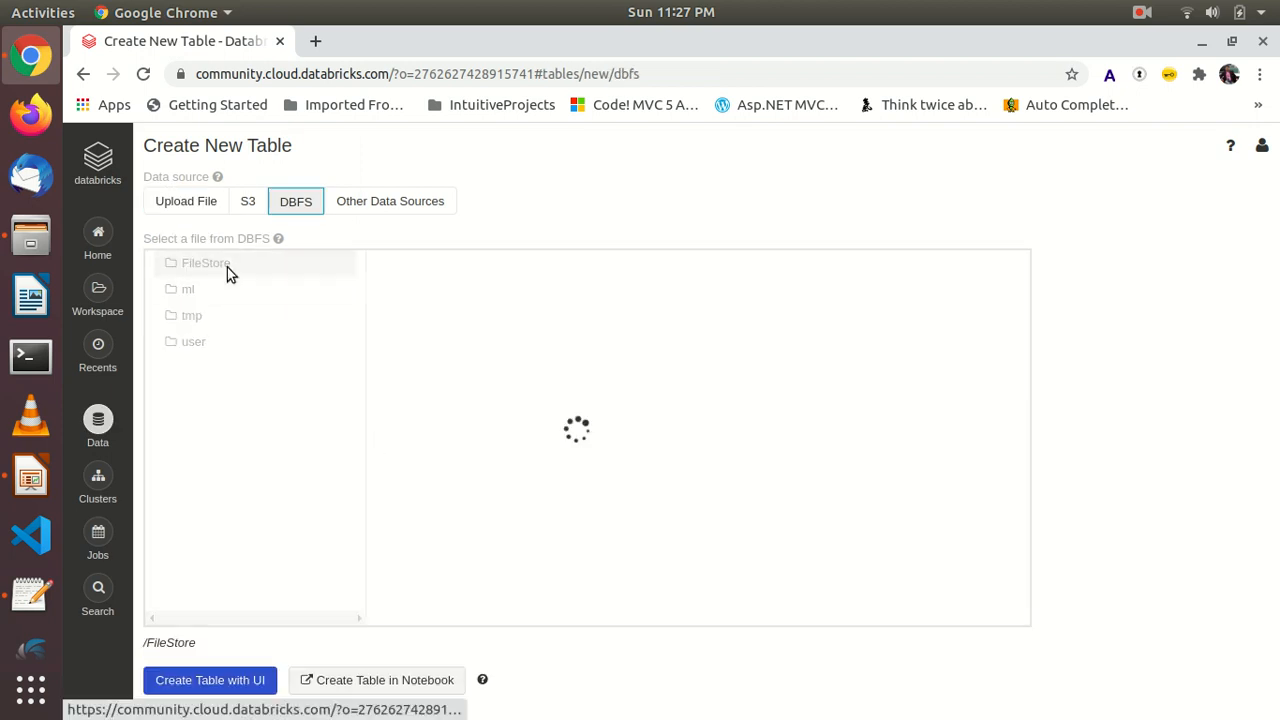
click(205, 263)
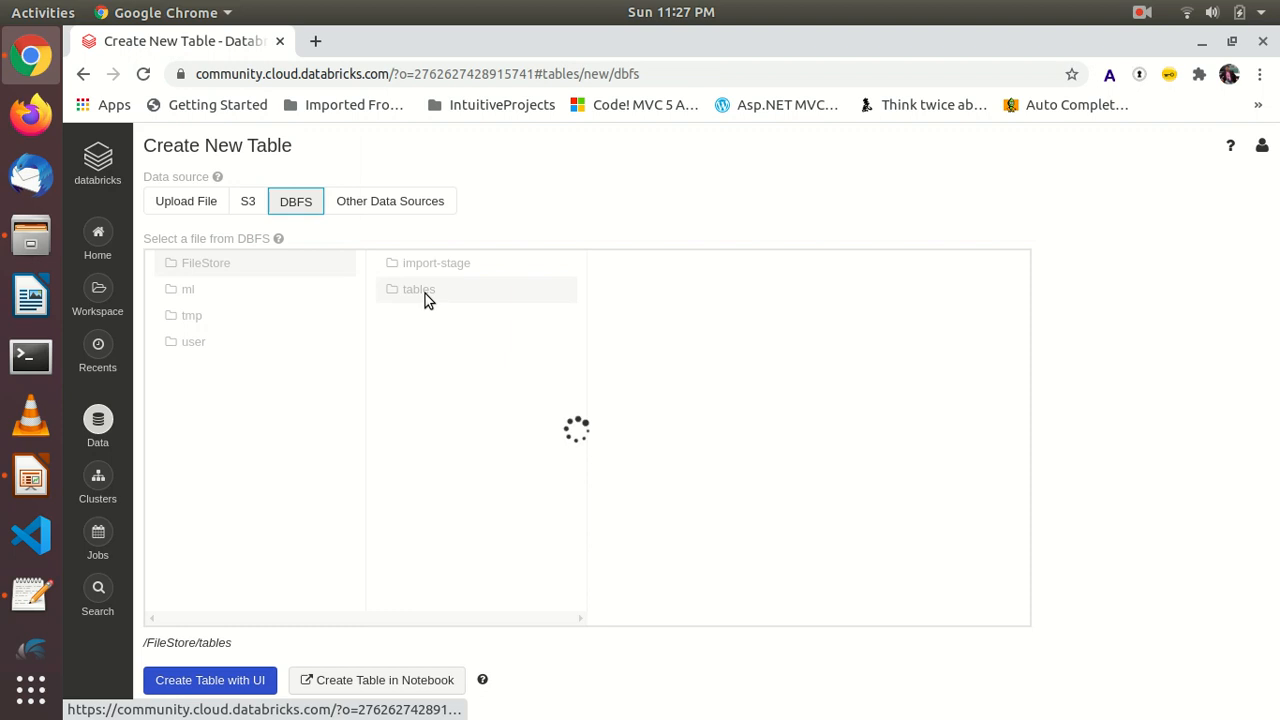
click(418, 289)
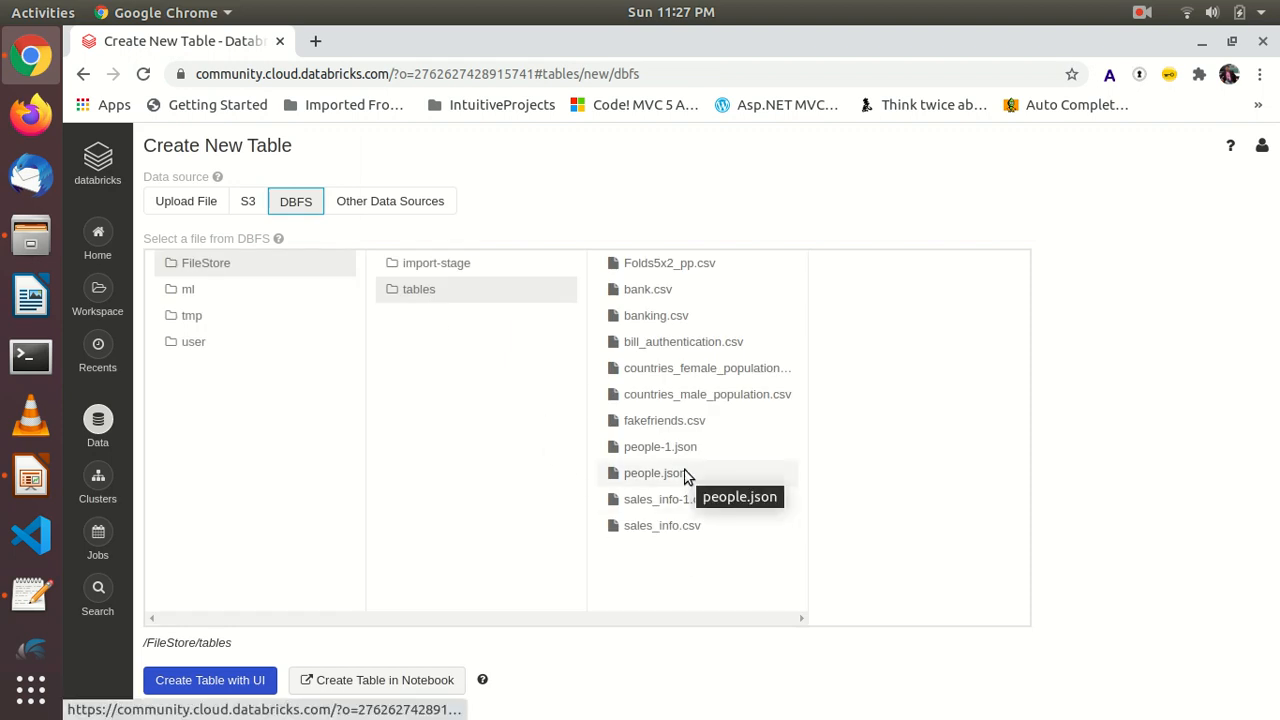
click(655, 473)
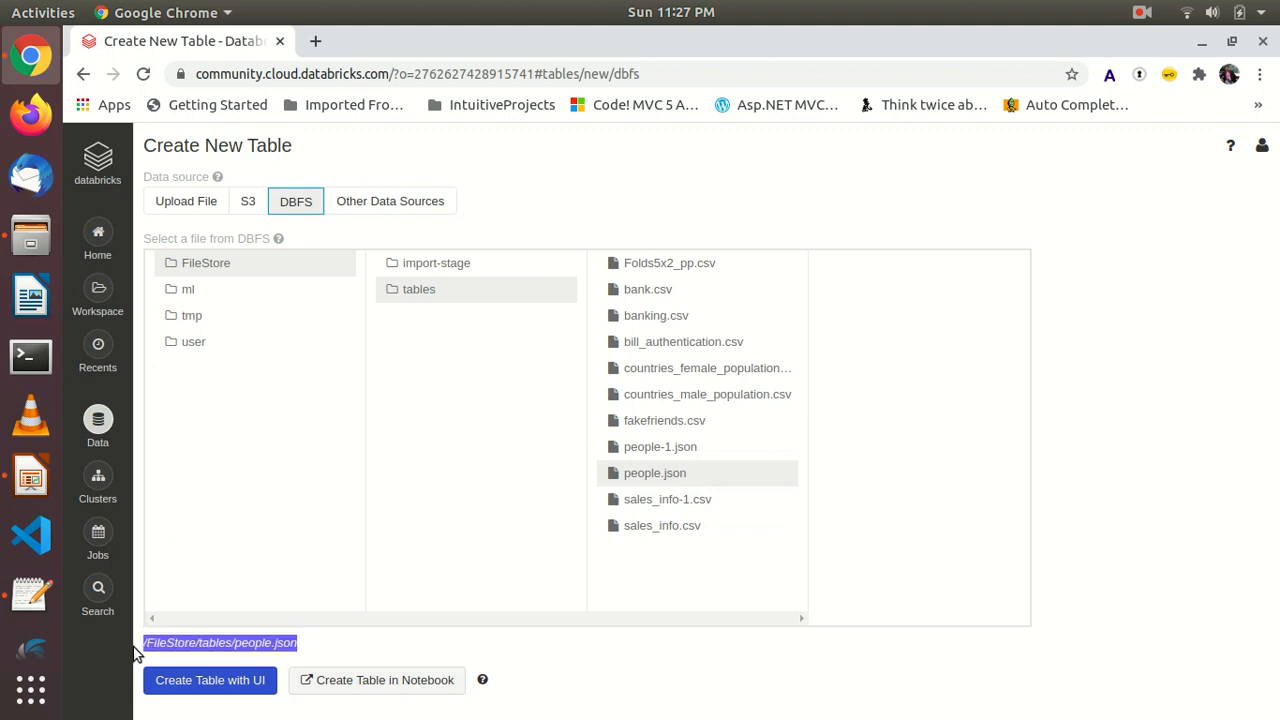
mouse_move(308, 467)
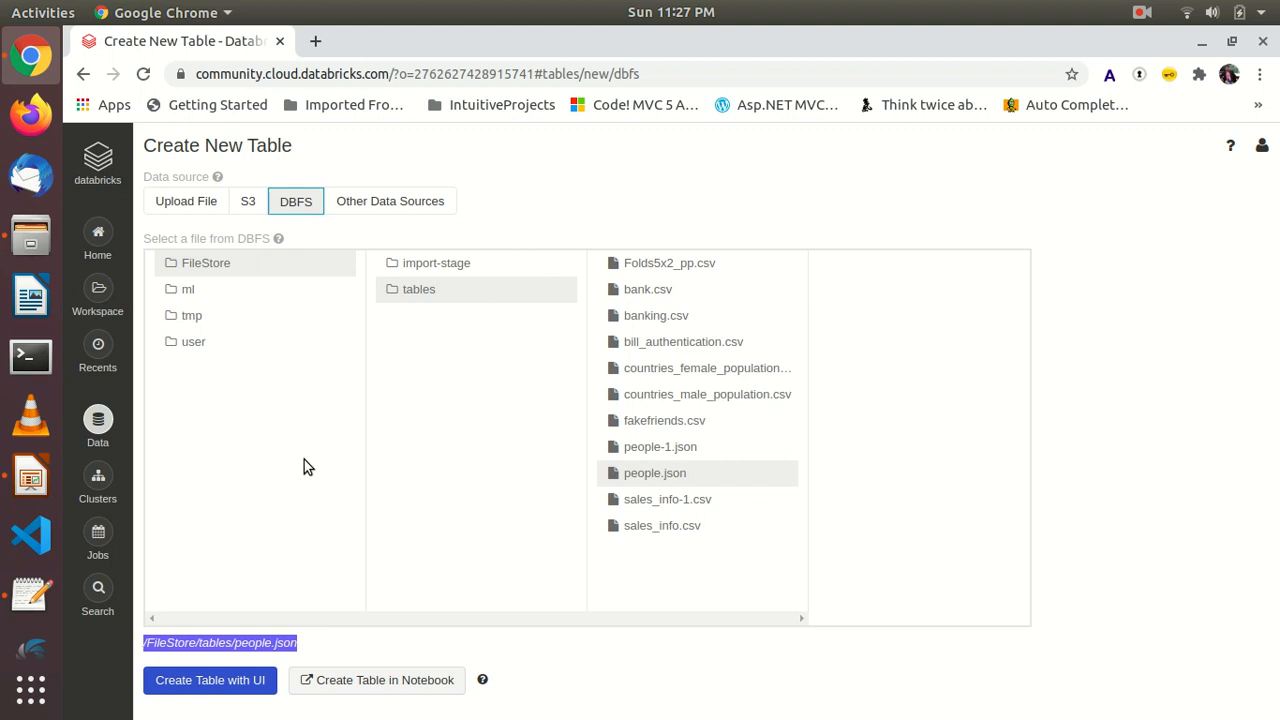
click(97, 295)
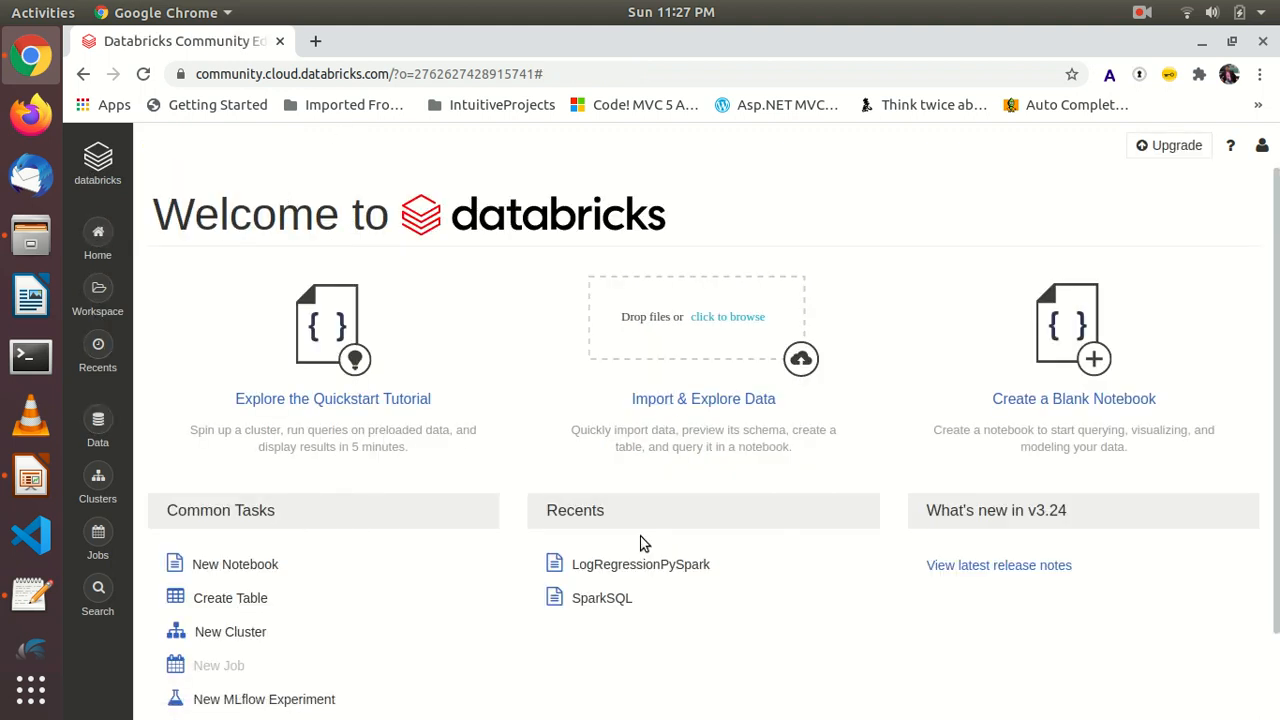
mouse_move(445, 507)
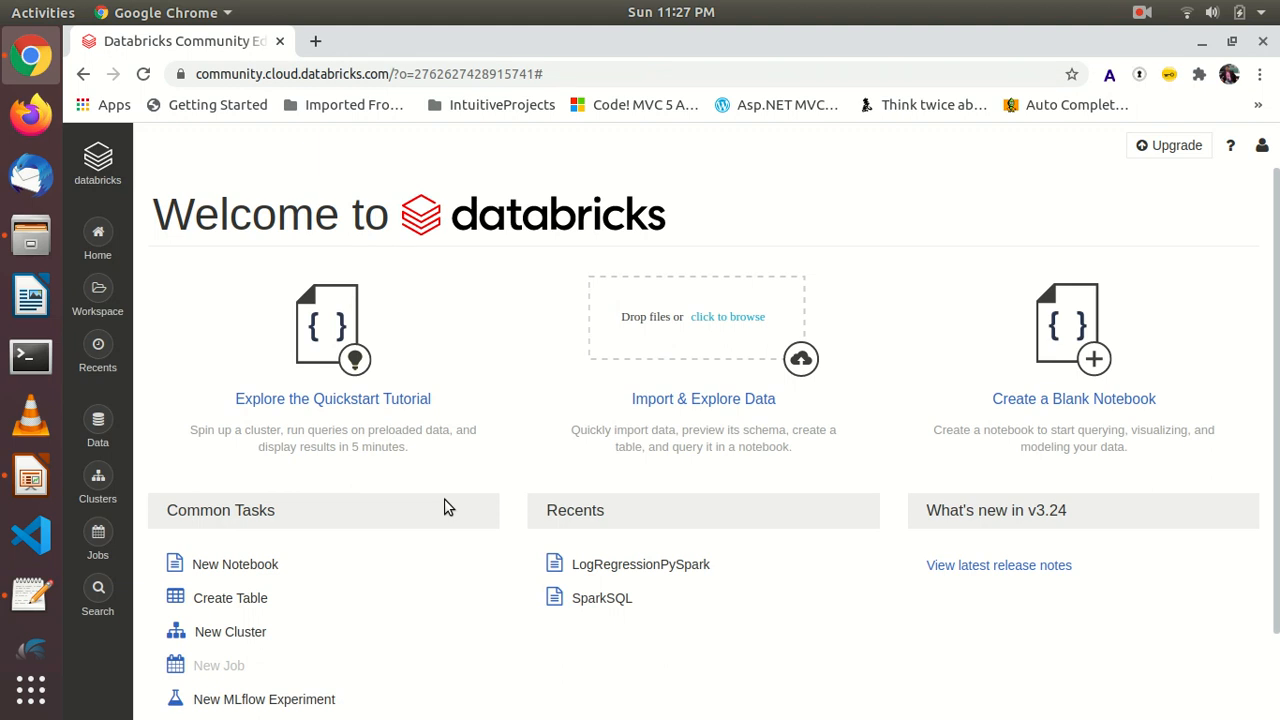
mouse_move(780, 578)
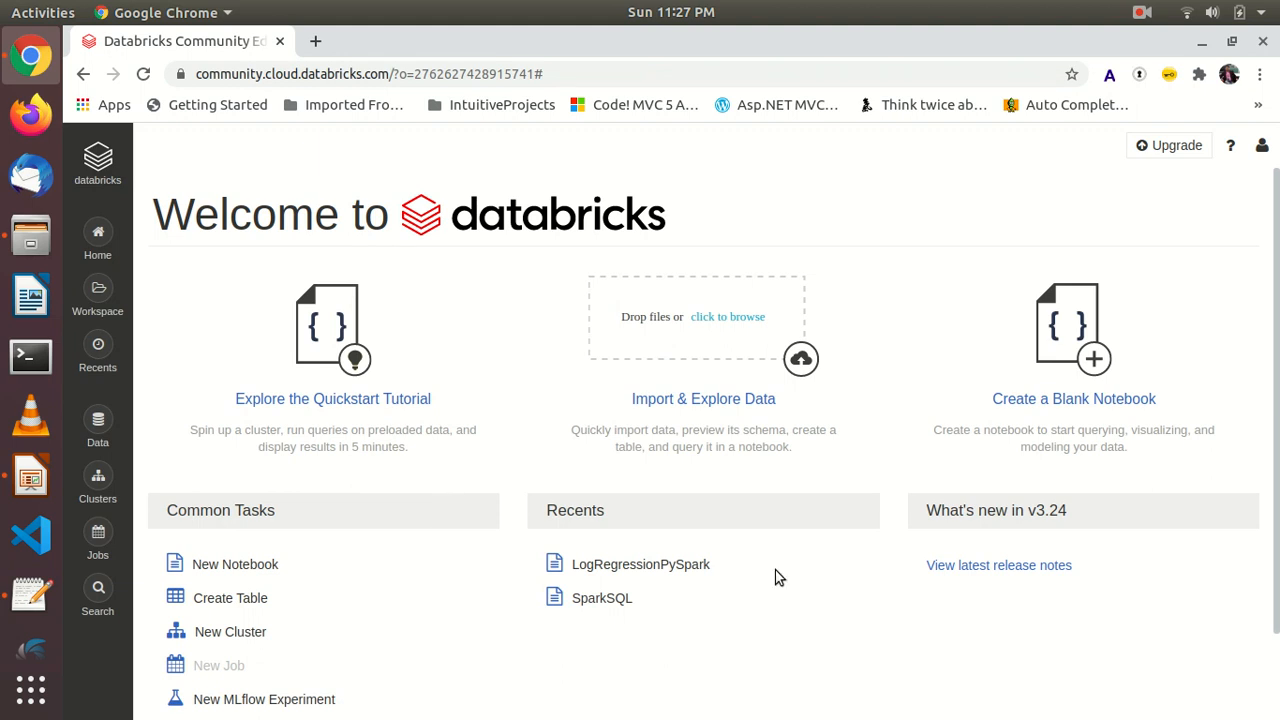
mouse_move(858, 455)
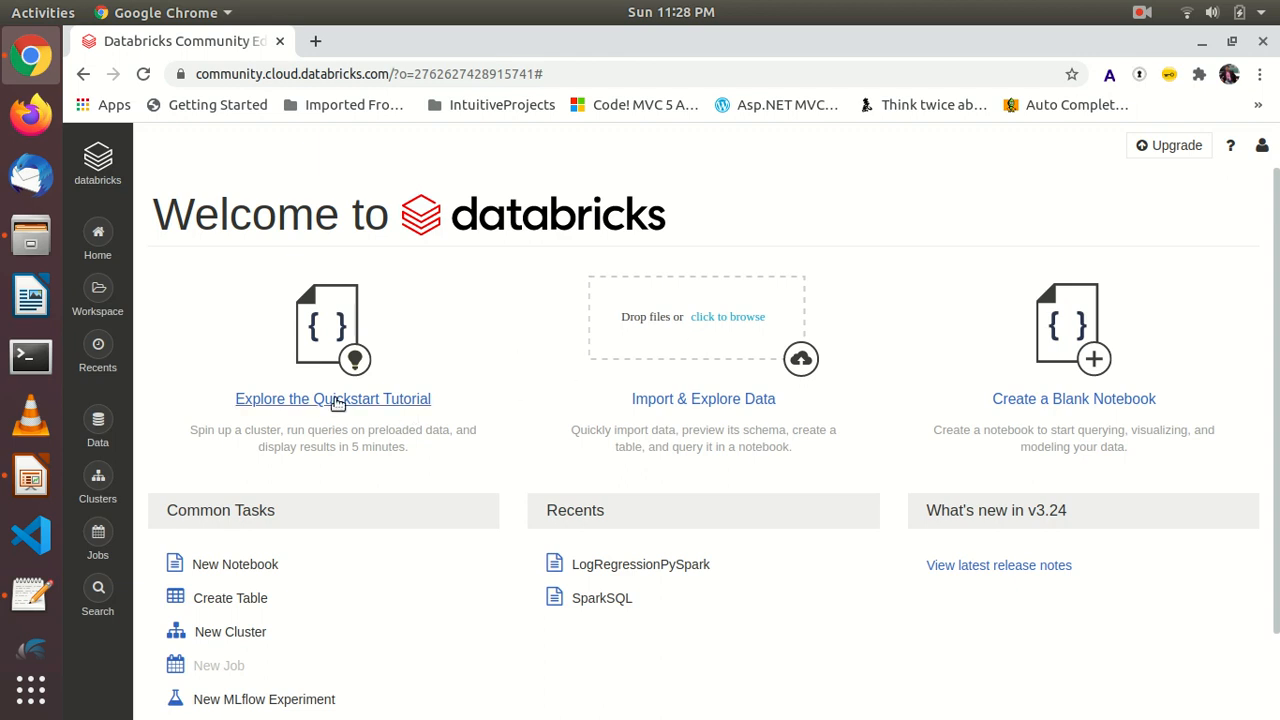
Step: Create a new Python notebook named 'PySparkSession'
click(234, 564)
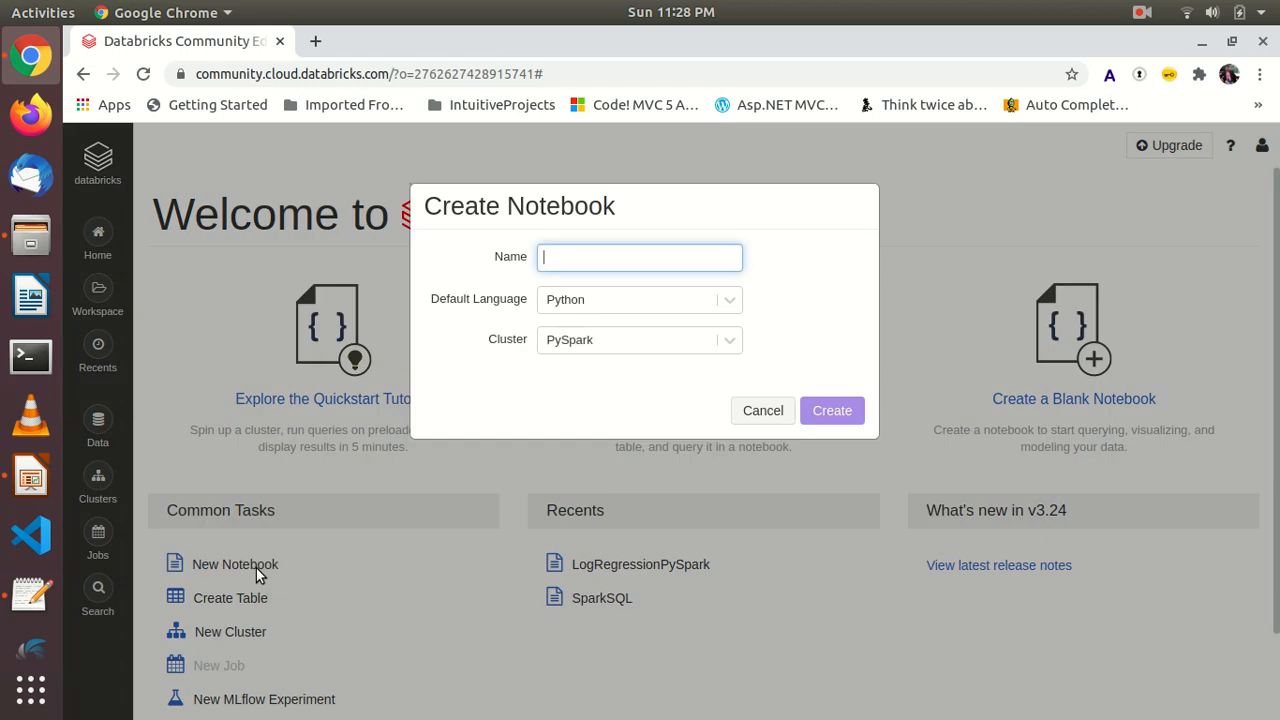
click(639, 257)
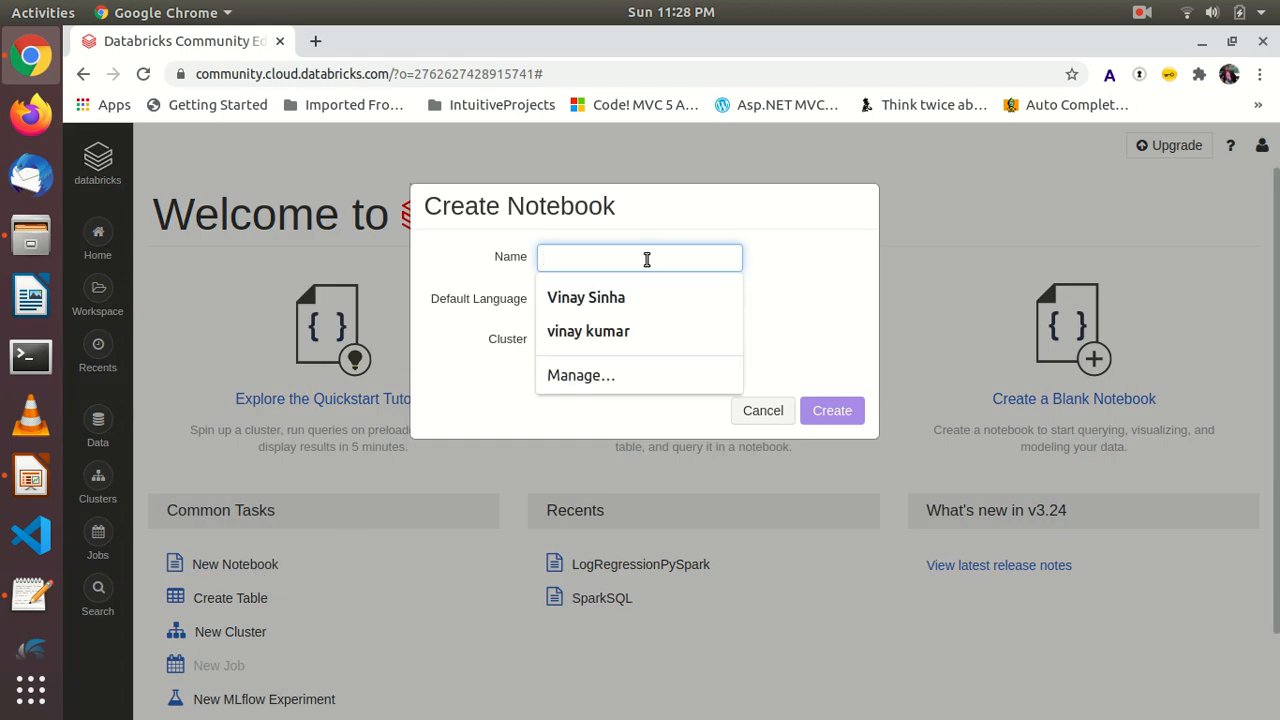
text(P)
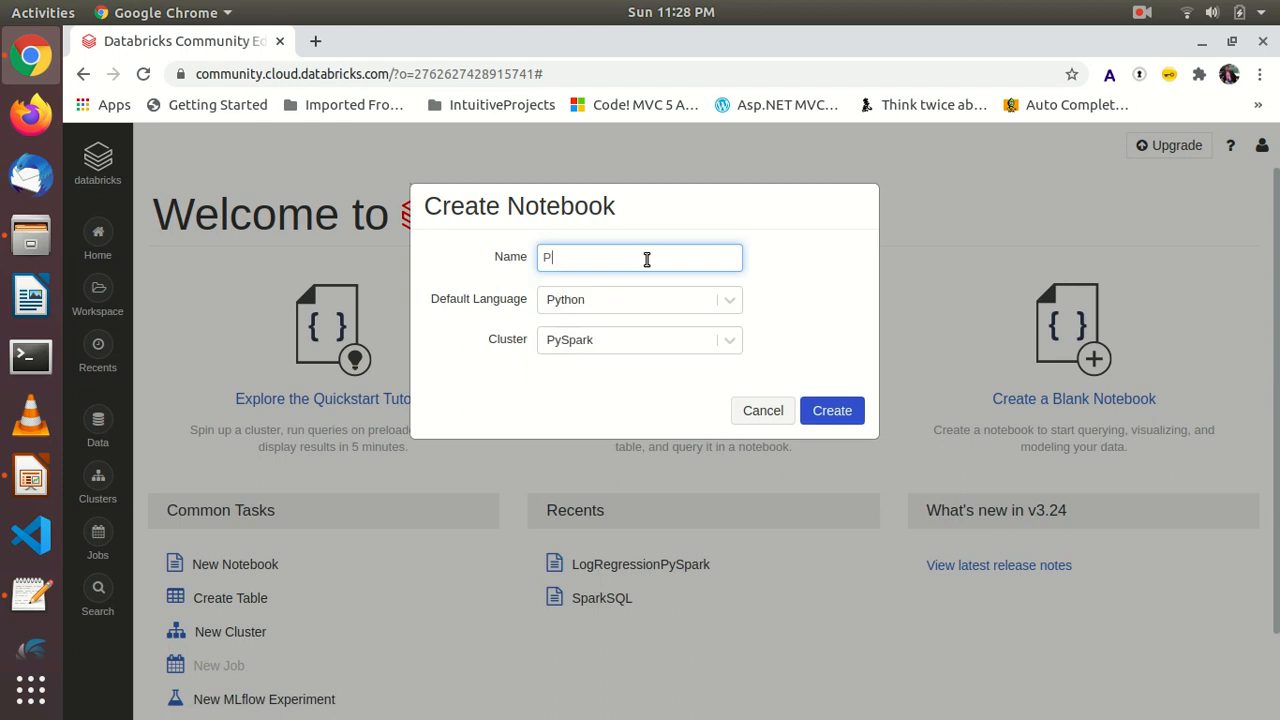
text(ySp)
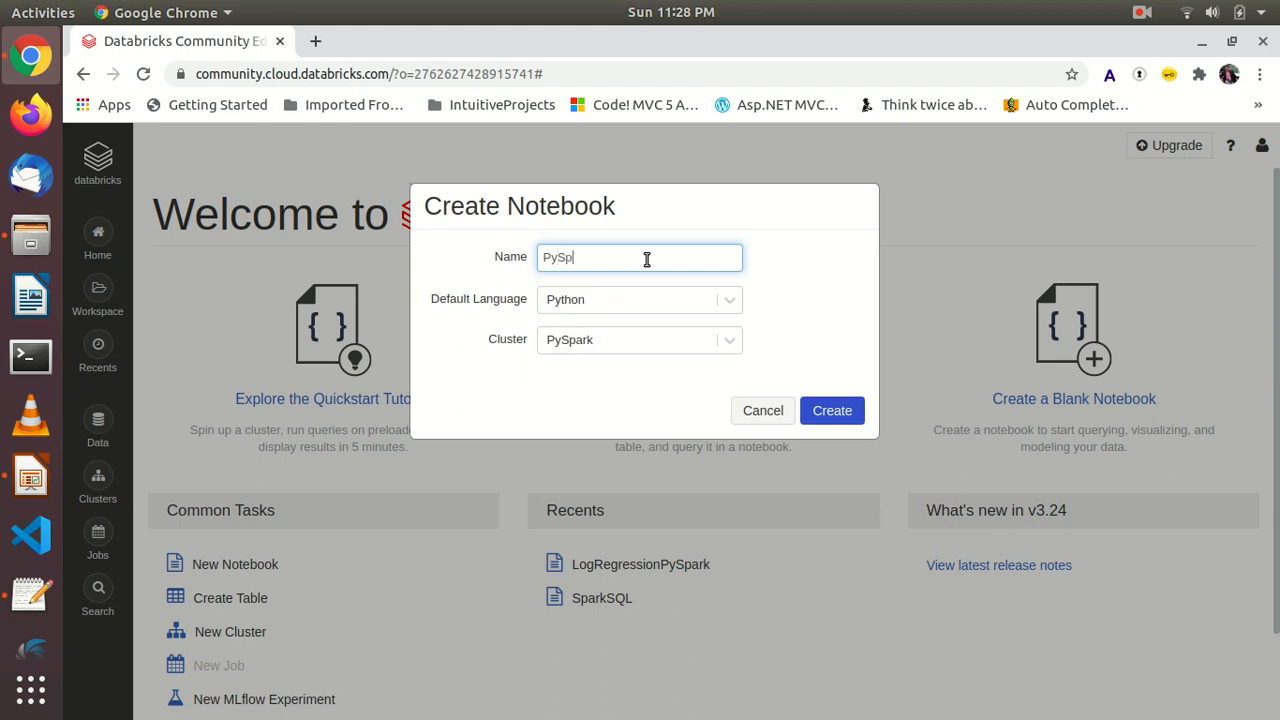
text(arkSess)
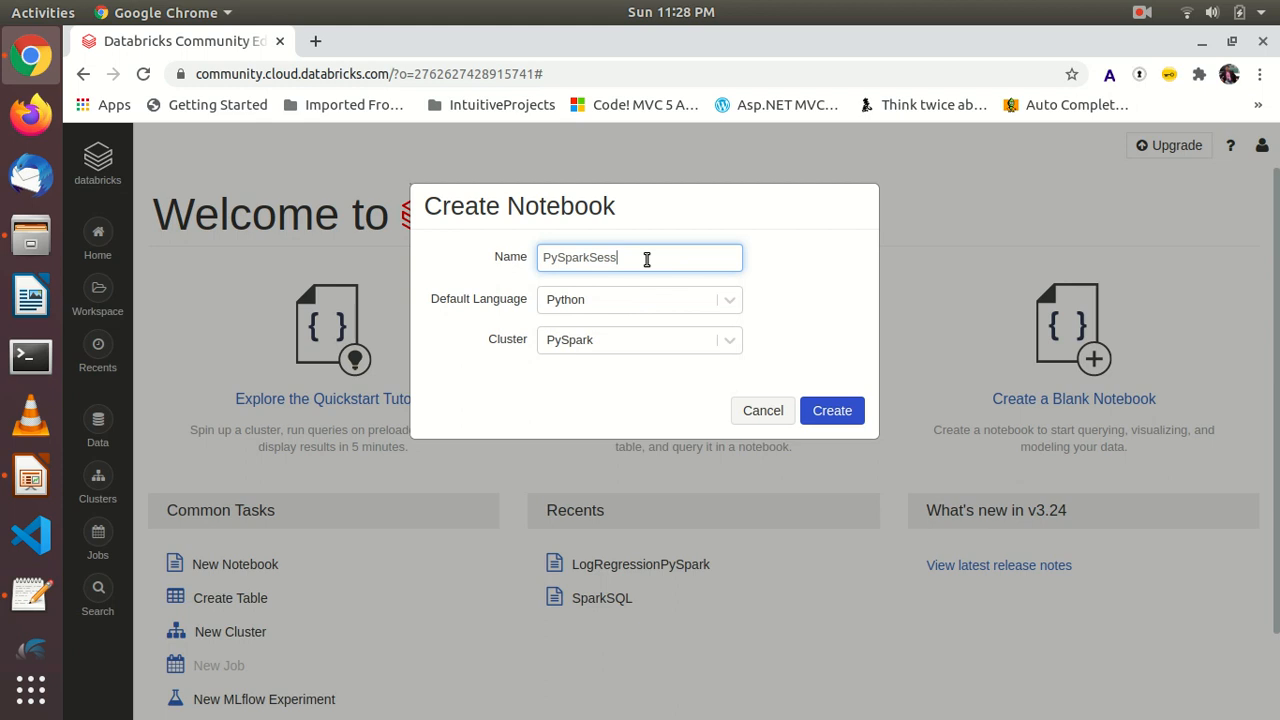
text(ion)
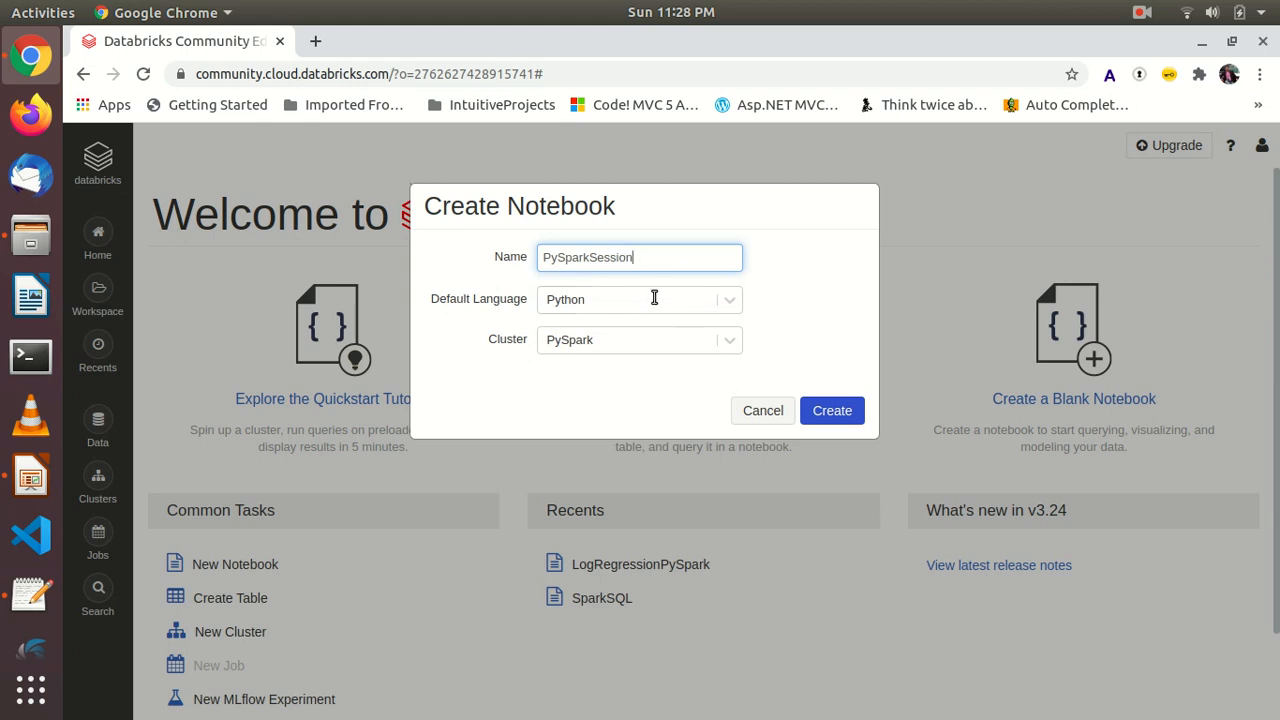
click(639, 299)
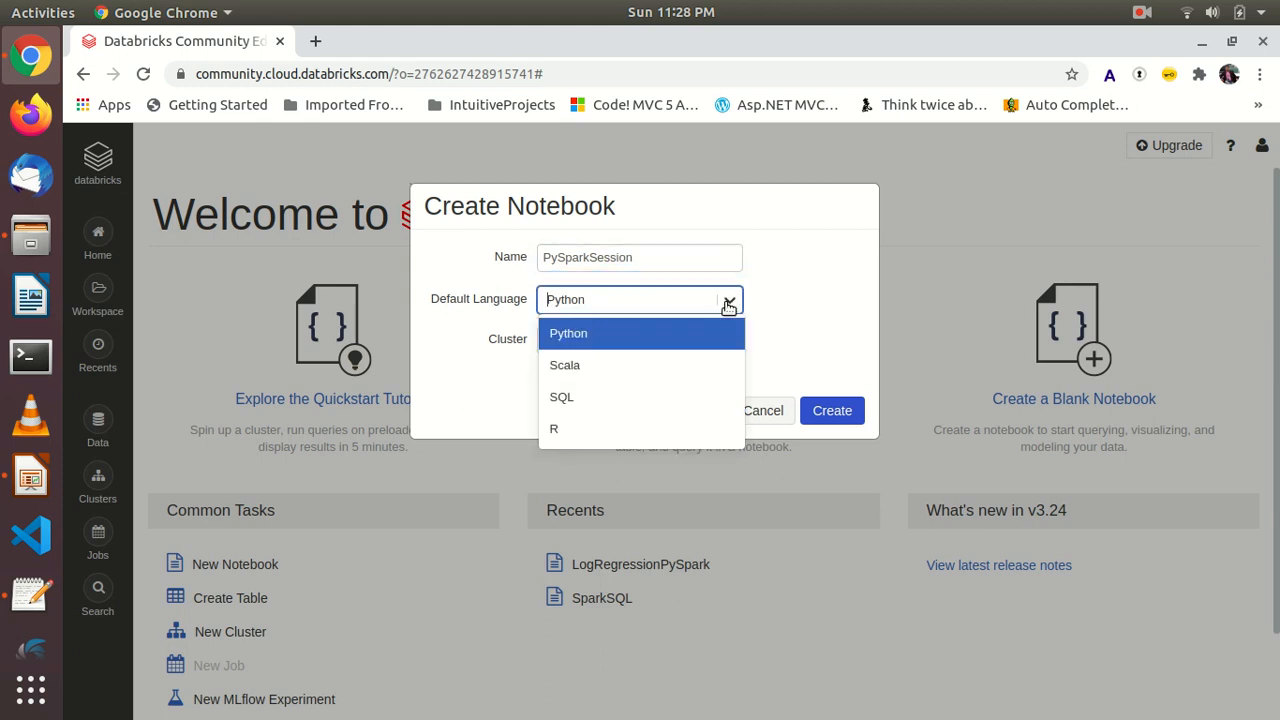
mouse_move(564, 365)
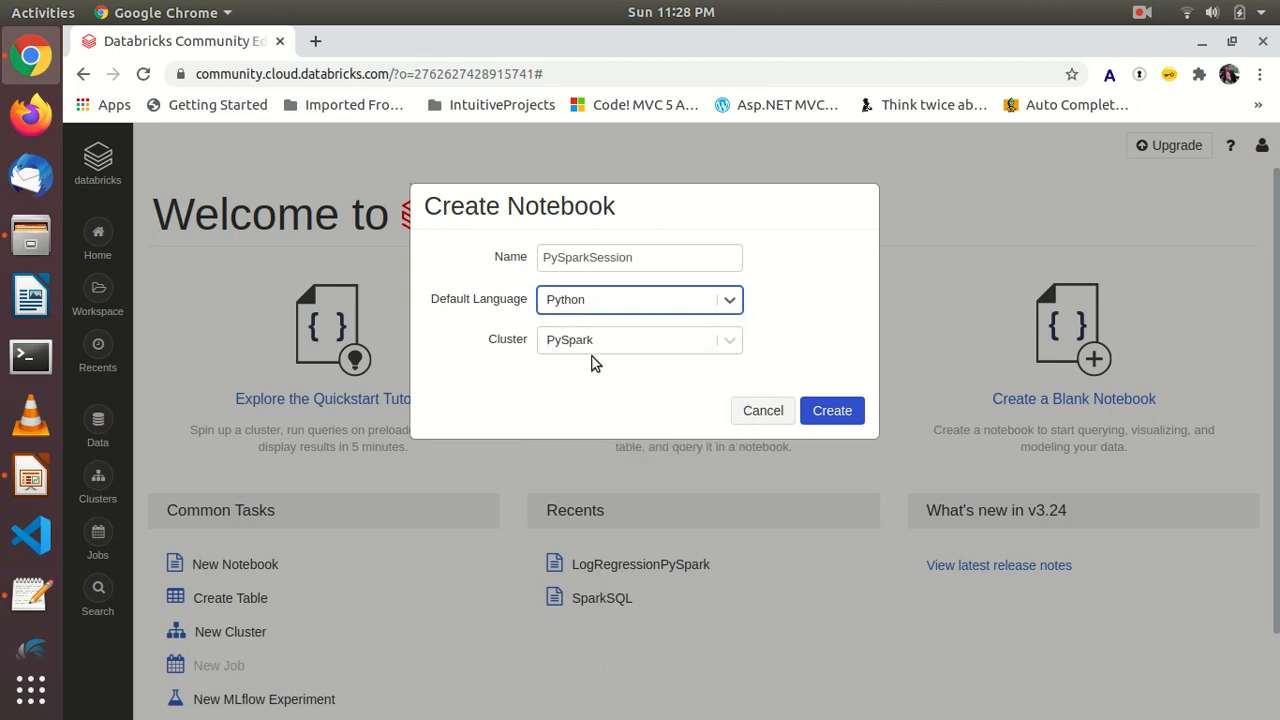
mouse_move(585, 340)
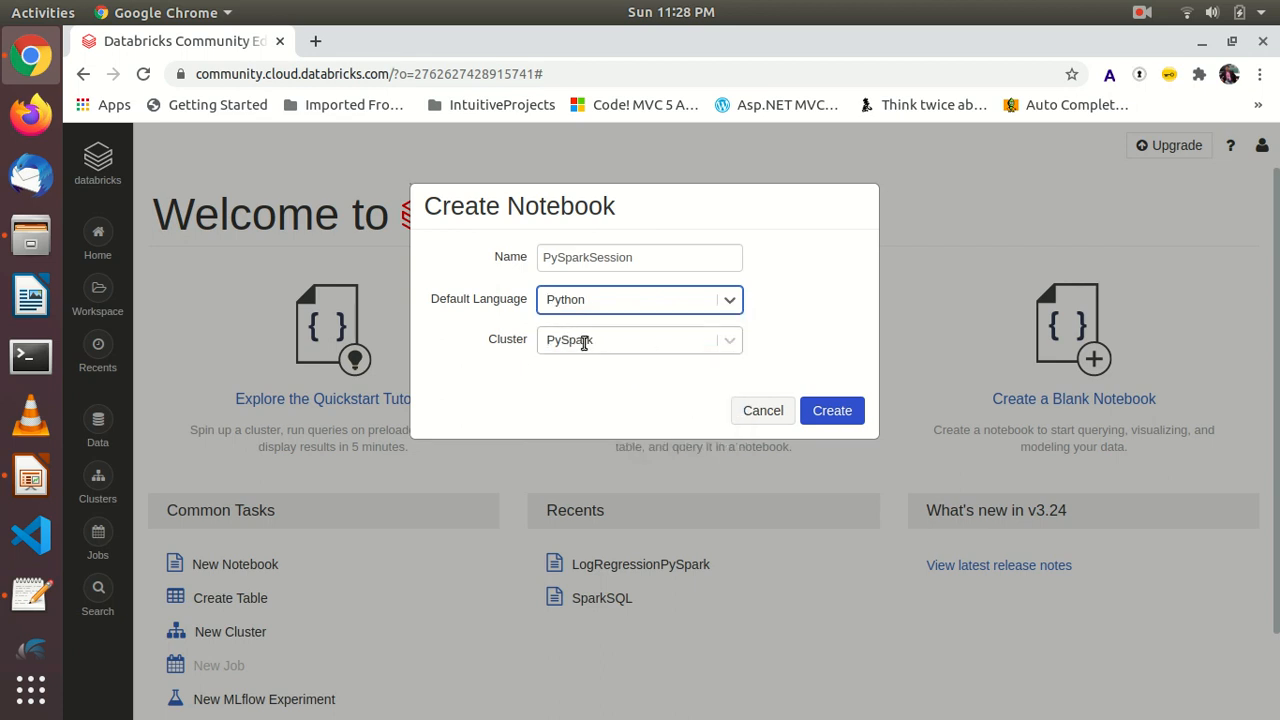
click(832, 410)
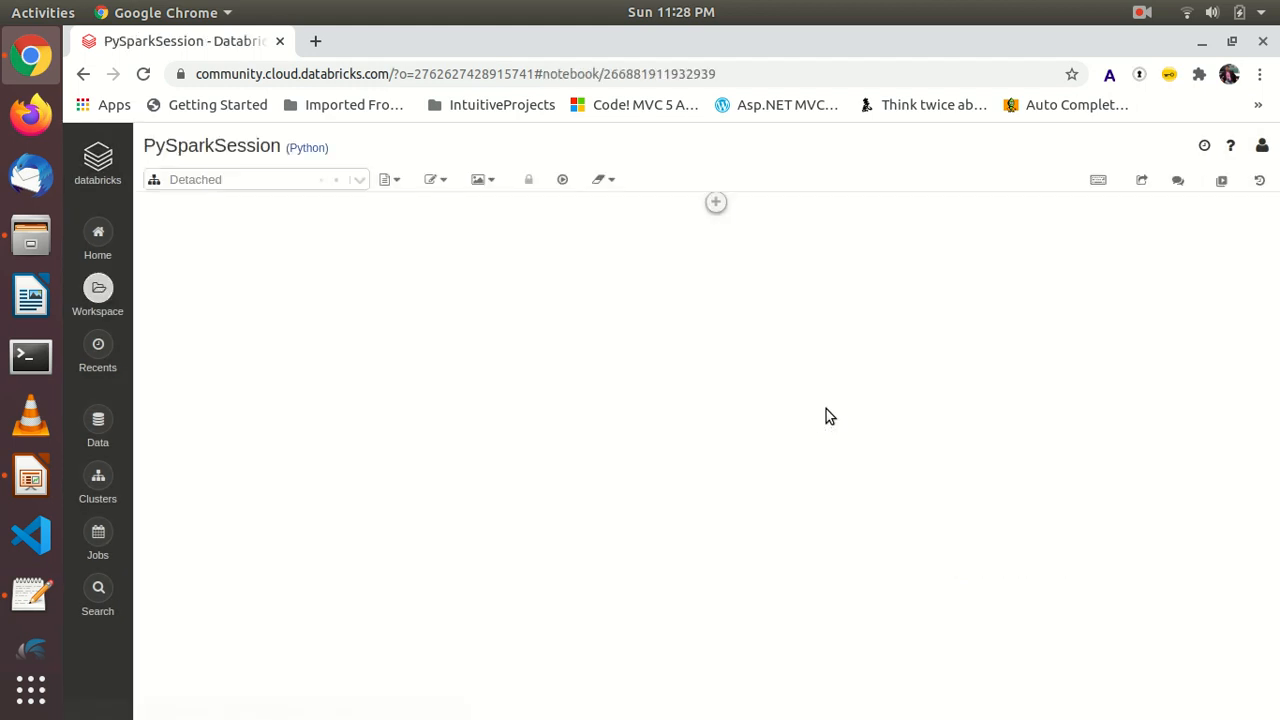
Step: Run 'from pyspark.sql import SparkSession' in the first cell, then begin 'df =' in the next
click(715, 202)
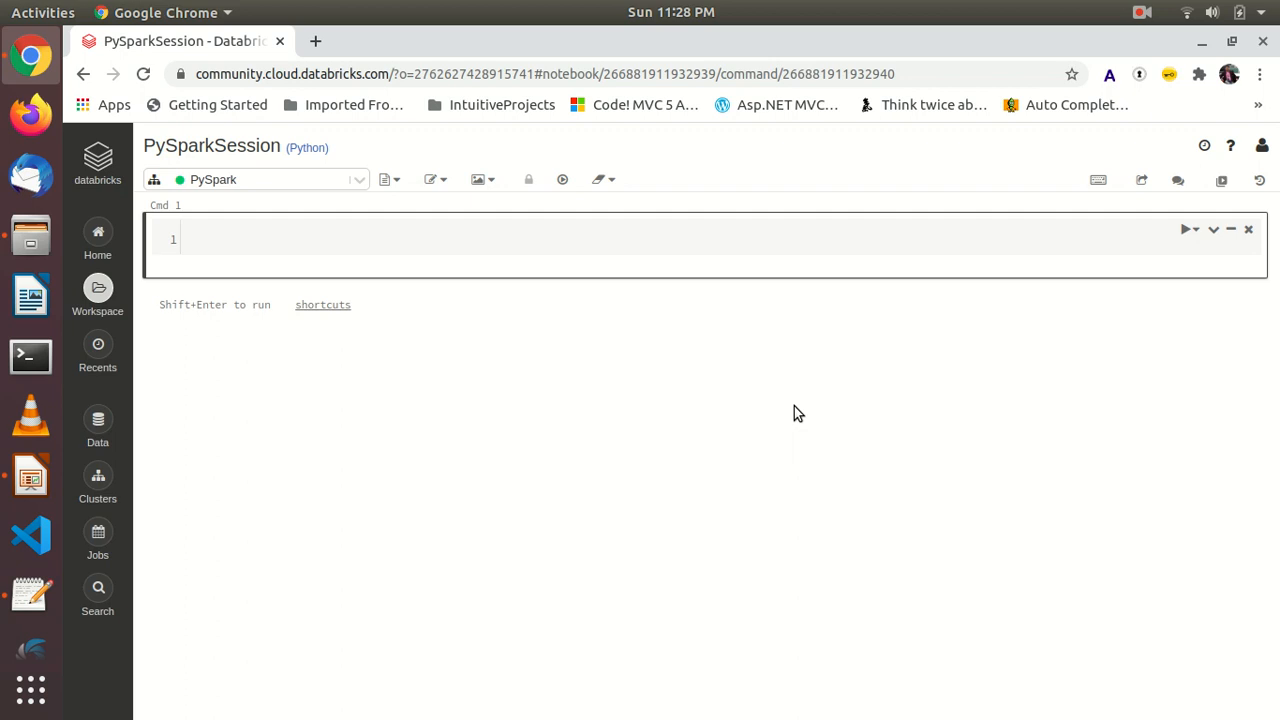
mouse_move(630, 373)
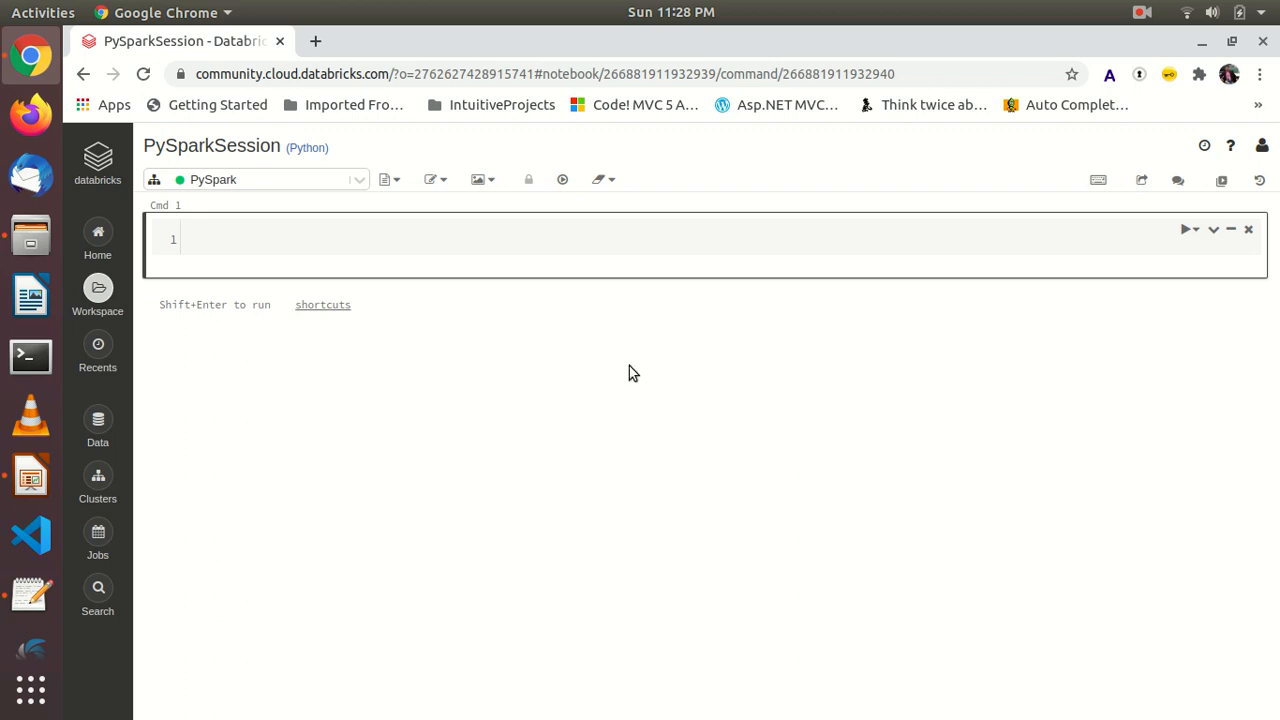
click(380, 239)
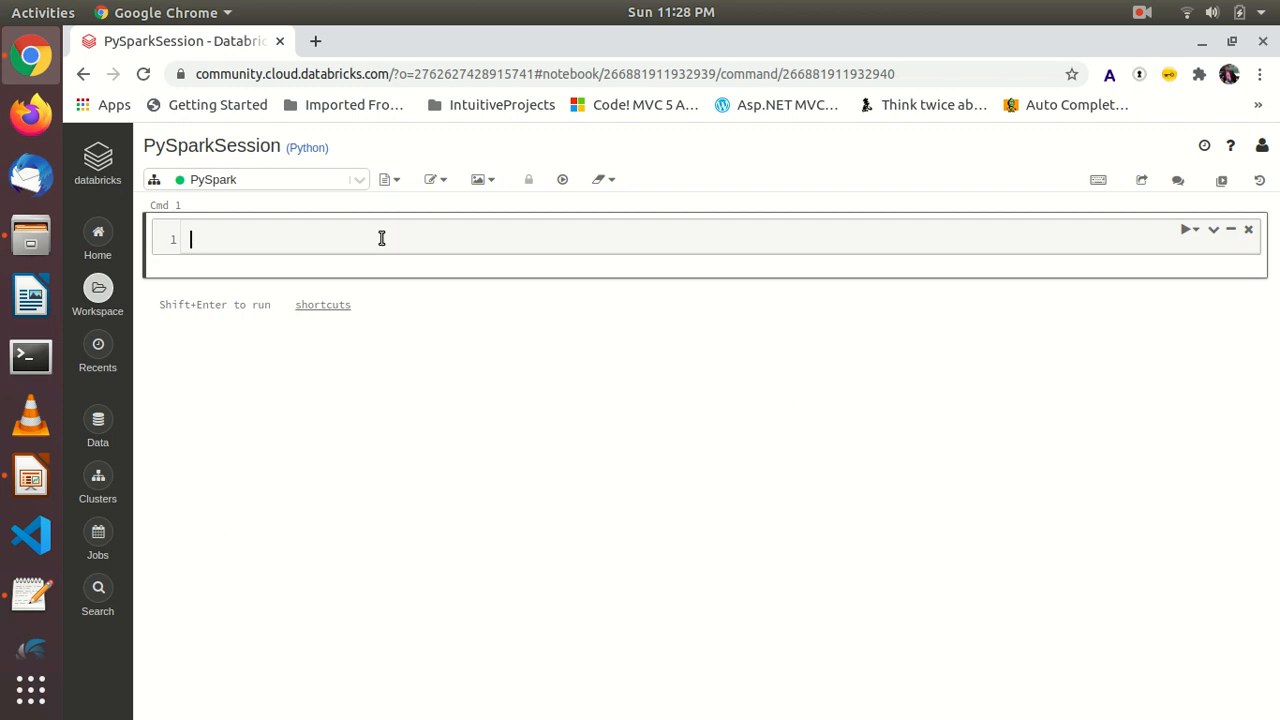
text(form)
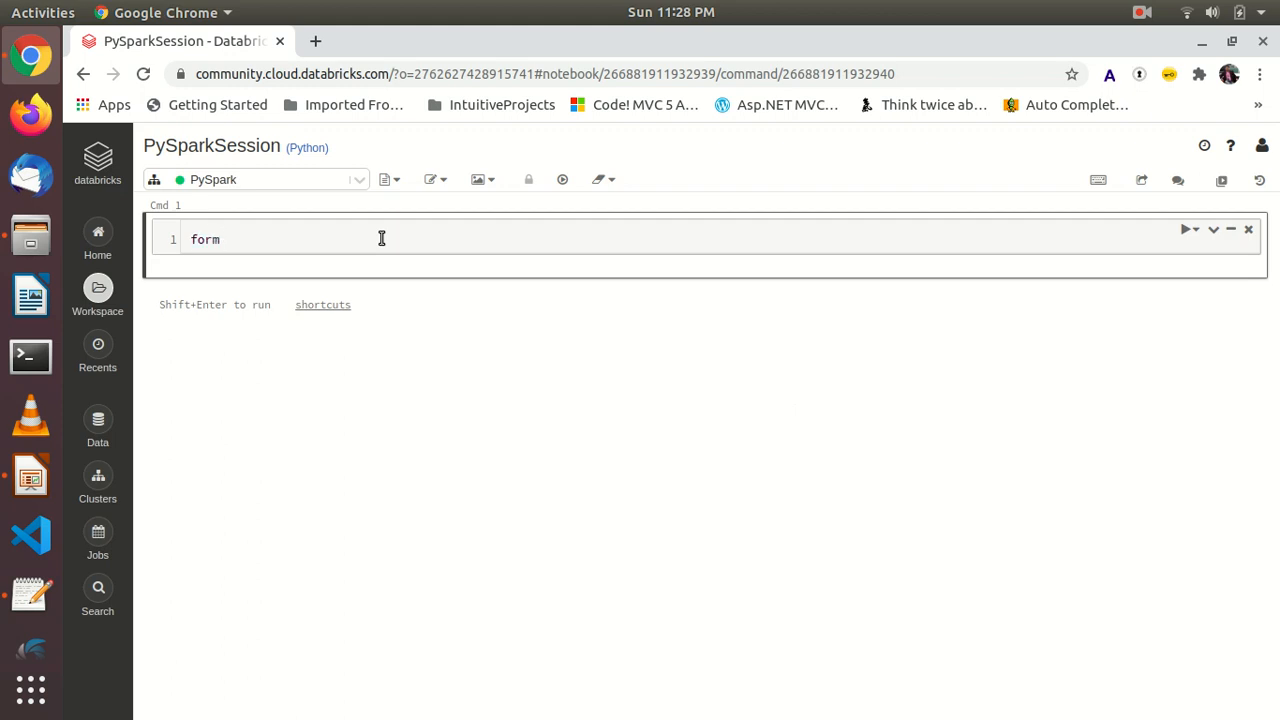
text(from)
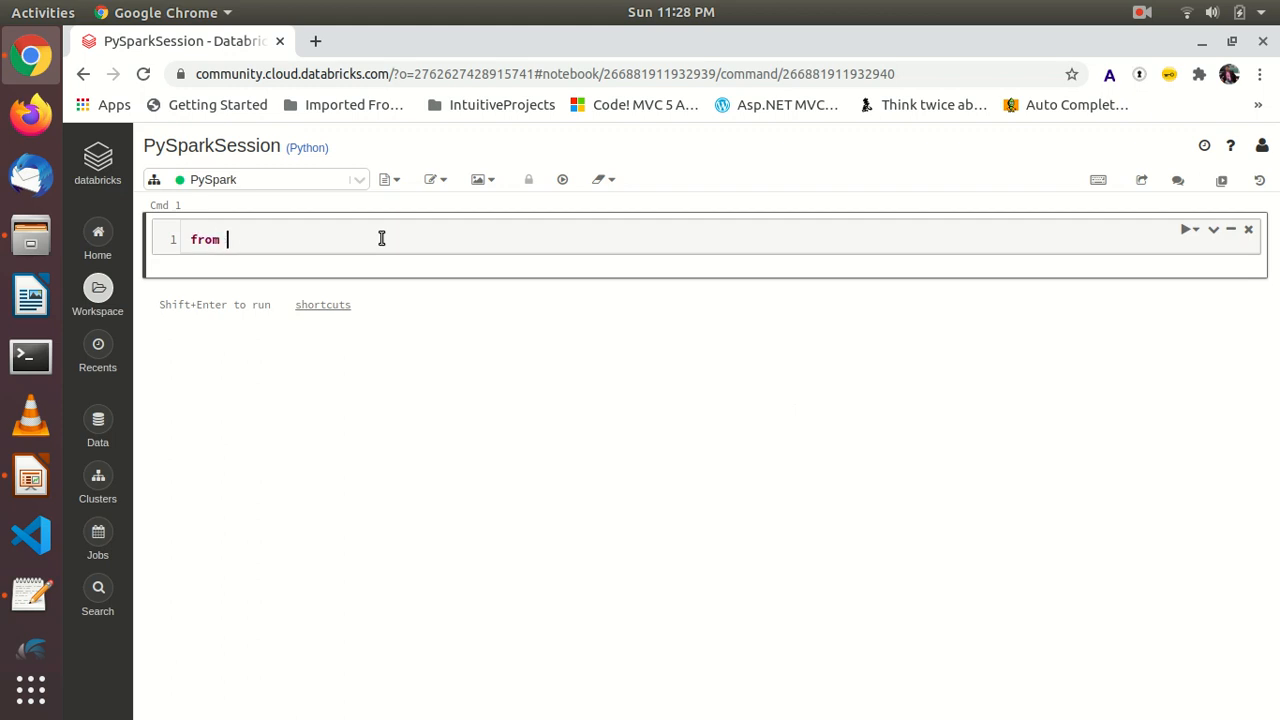
text(pyspark.)
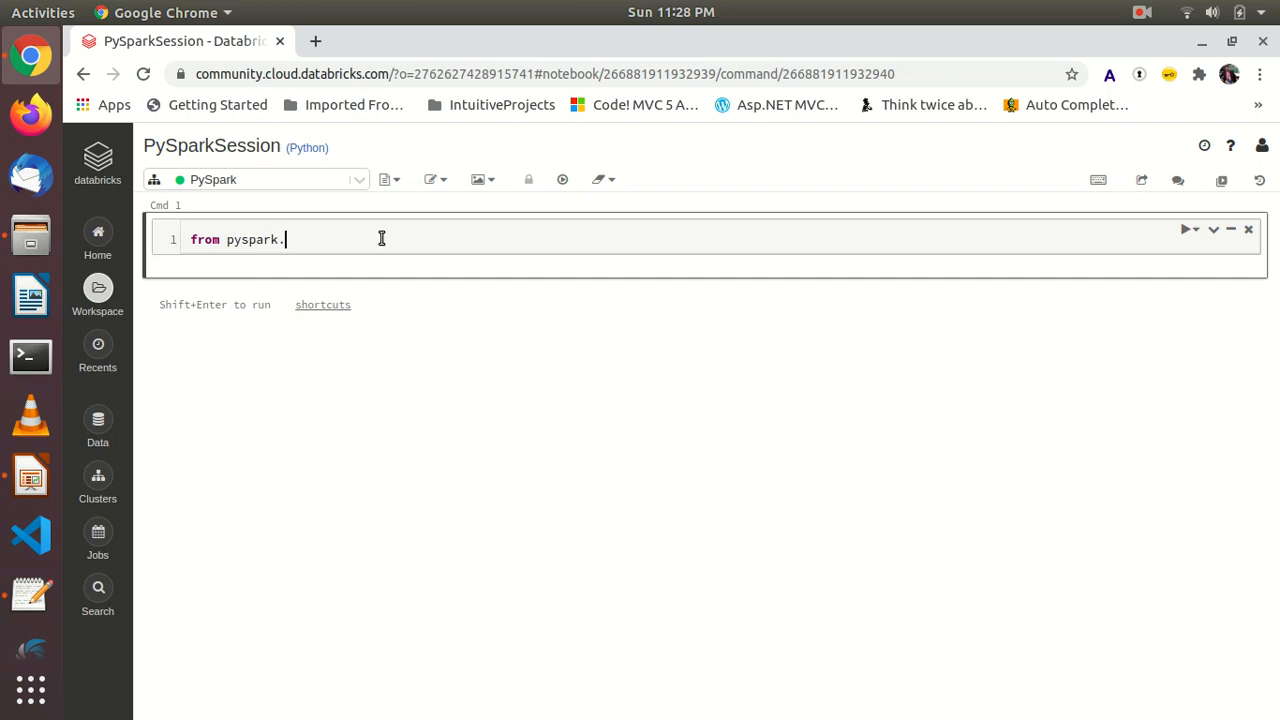
text(sql)
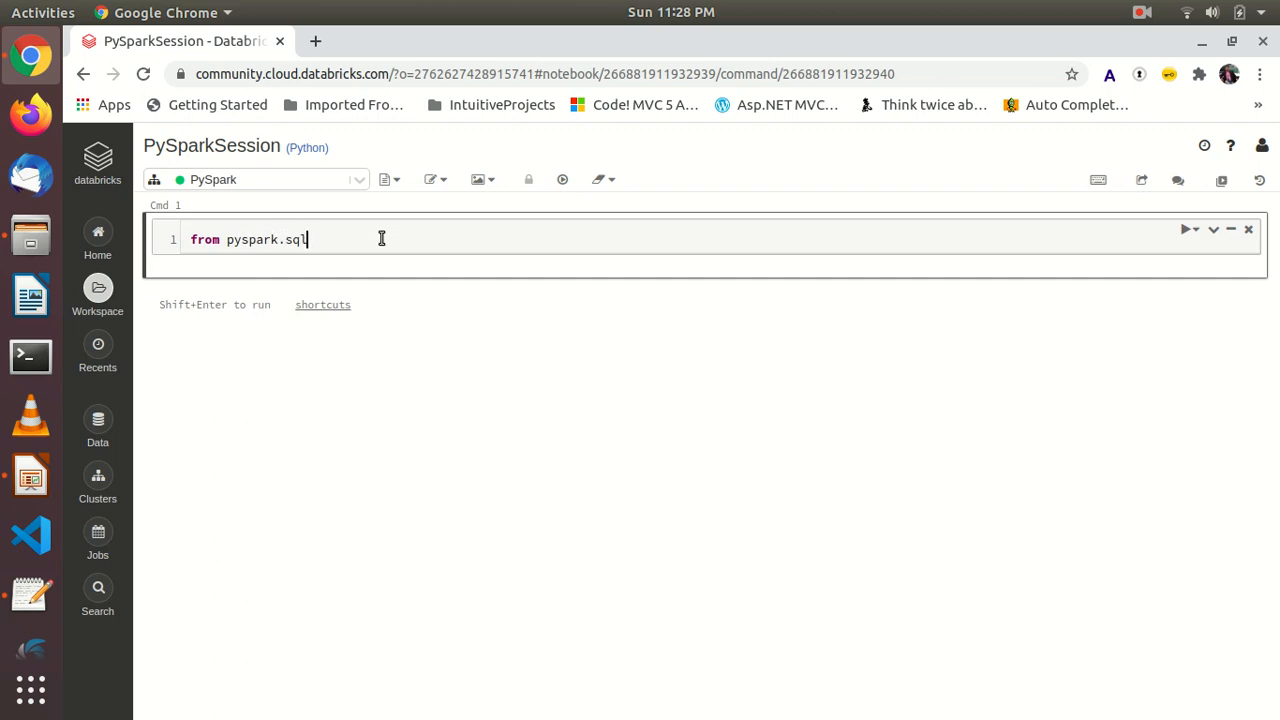
text(import SparkS)
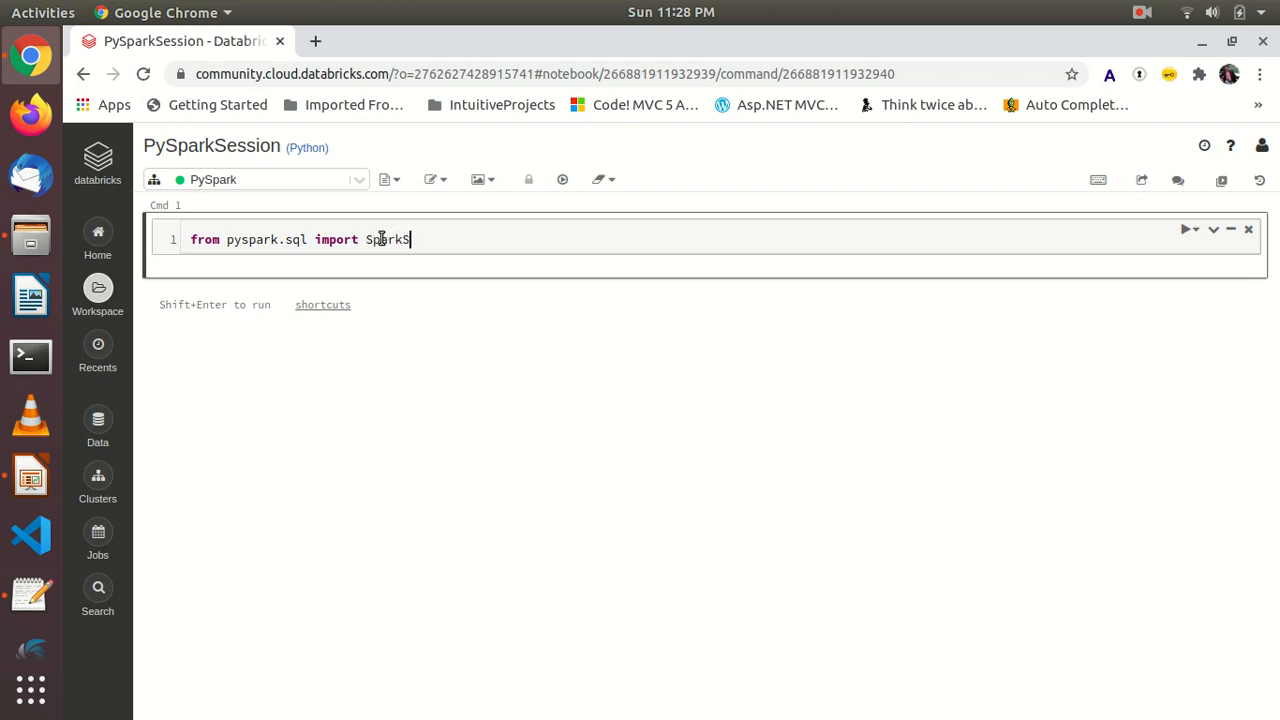
text(ession)
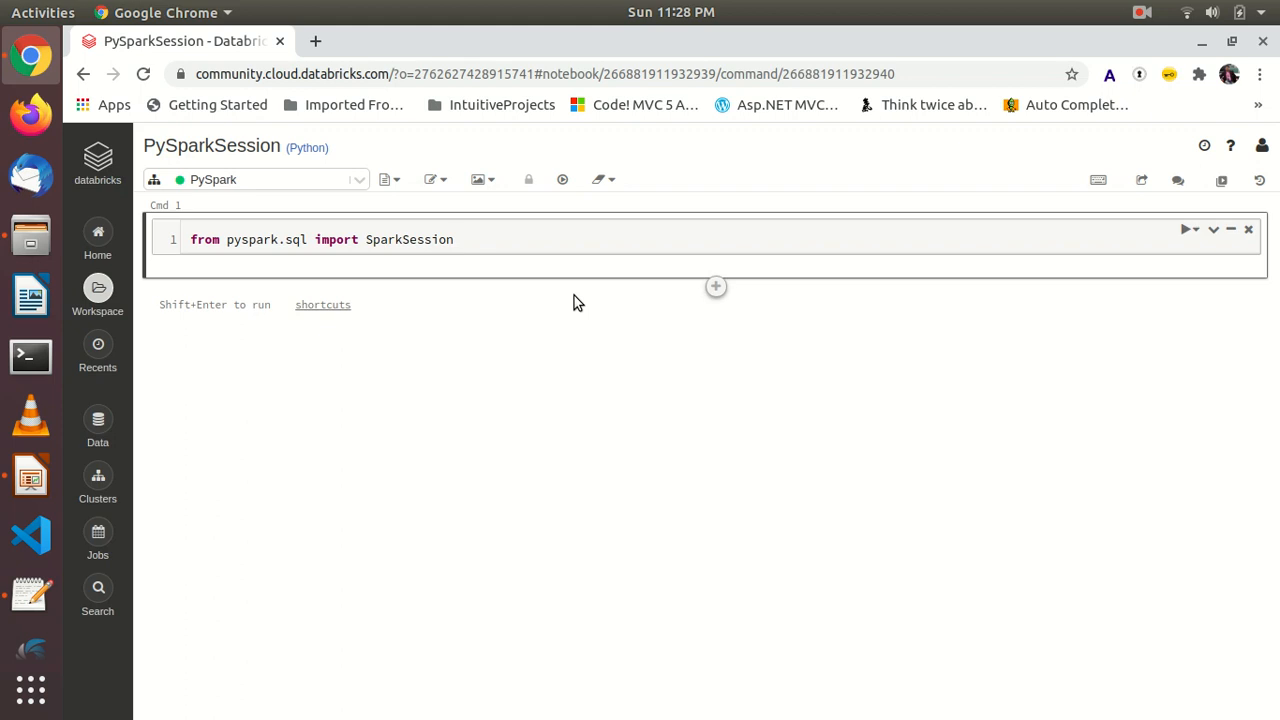
key(shift+enter)
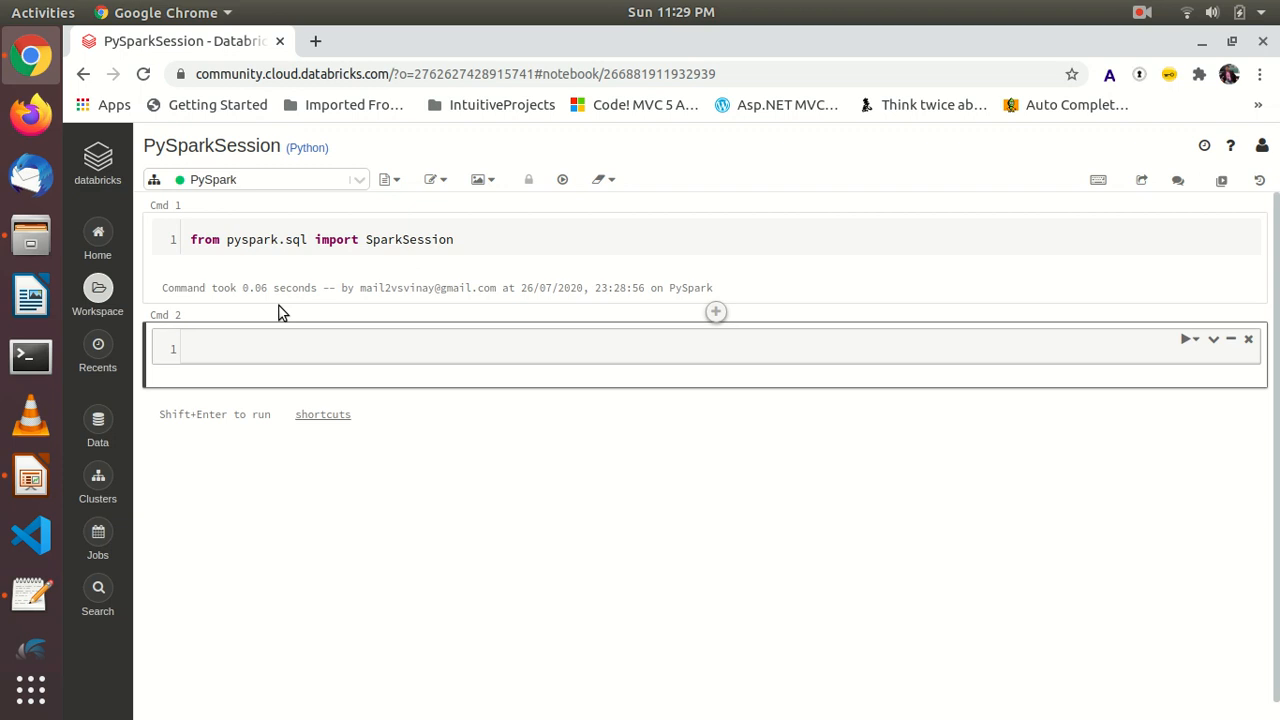
mouse_move(670, 313)
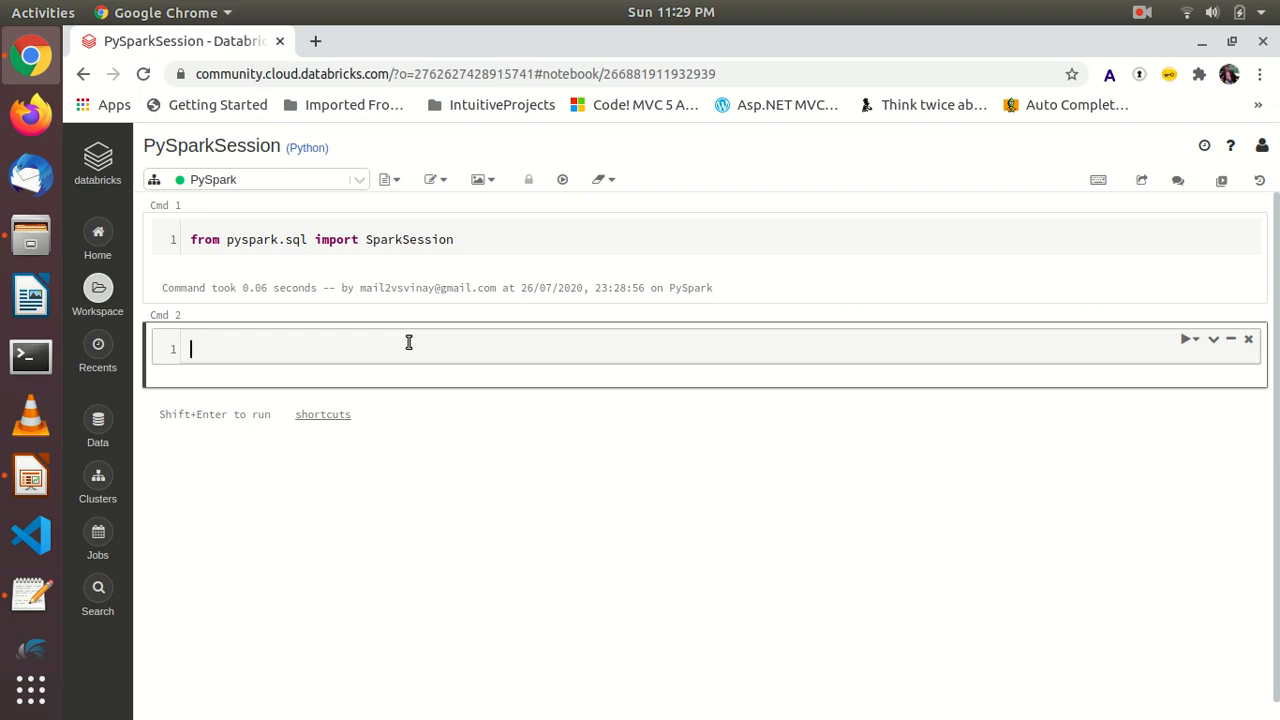
text(df =)
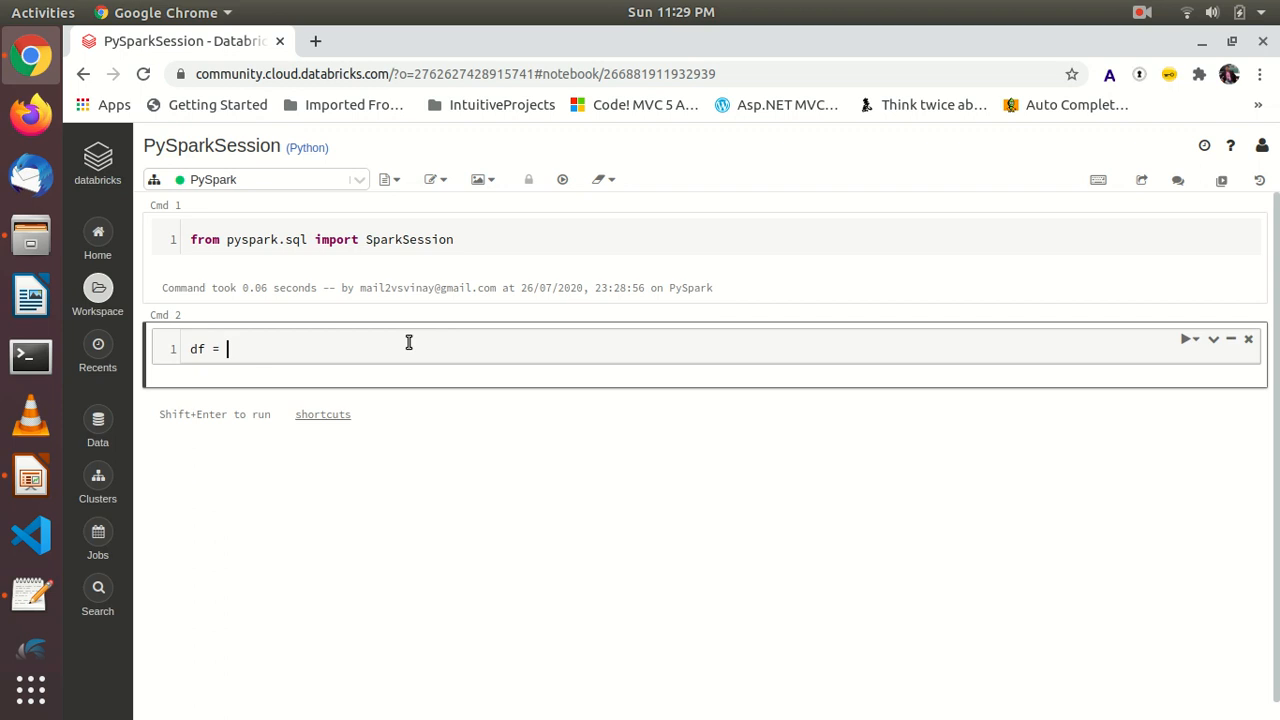
Step: Replace cell two with spark = SparkSession.builder.appName('PySparkPOC').getOrCreate() and run it
key(ctrl+a)
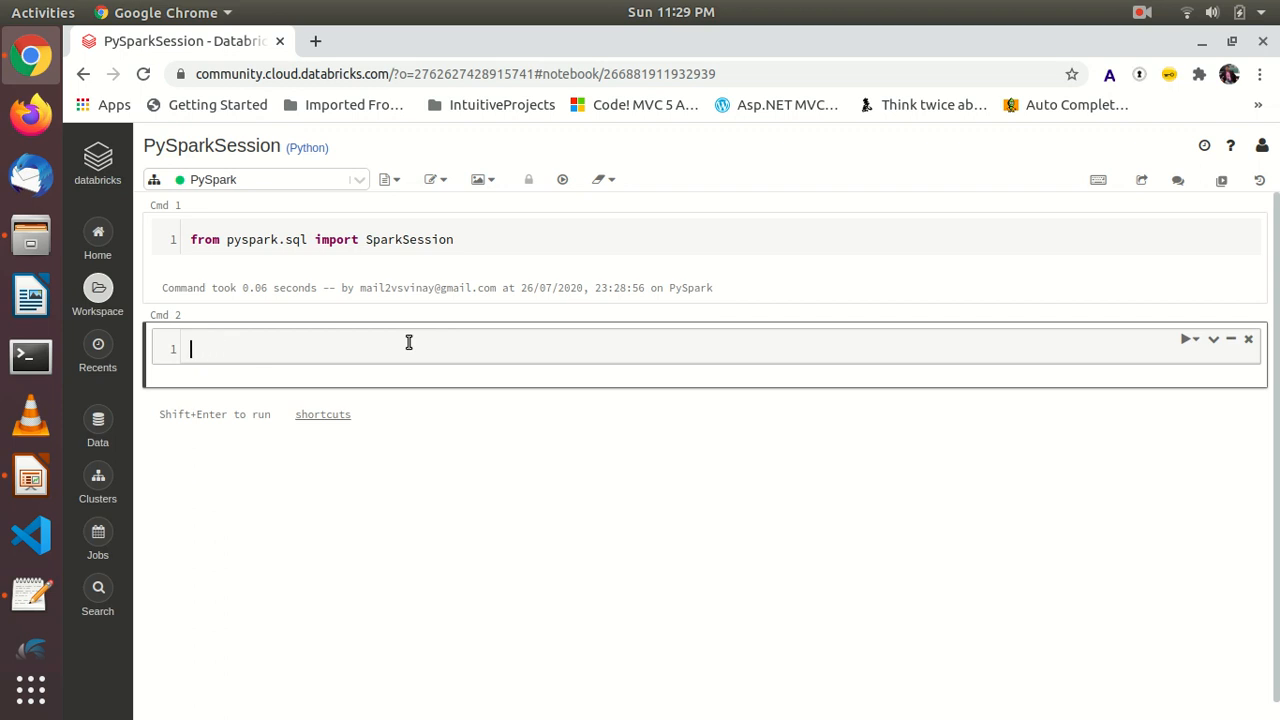
text(spark =)
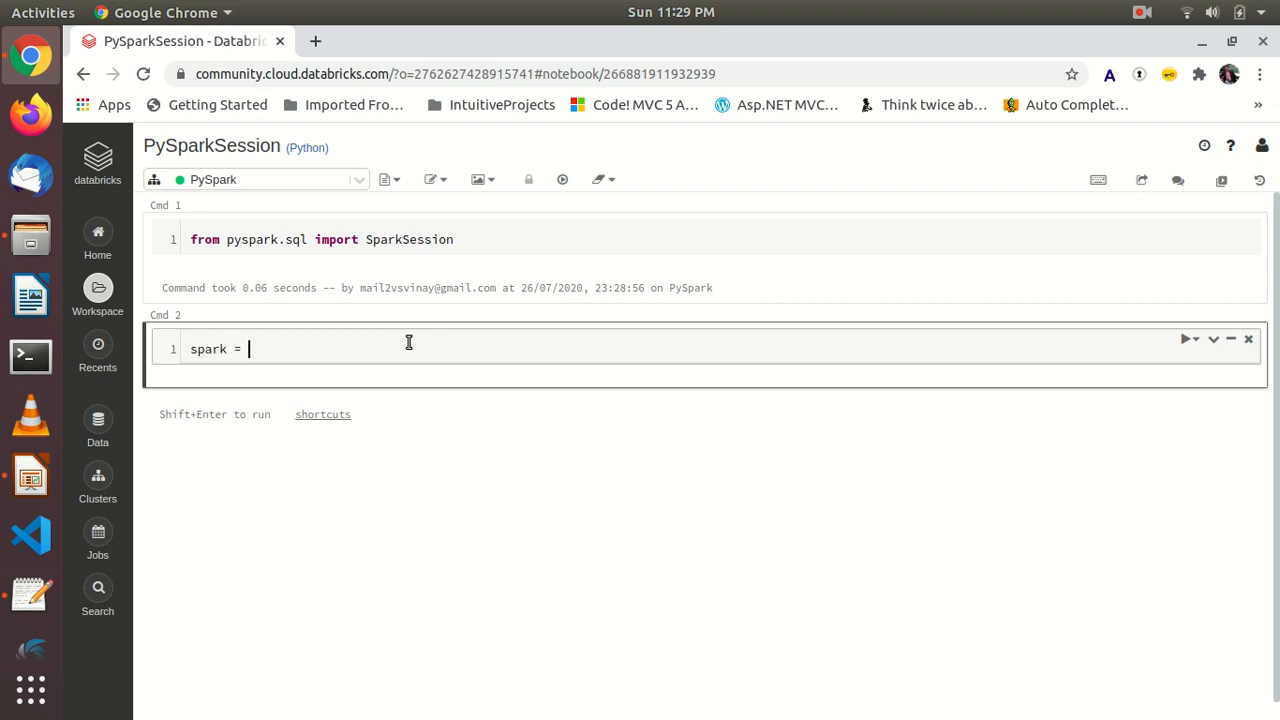
text(Spa)
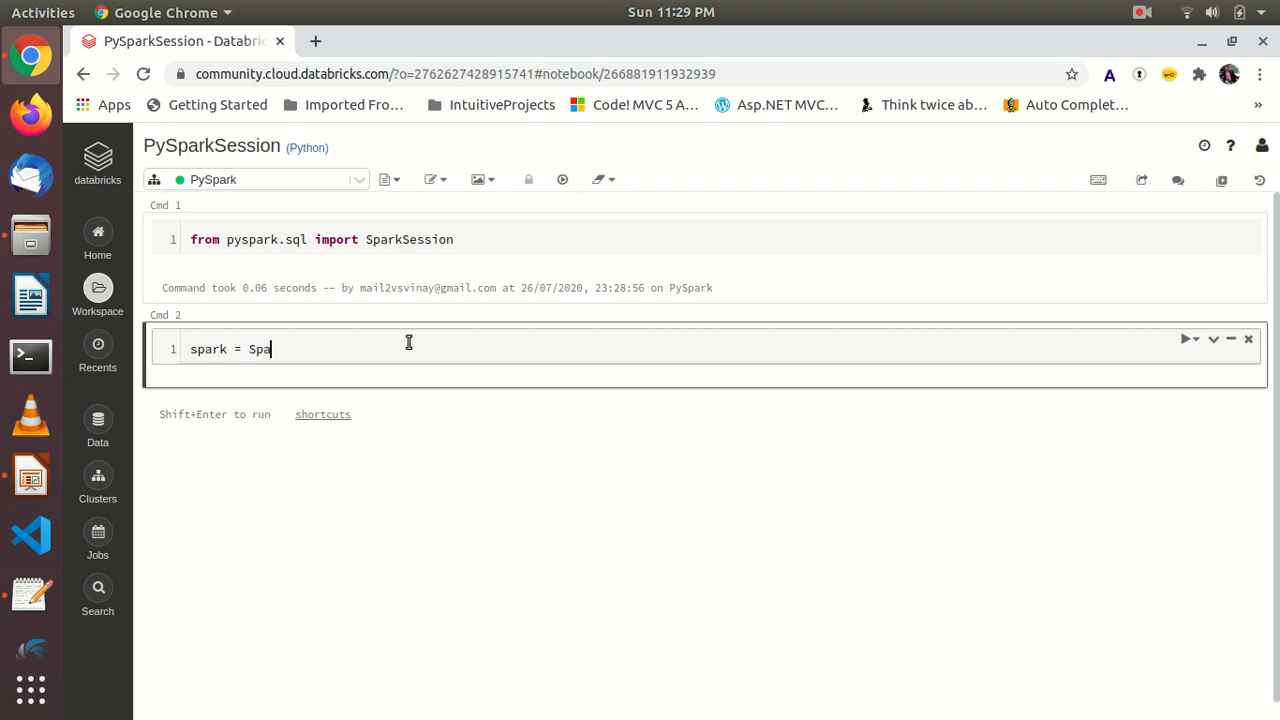
text(rkSe)
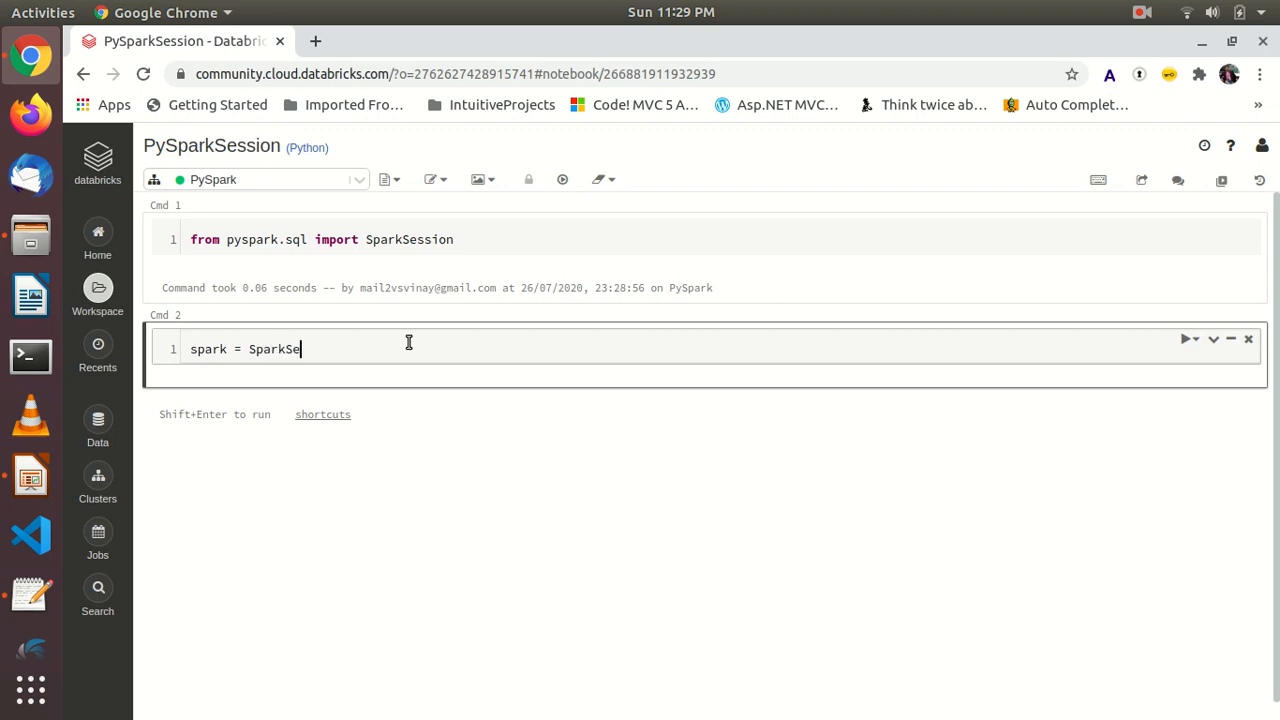
text(ssion.)
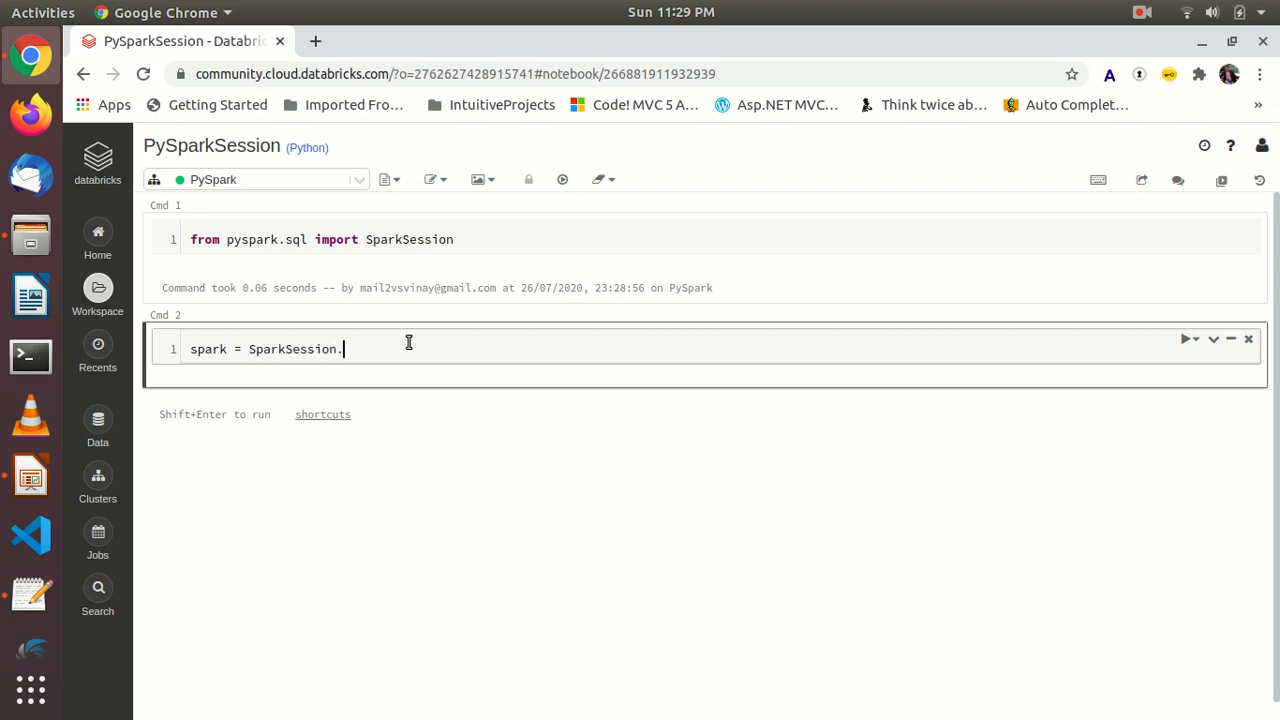
text(builder)
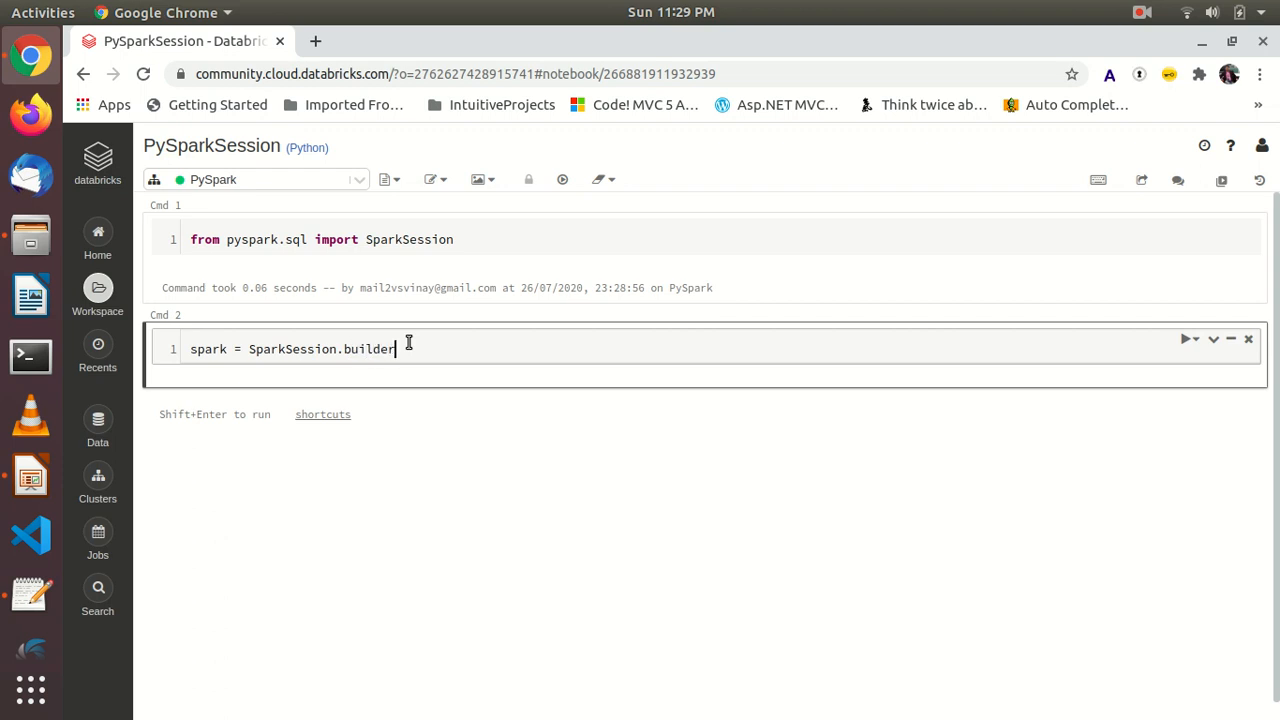
text(.appName)
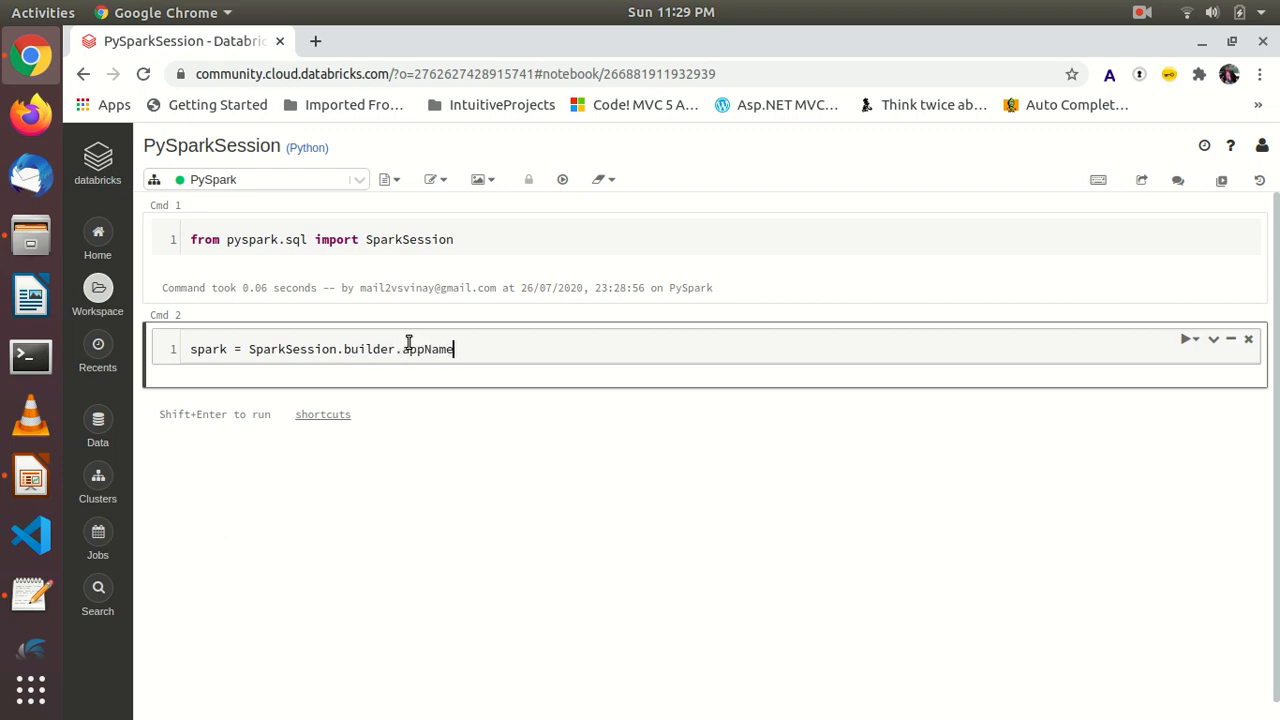
text((''))
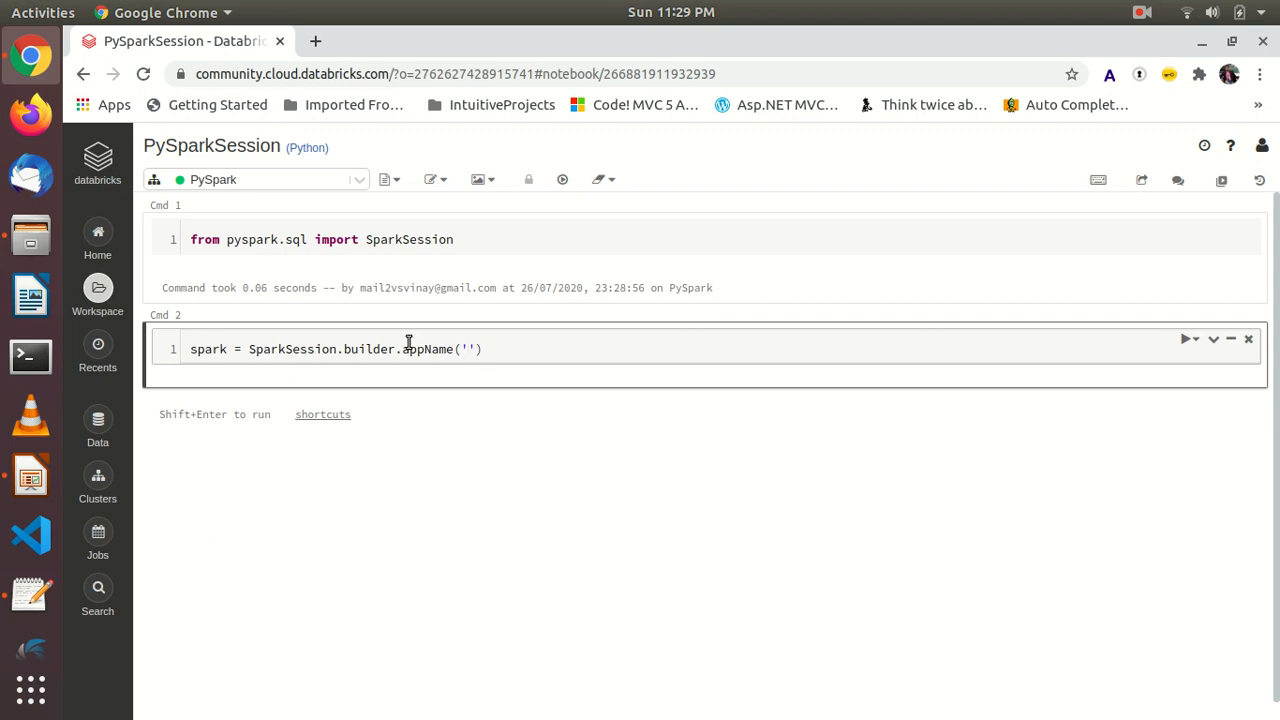
text(p)
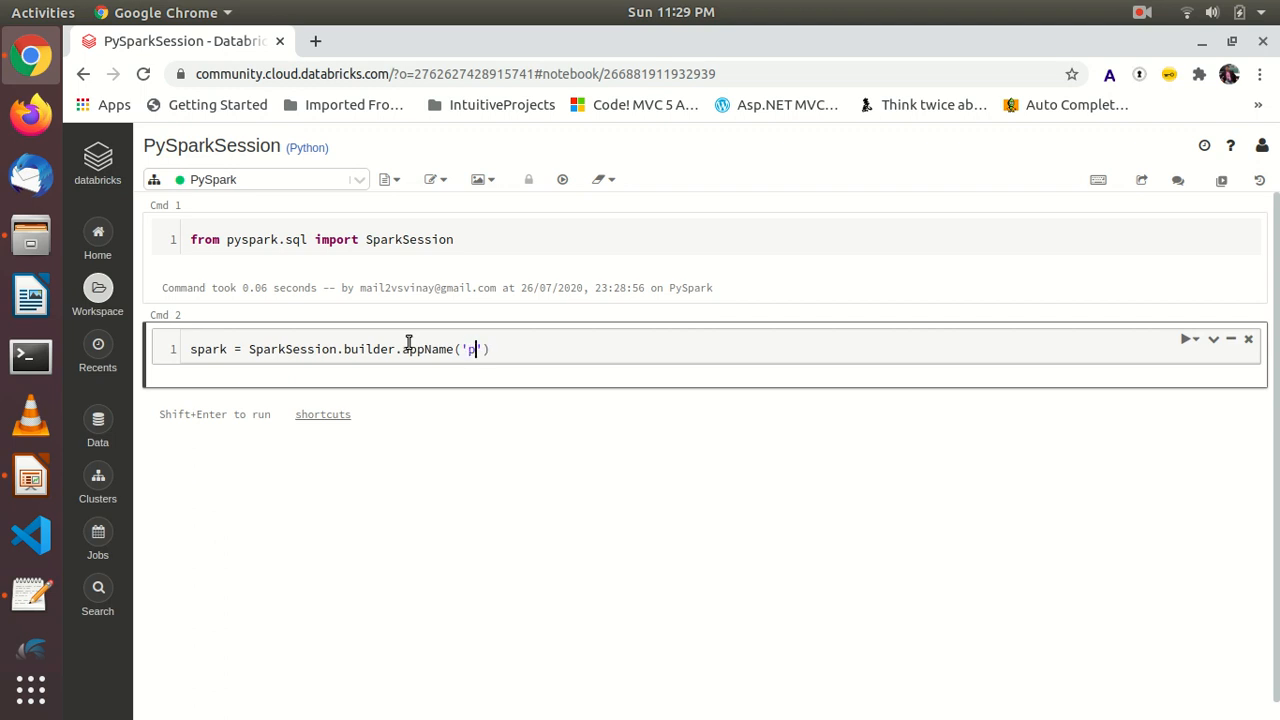
text(P)
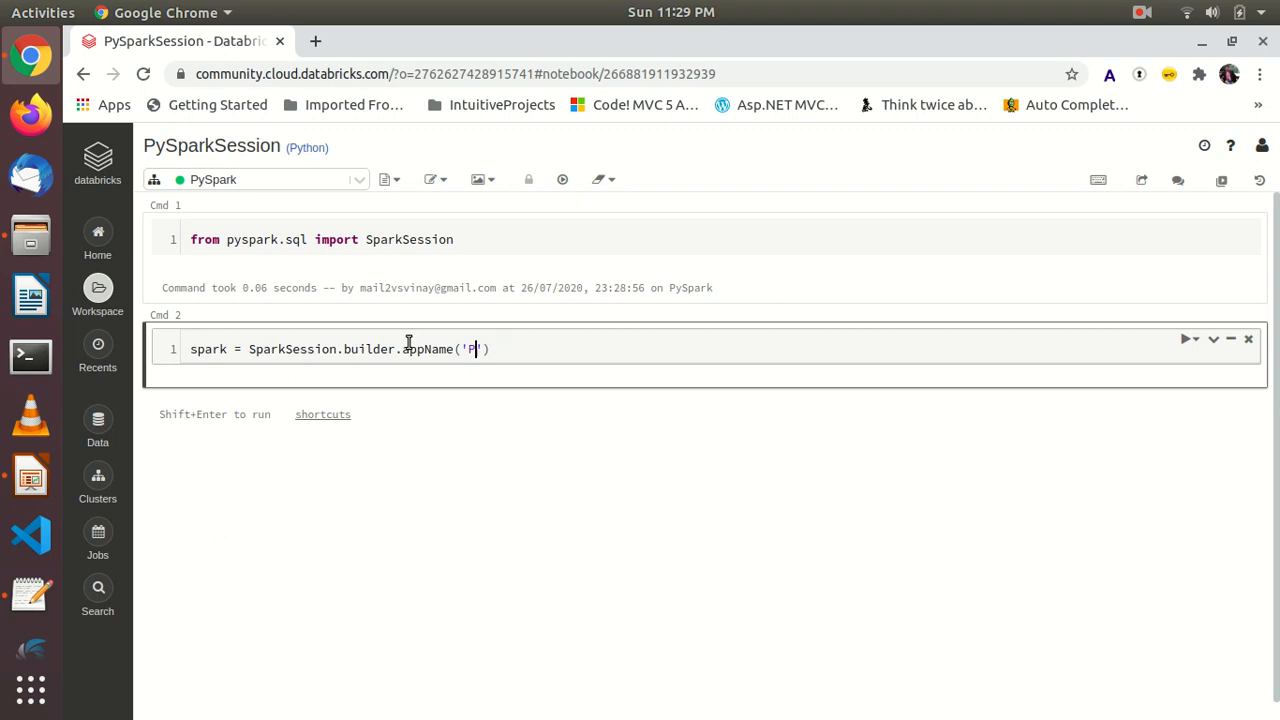
text(ySparkP)
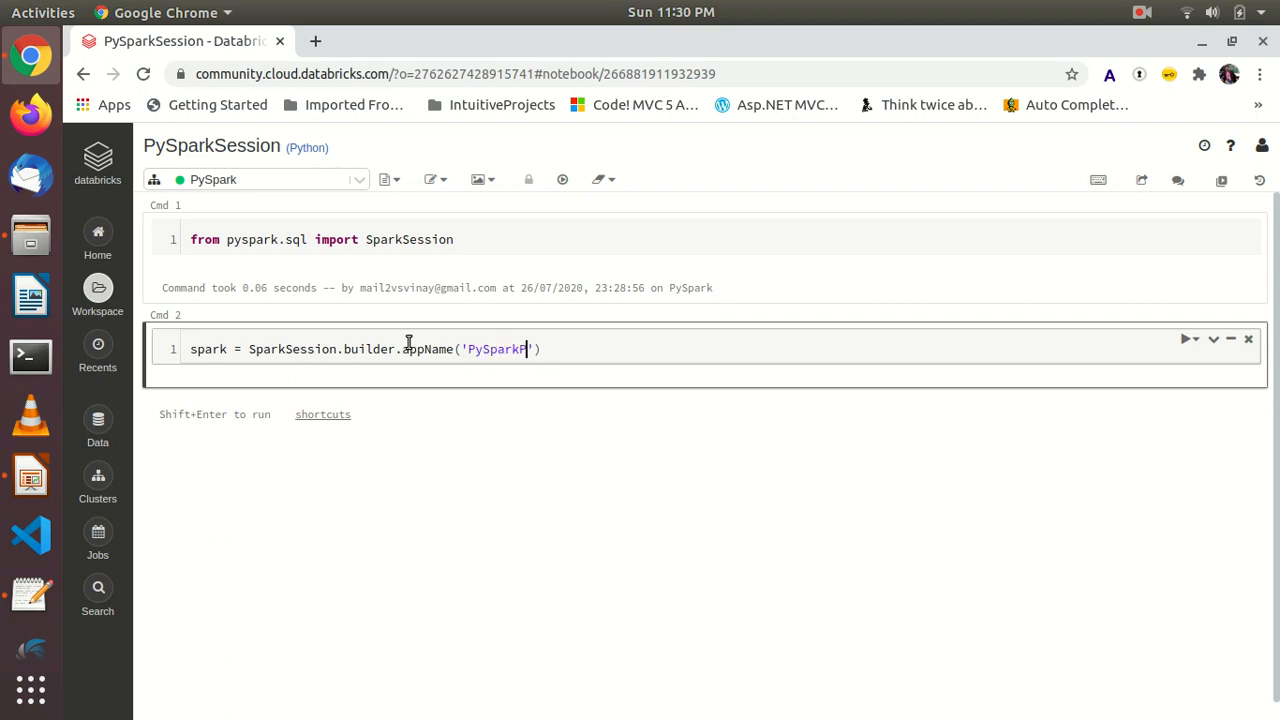
text(OC)
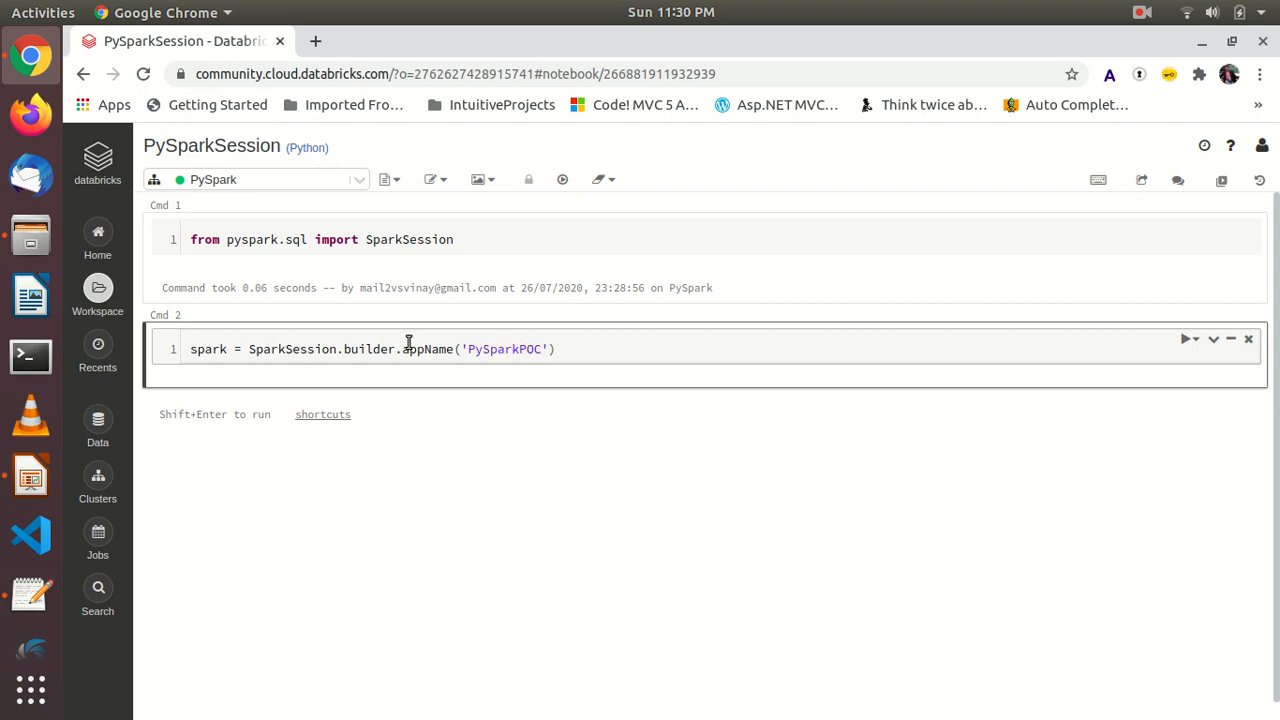
text(.)
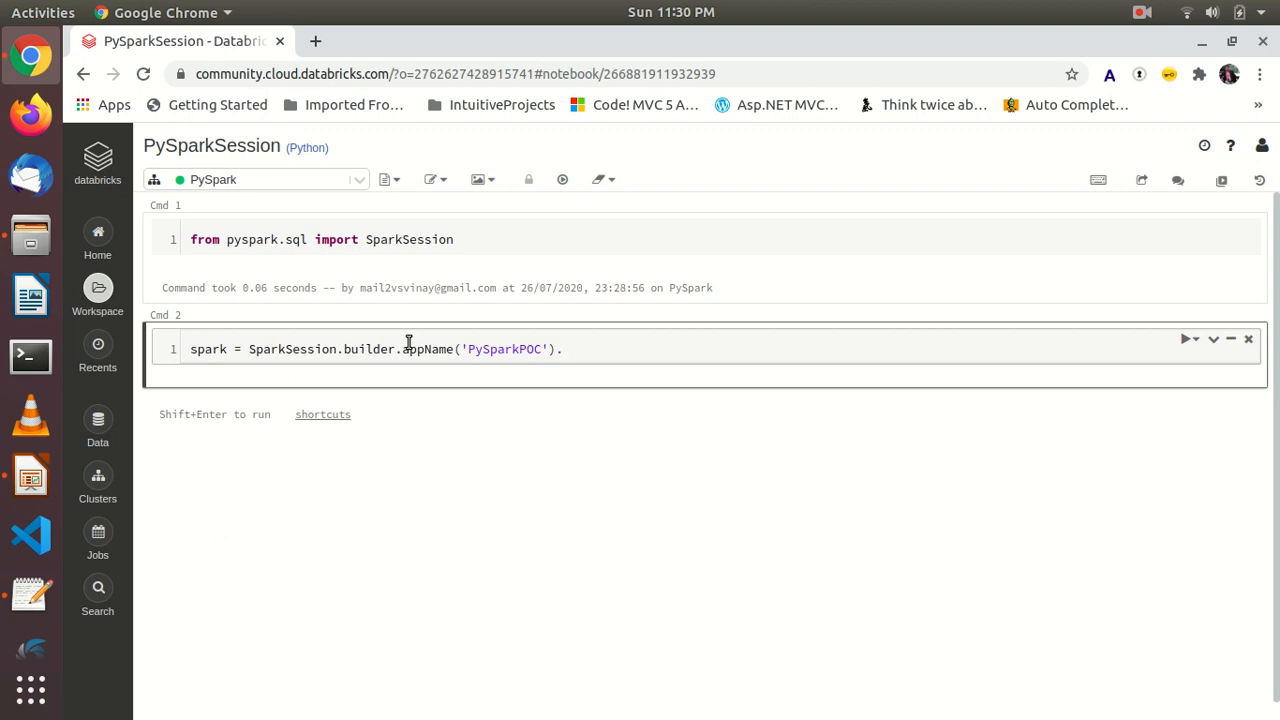
text(get)
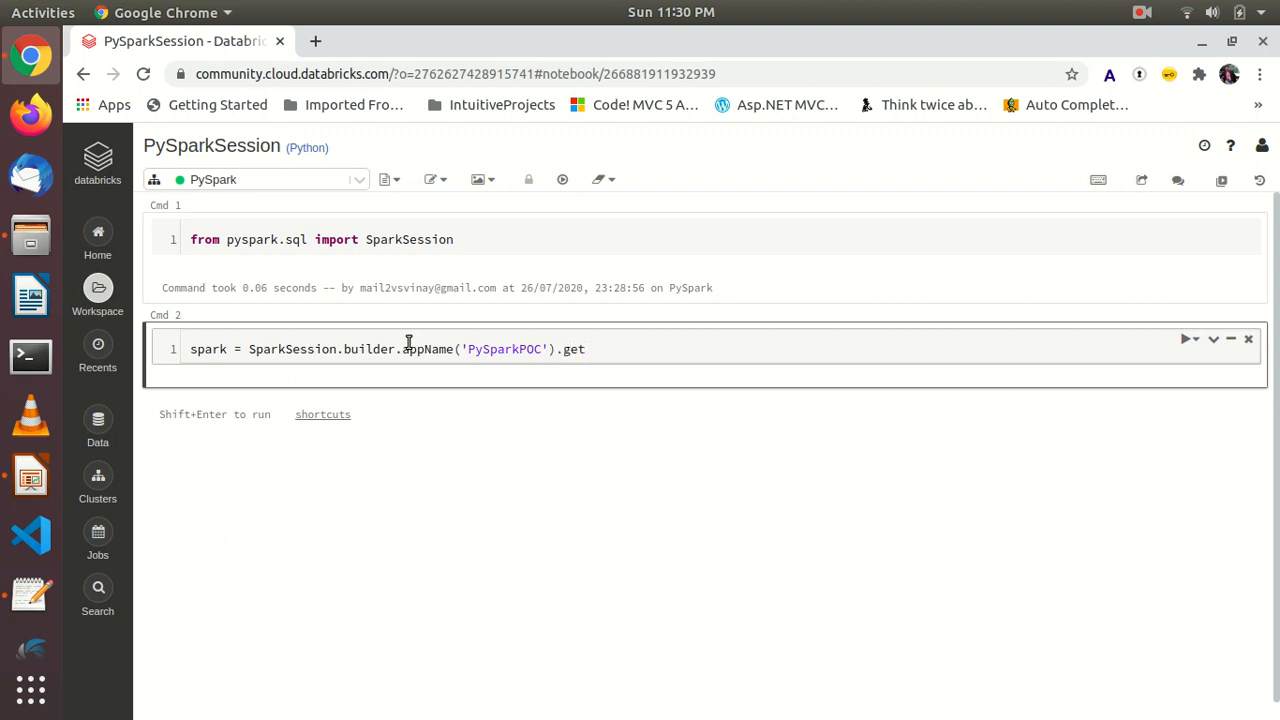
text(OrCreate)
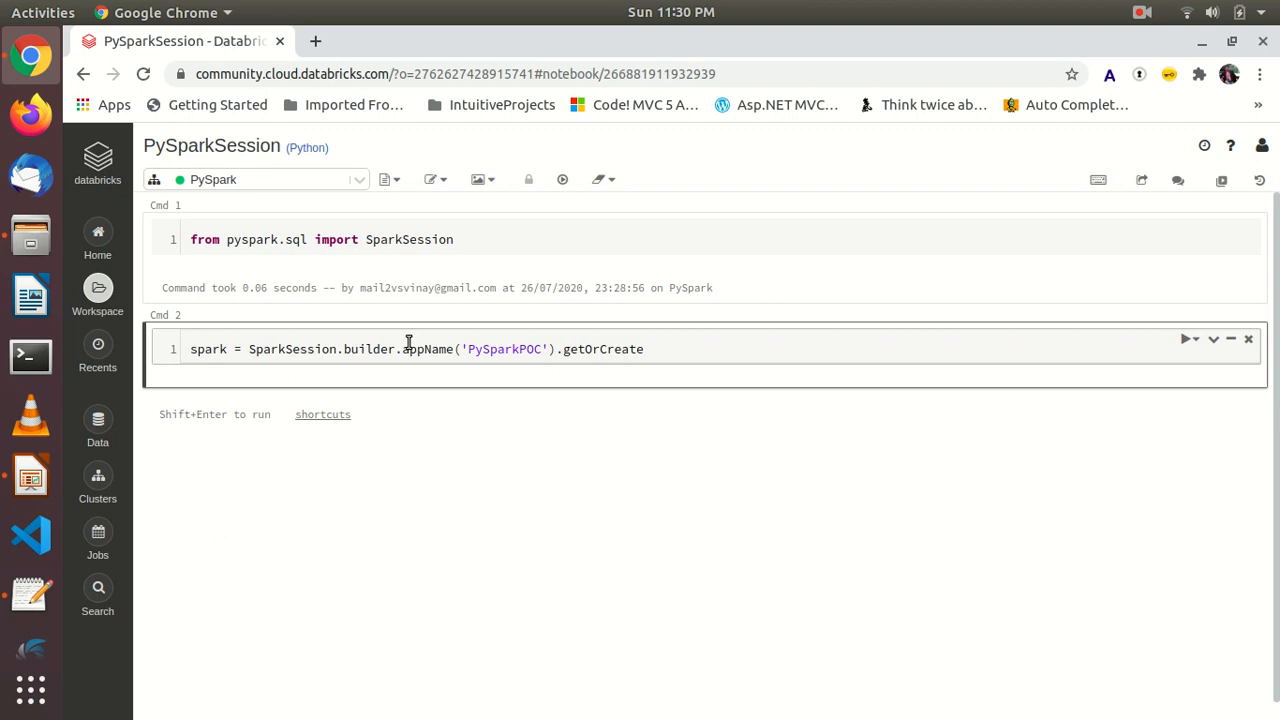
text(())
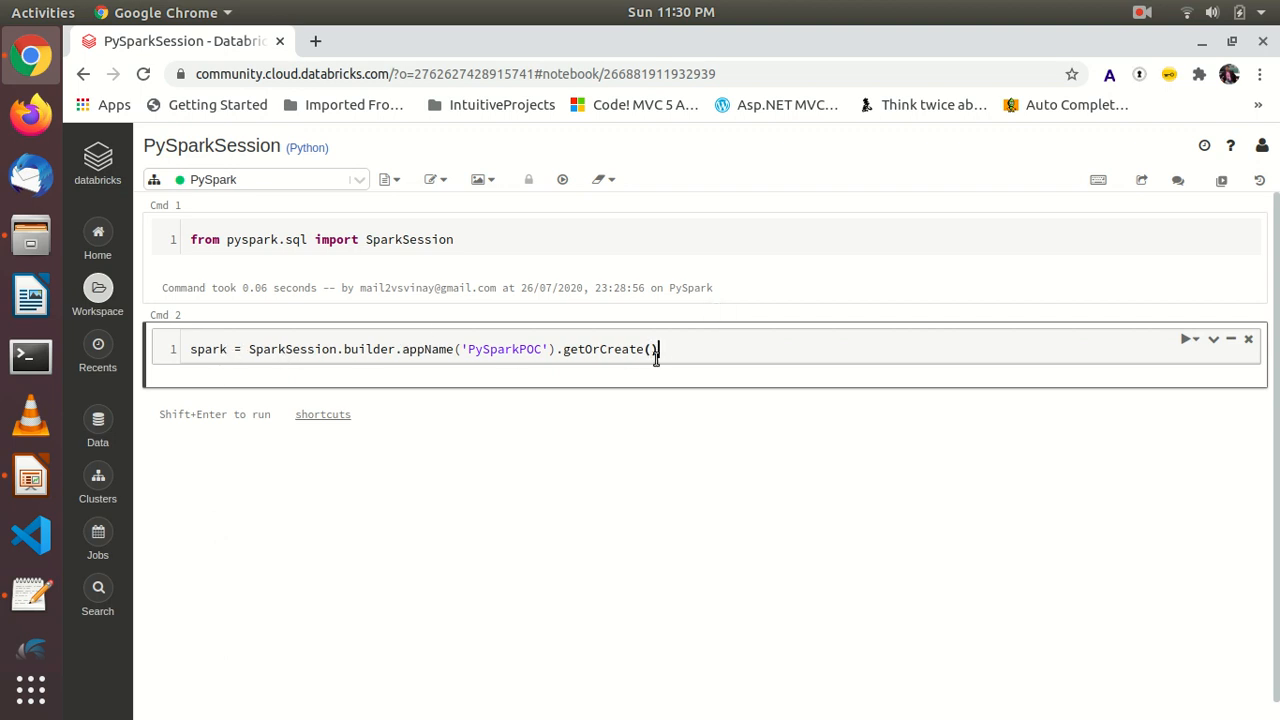
mouse_move(730, 348)
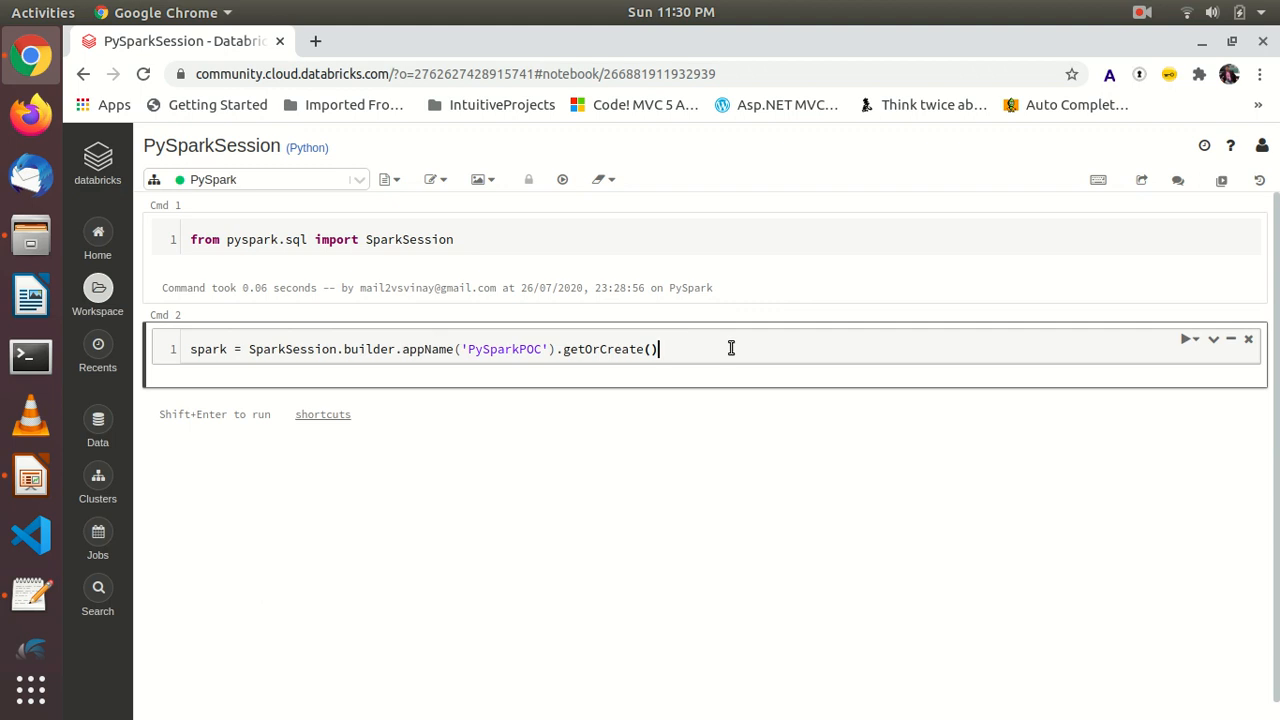
key(shift+enter)
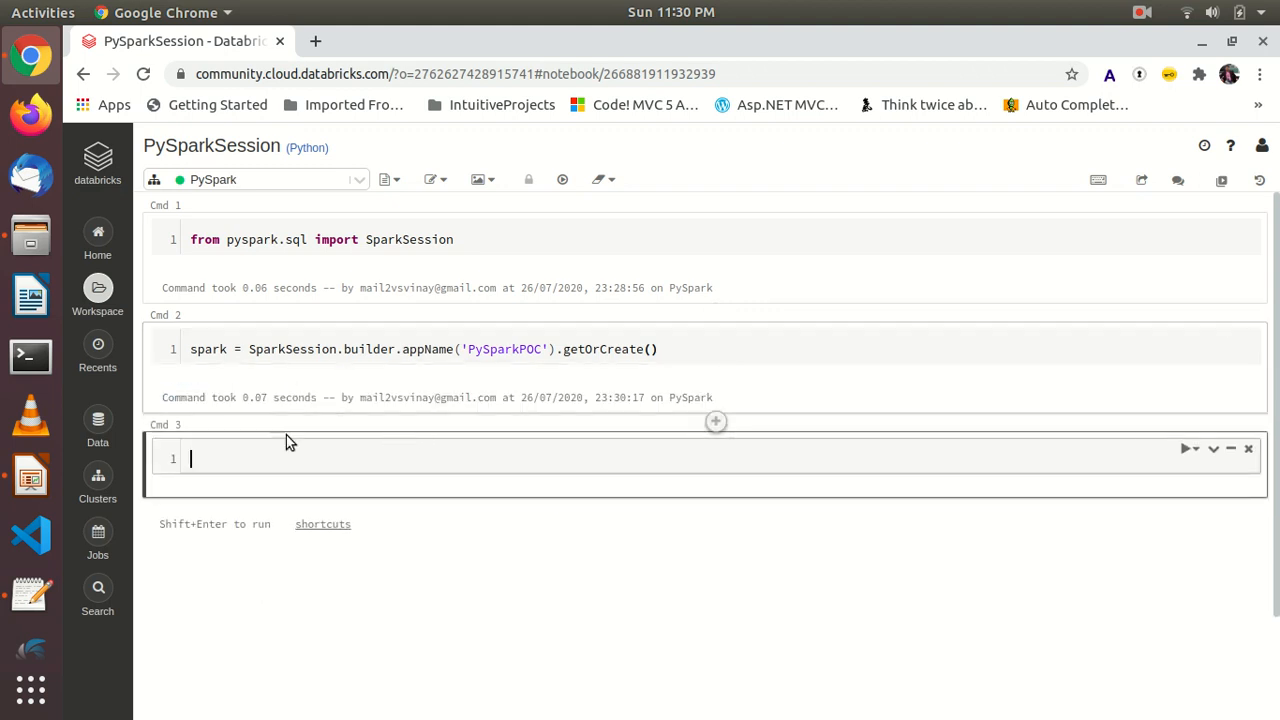
Step: Write df = spark.read.json('/FileStore/tables/people.json') in the third cell
text(d)
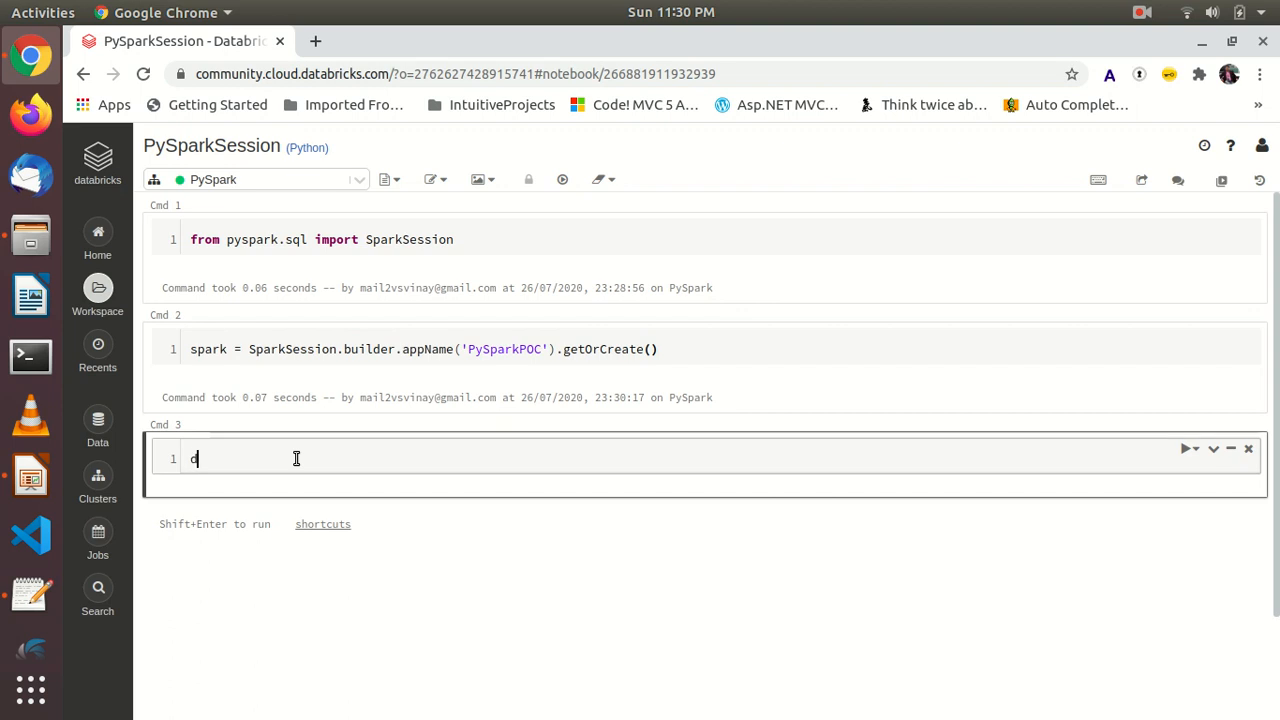
text(df =)
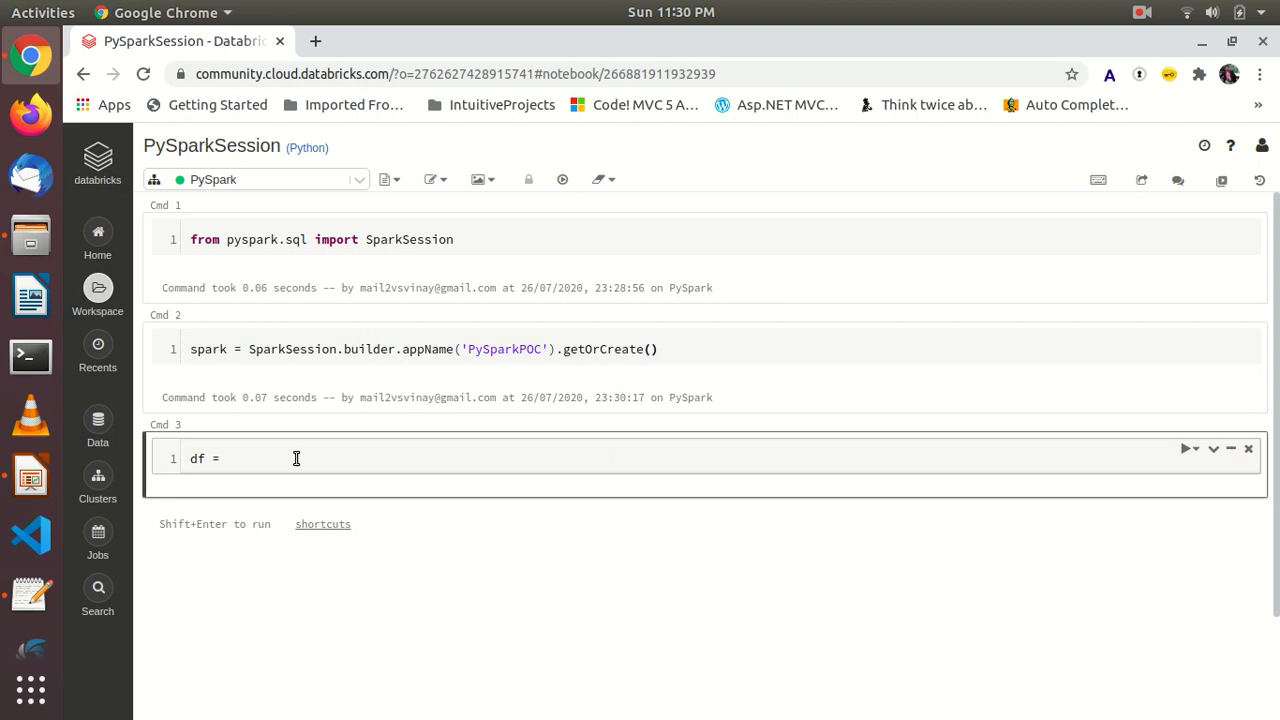
text(spar)
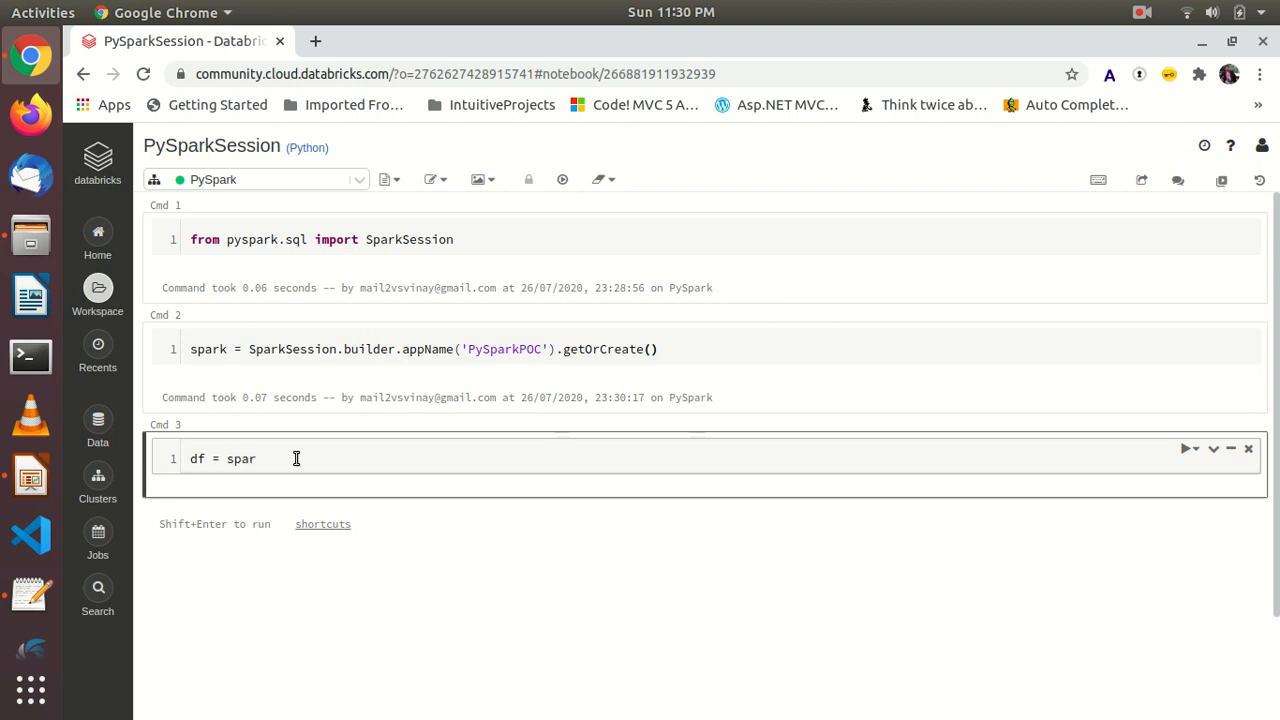
text(k.)
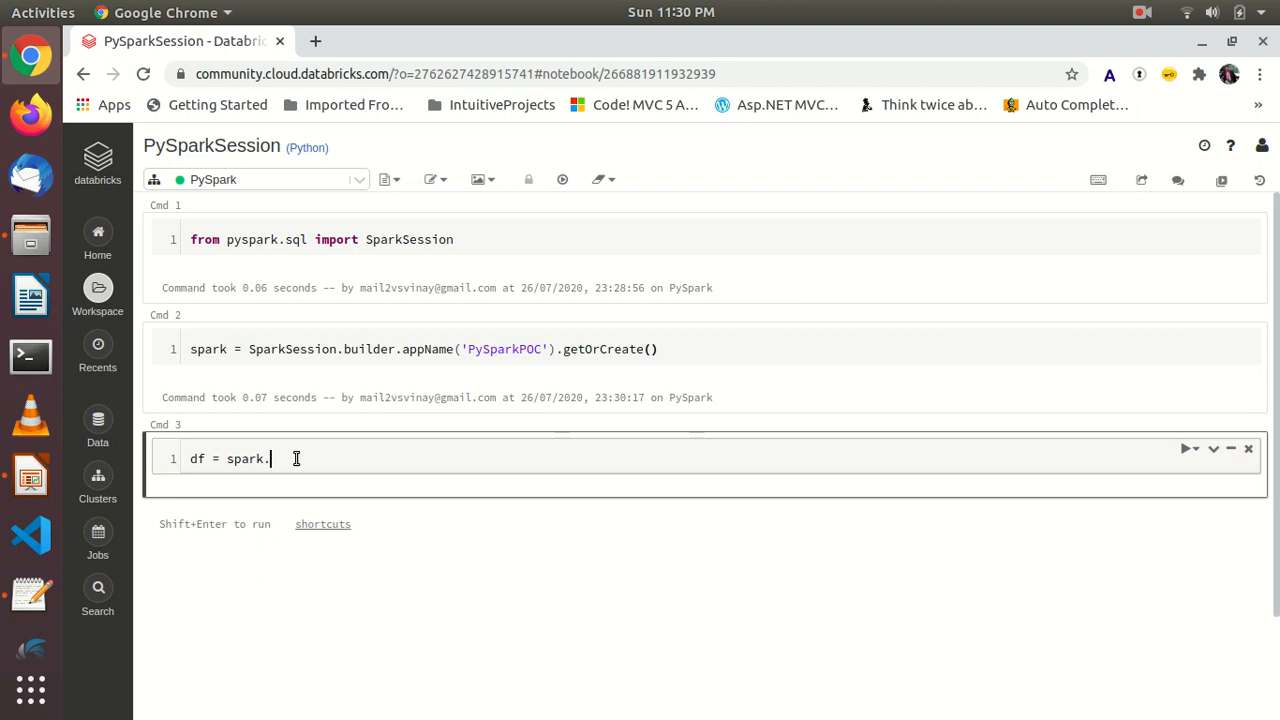
text(read)
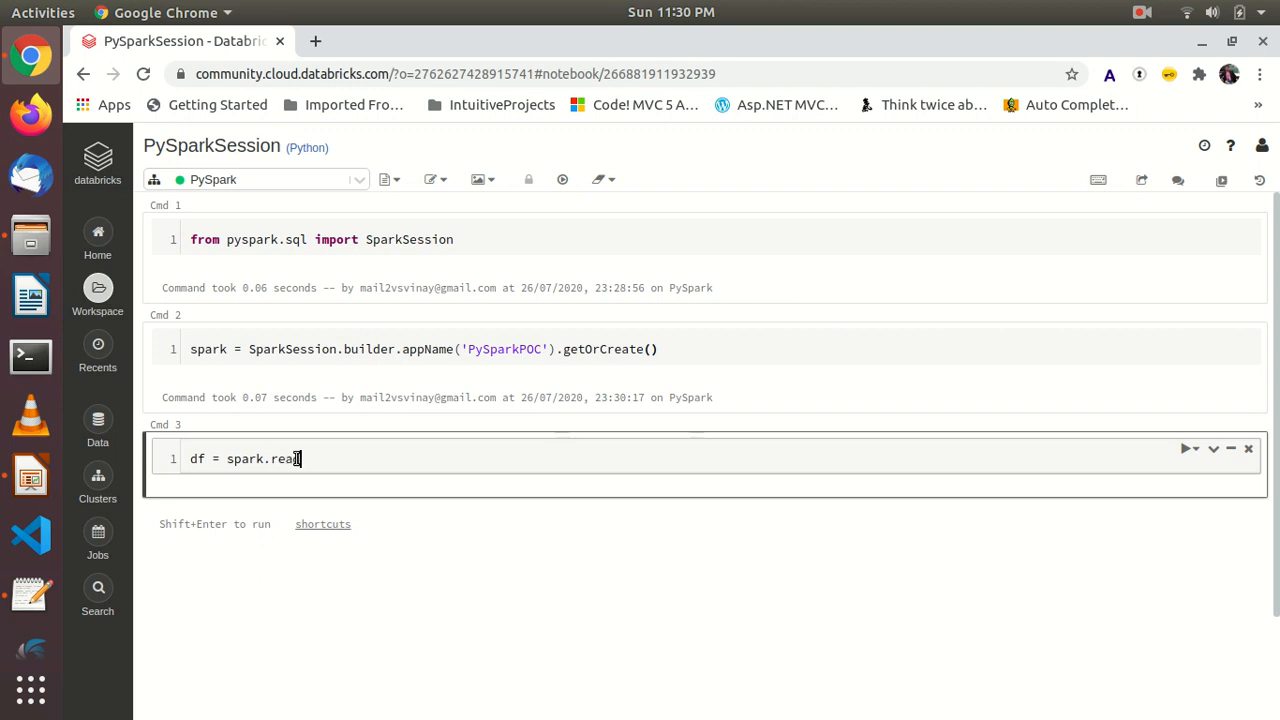
text(.json)
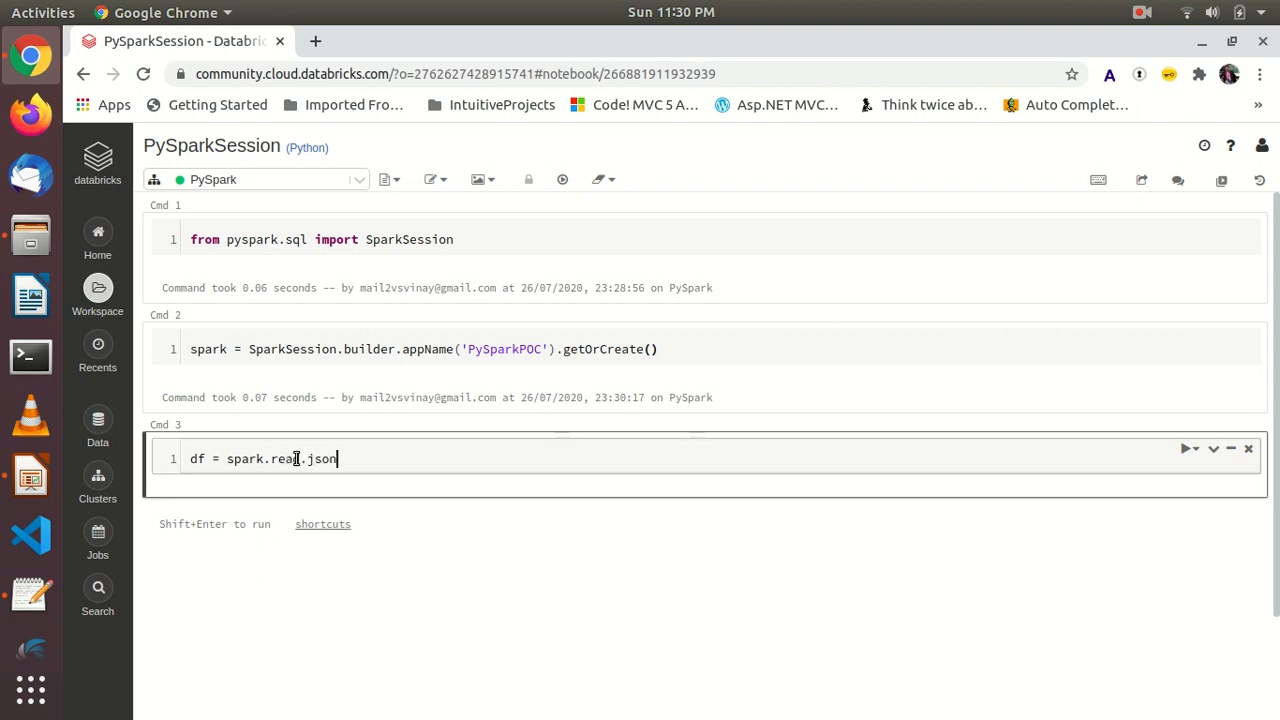
text(())
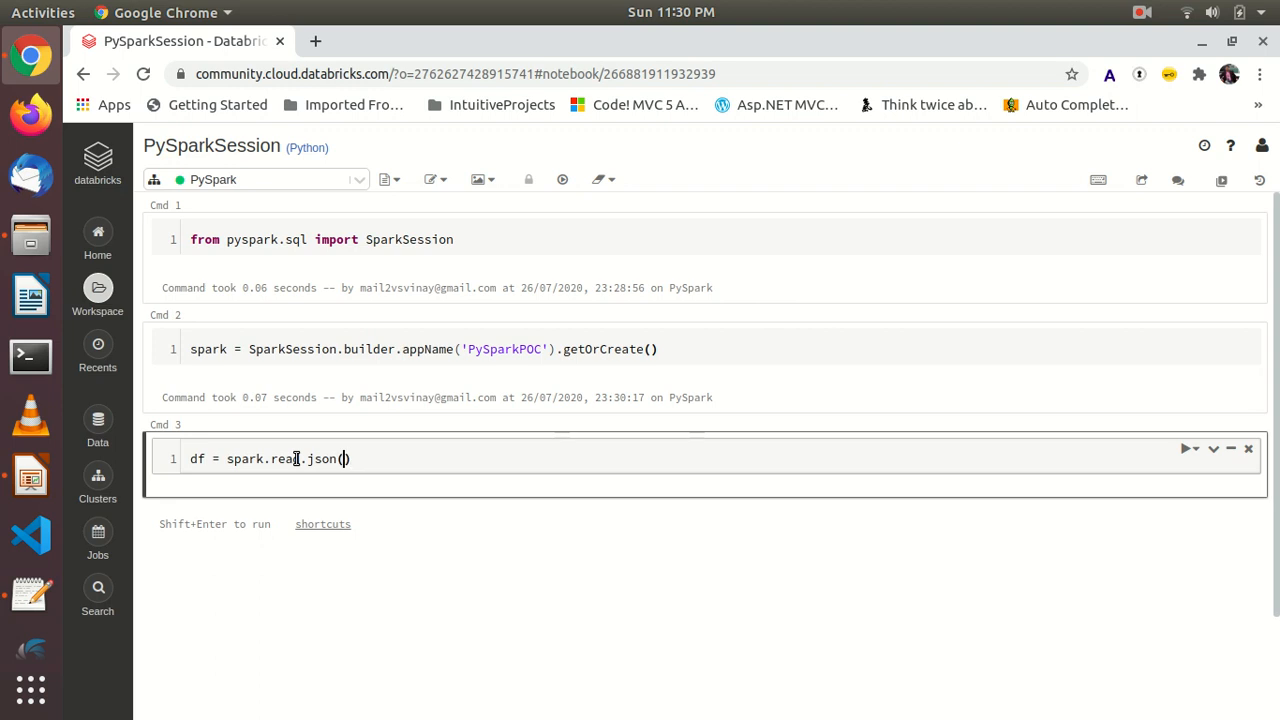
text('')
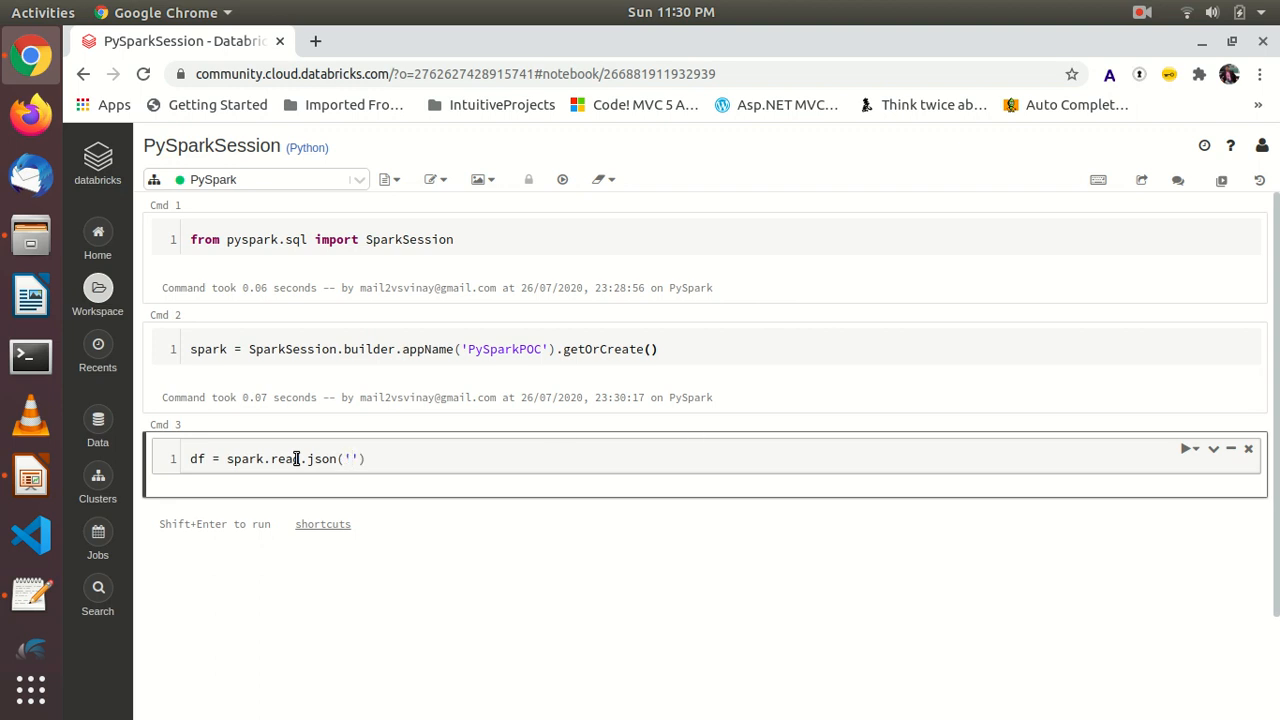
text(/FileStore/tables/people.json)
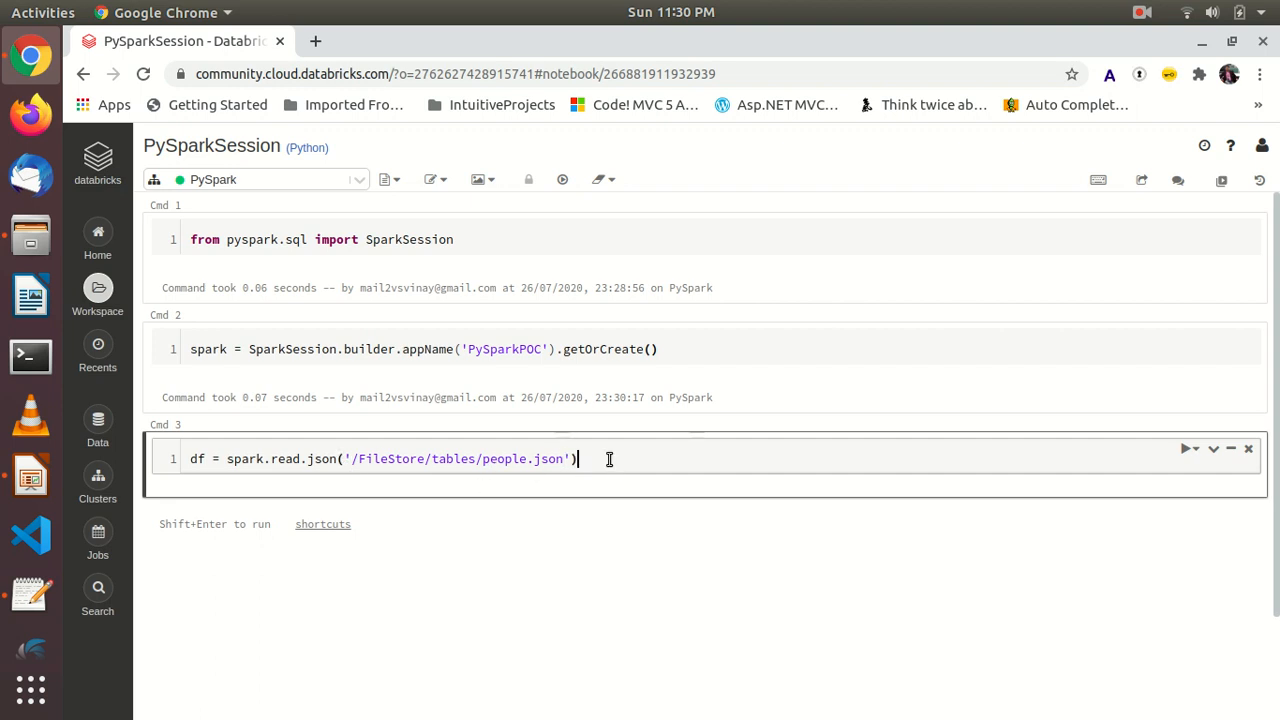
Step: Add df.show() and run the cell to display the age and name table
text(df)
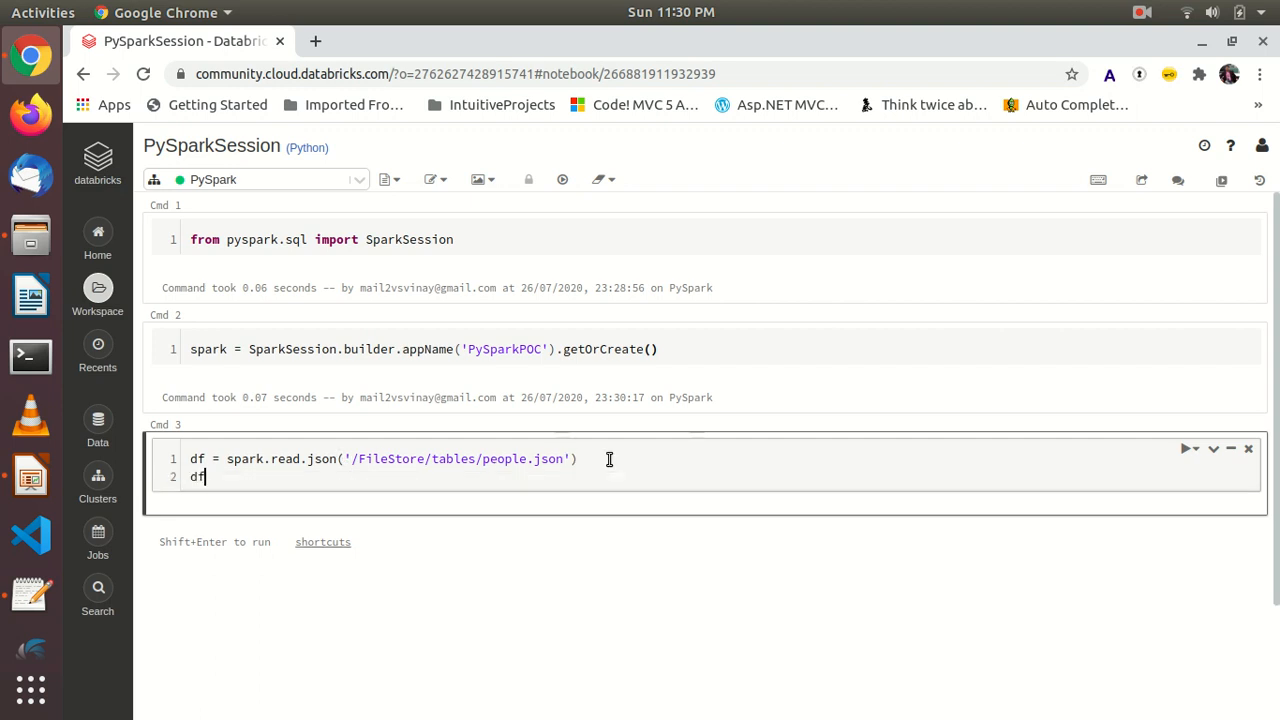
text(.sh)
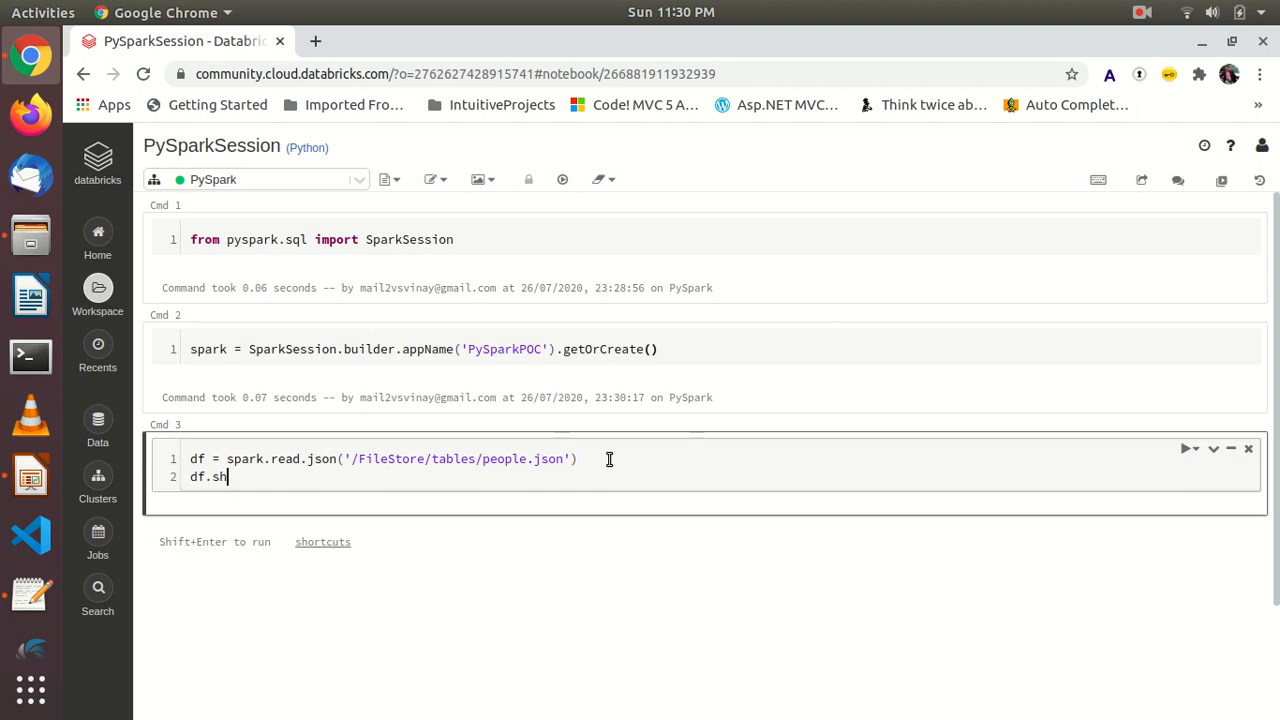
text(ow())
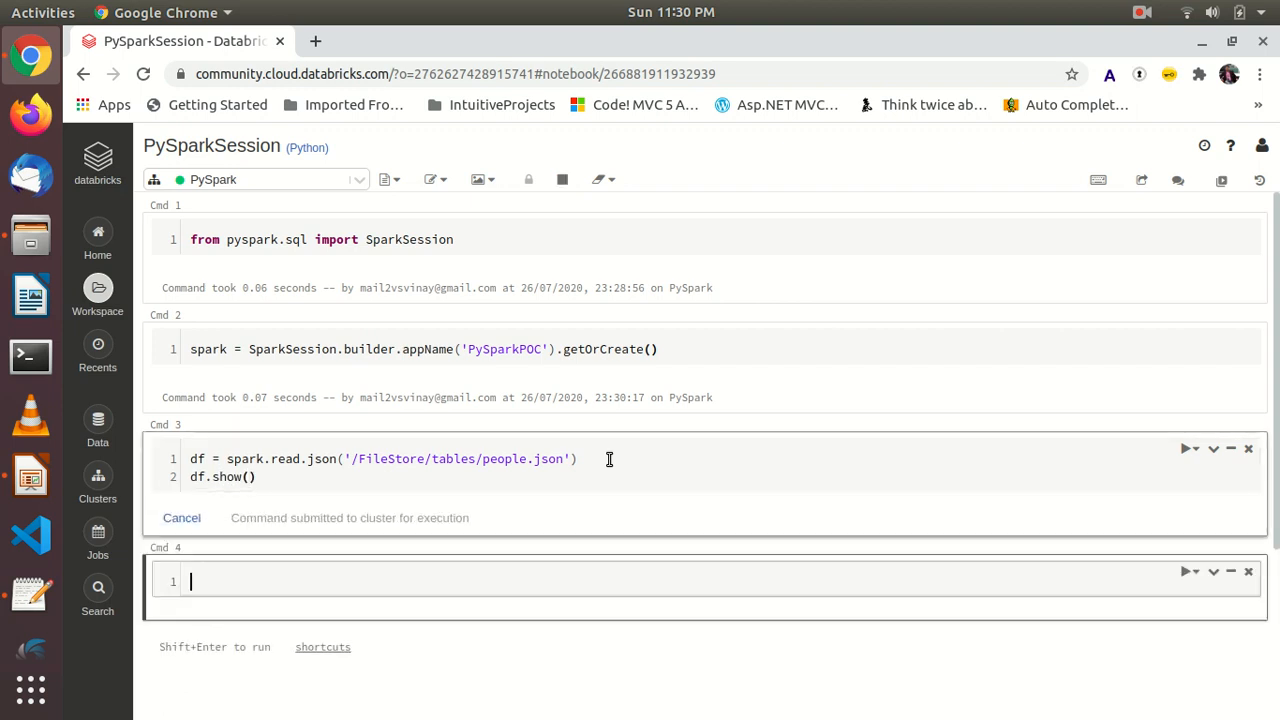
click(1189, 448)
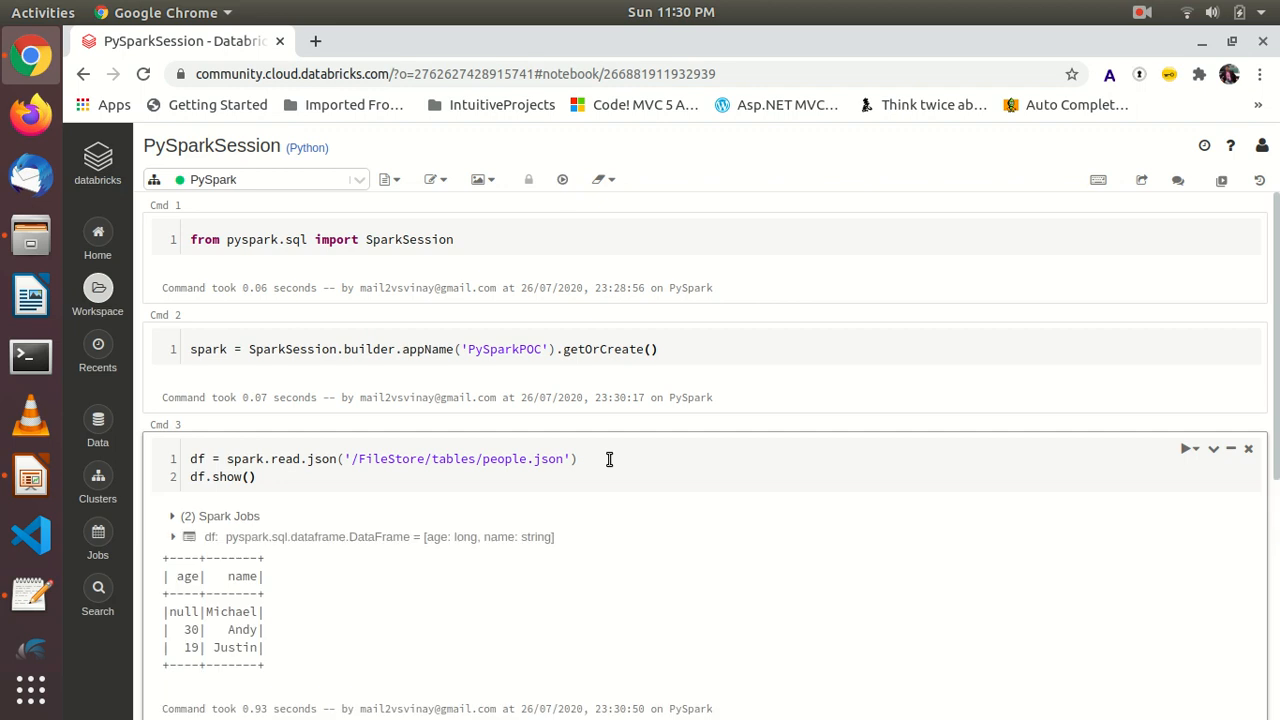
mouse_move(283, 596)
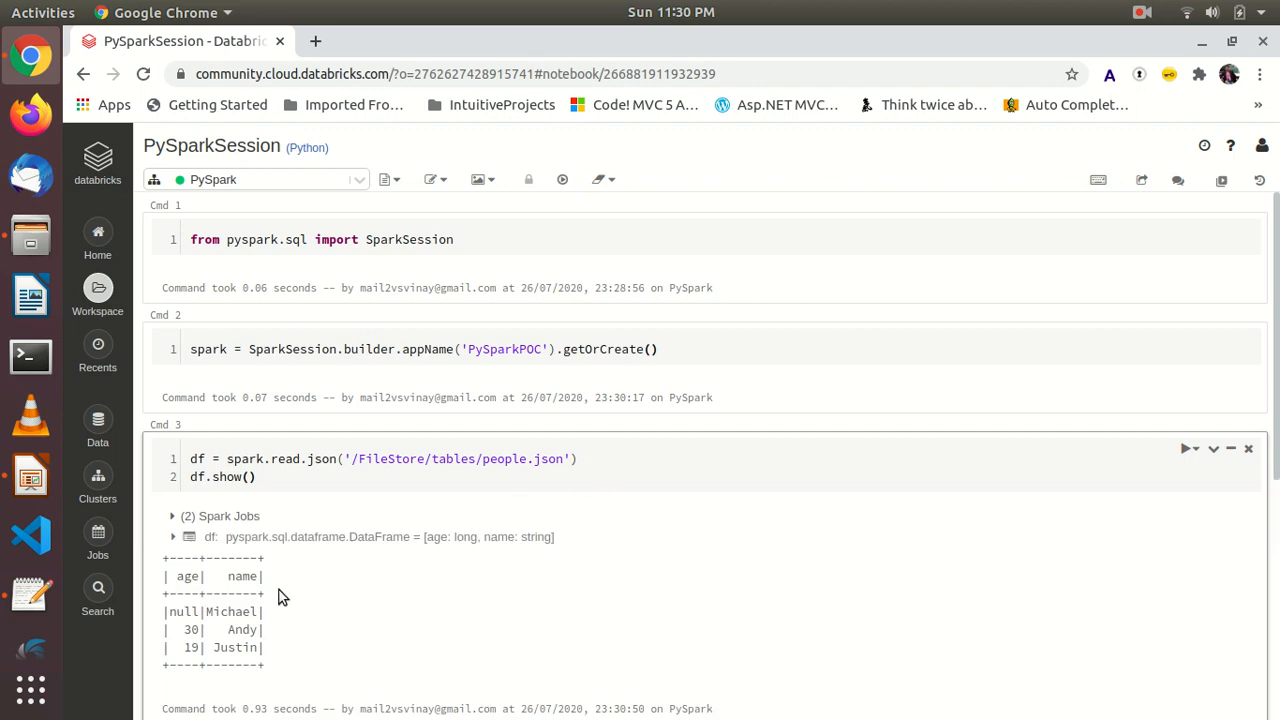
scroll(down, 3)
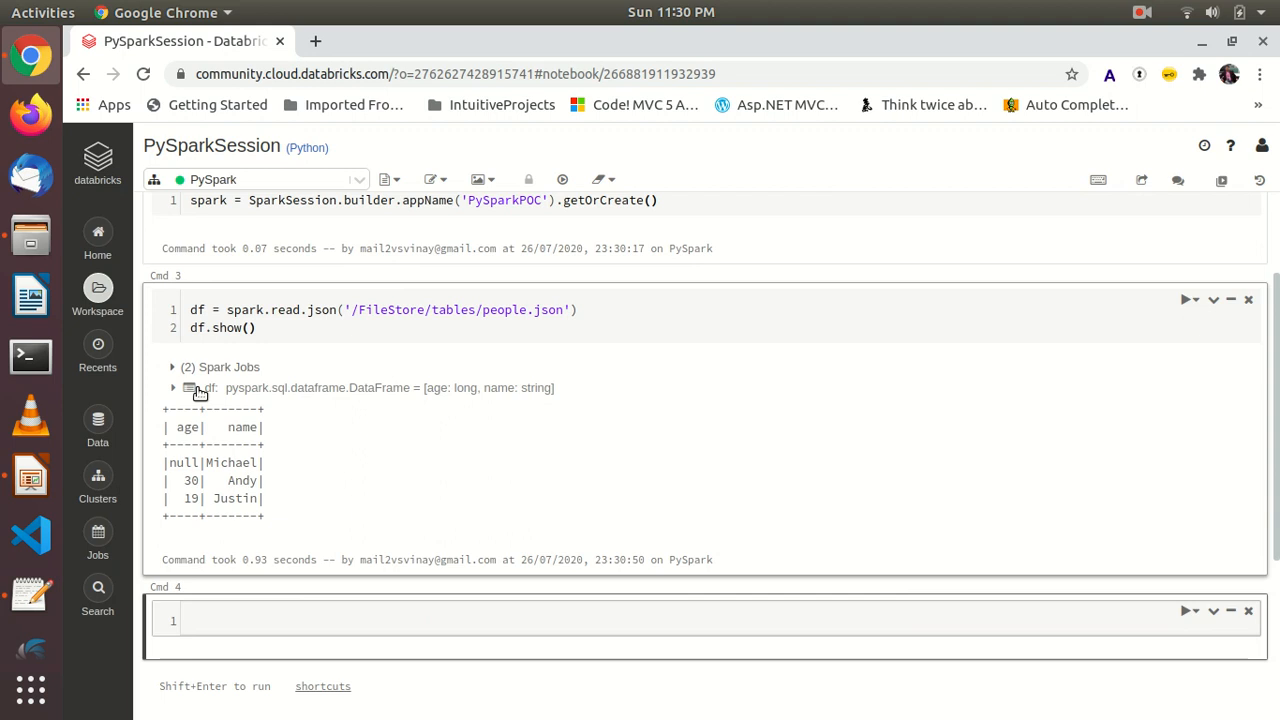
drag(167, 462, 264, 480)
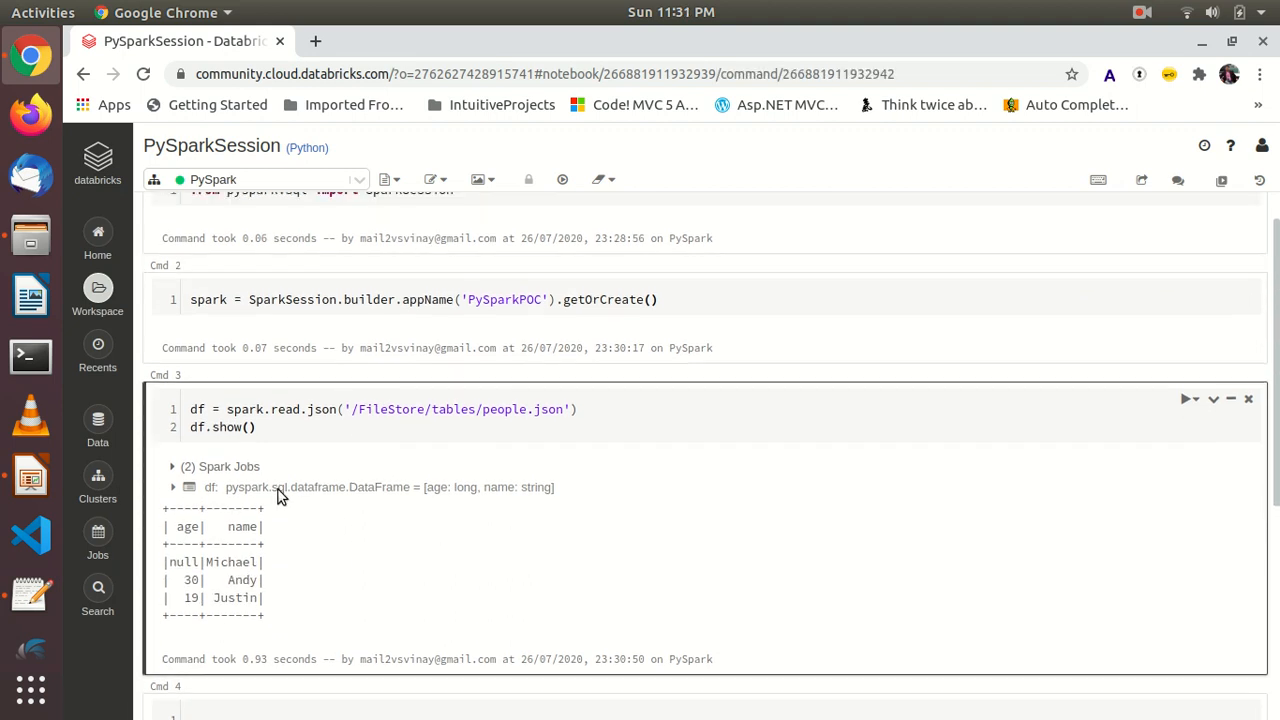
scroll(down, 3)
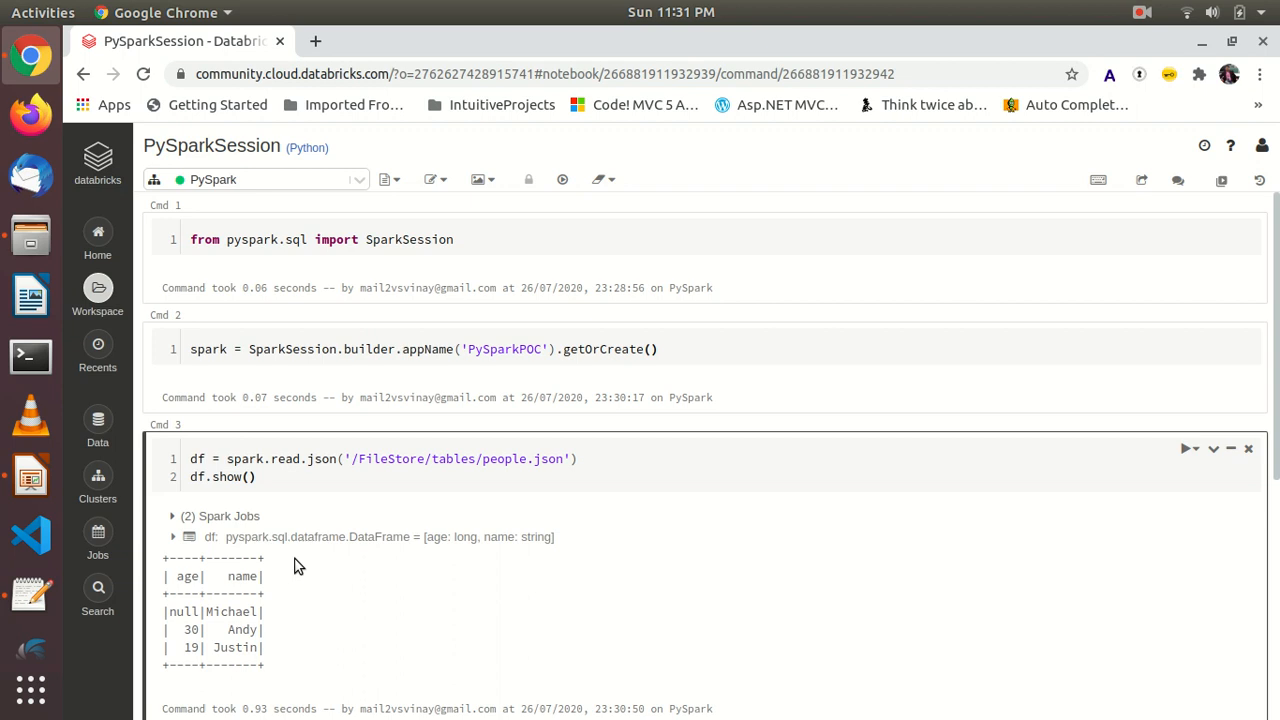
mouse_move(312, 560)
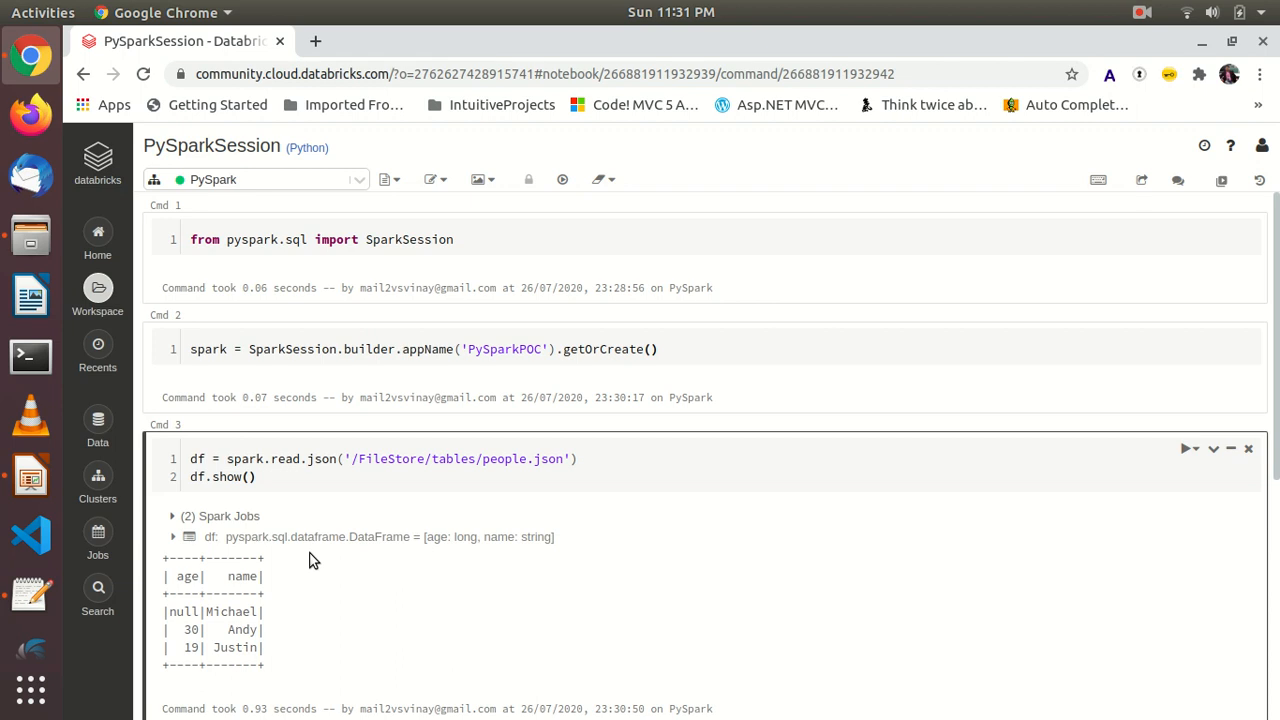
mouse_move(312, 560)
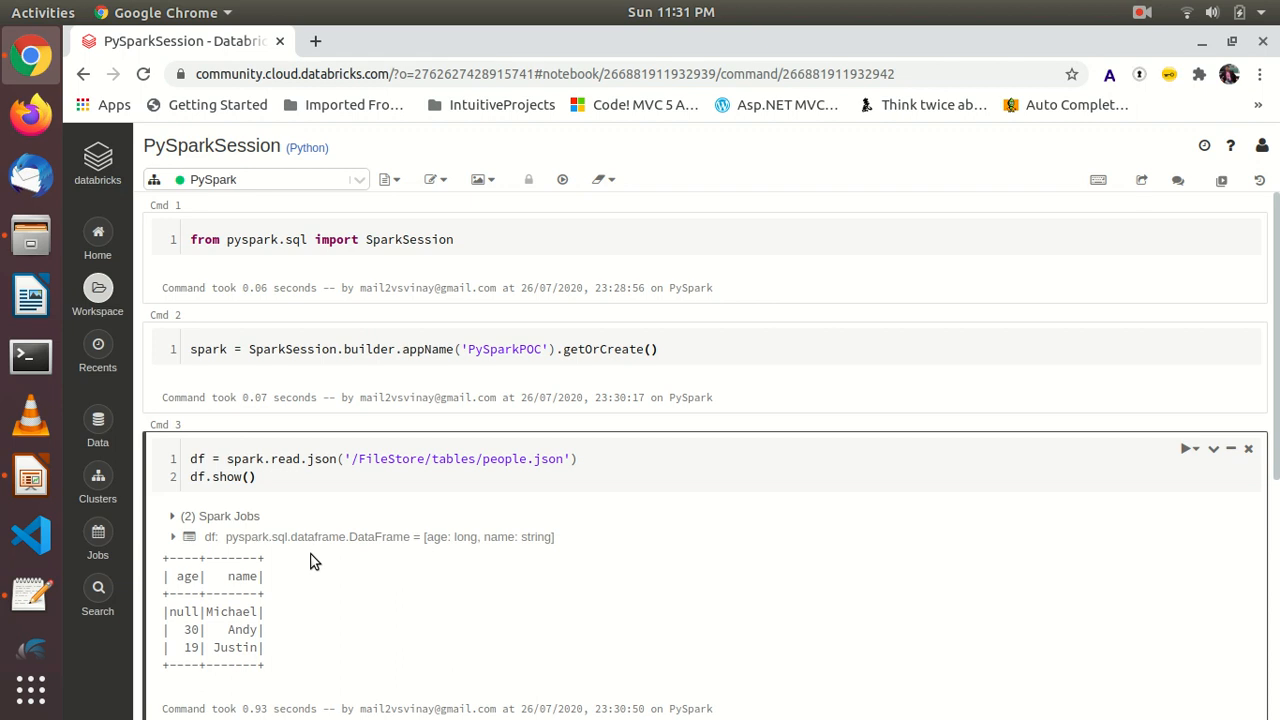